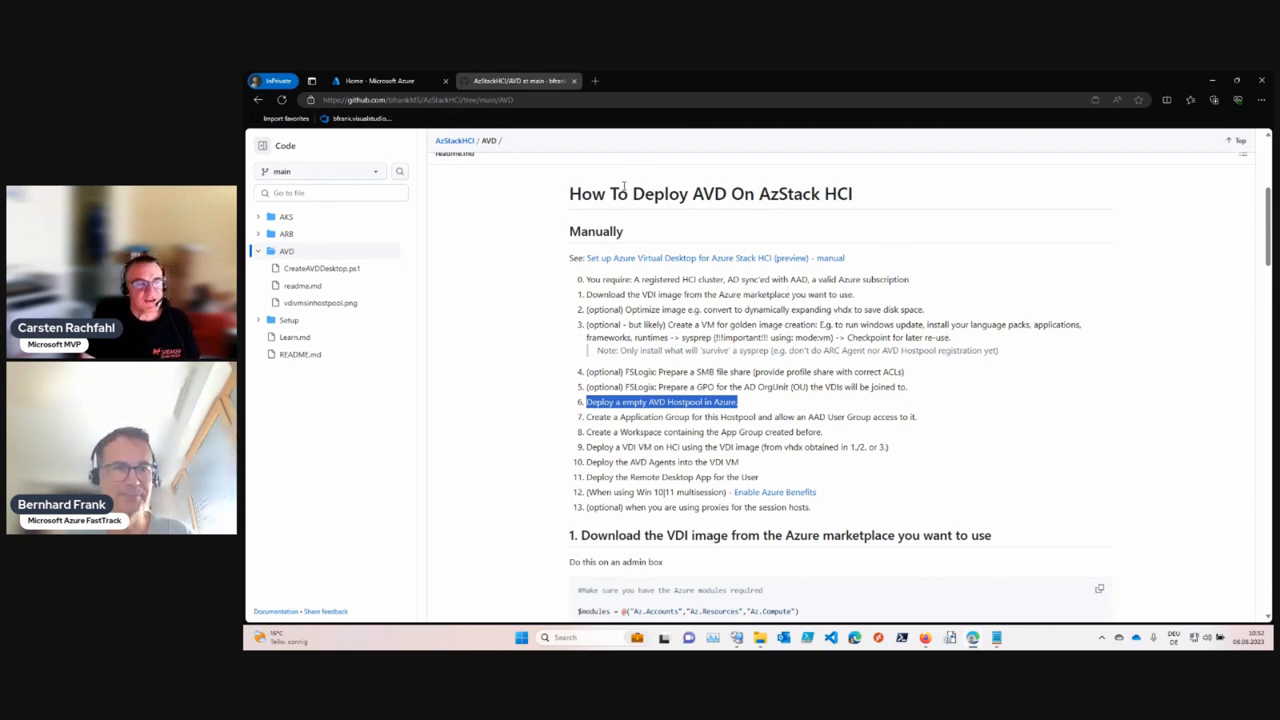
Go to the Azure portal Home tab and start the Azure Virtual Desktop service
{"action": "left_click", "coordinate": [385, 81]}
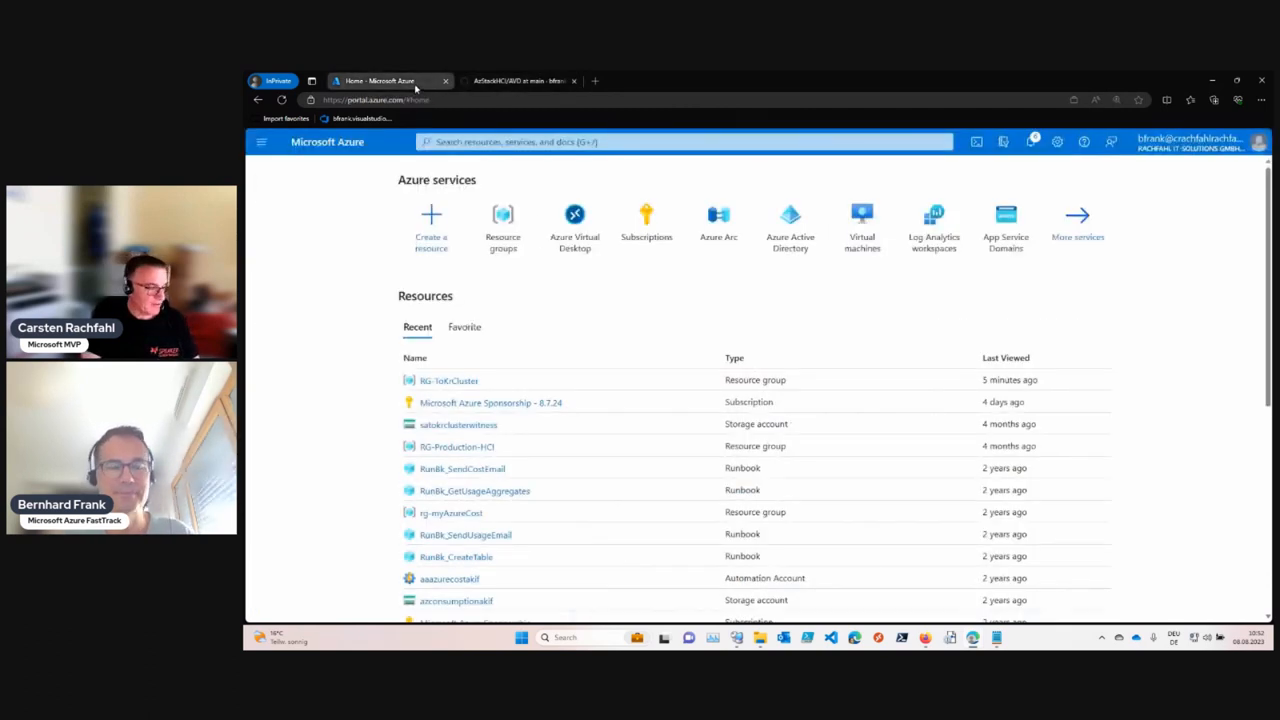
{"action": "mouse_move", "coordinate": [574, 214]}
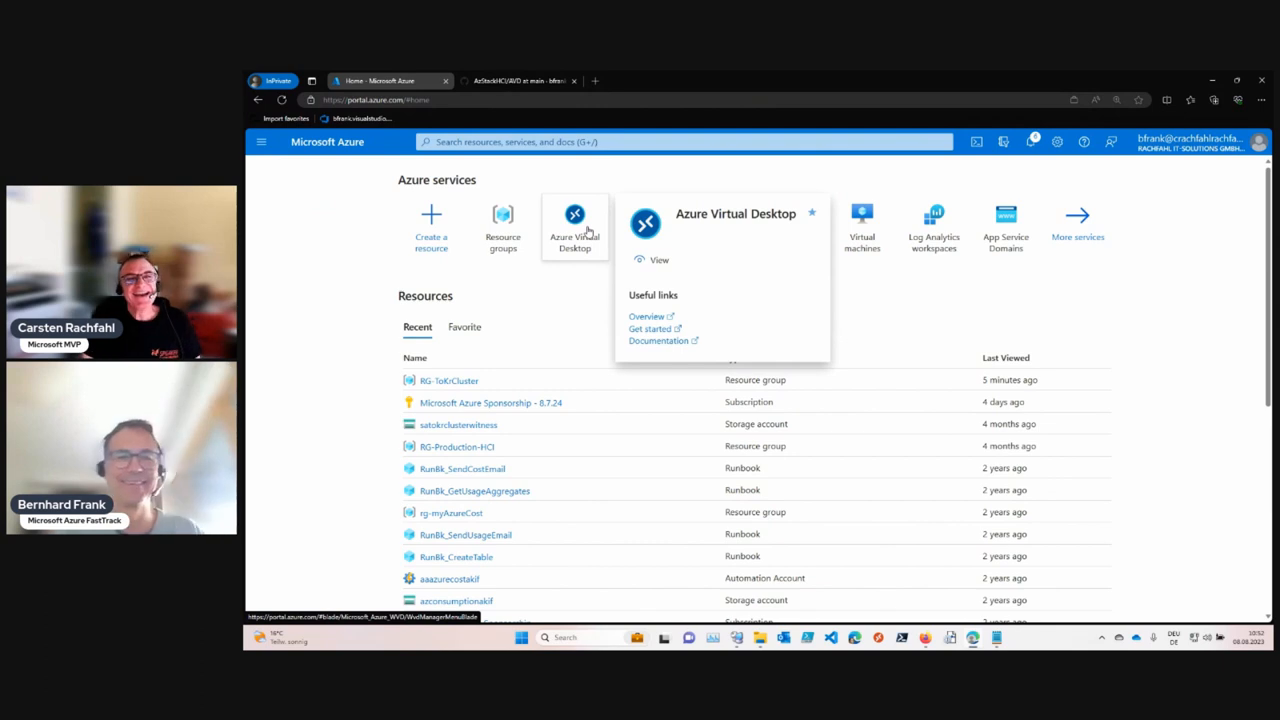
{"action": "left_click", "coordinate": [575, 228]}
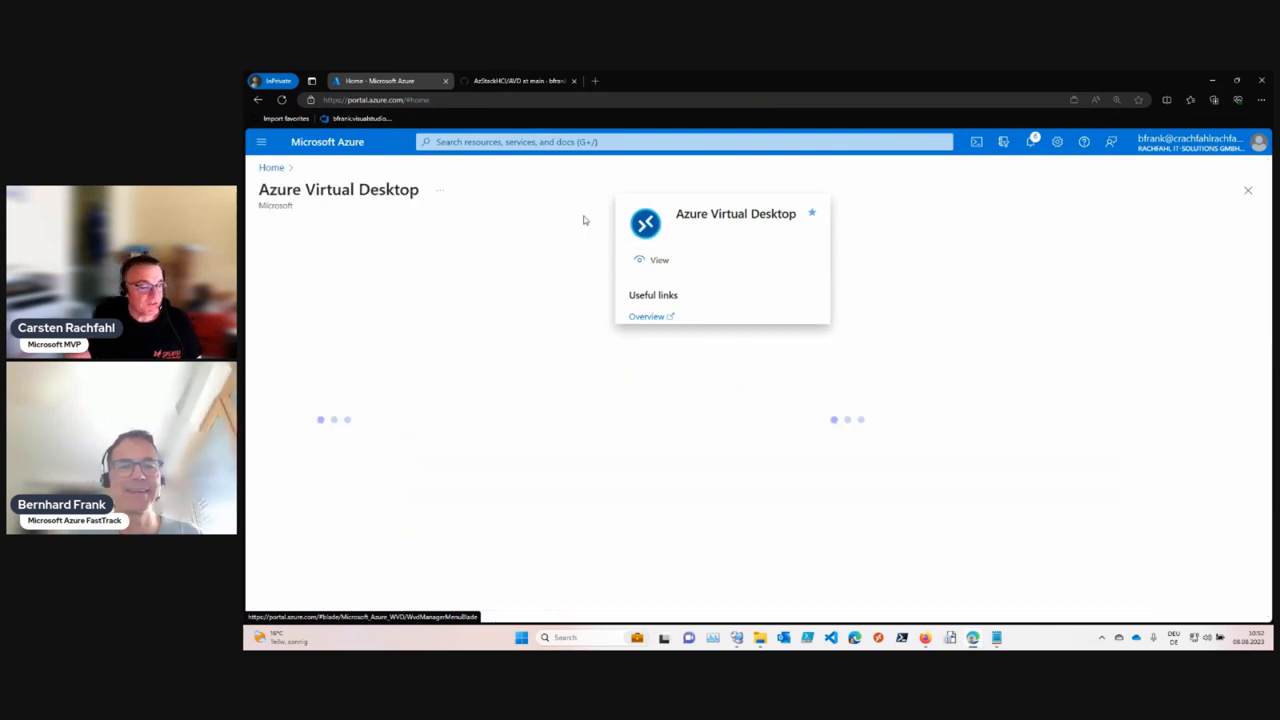
Let the Azure Virtual Desktop Overview page finish loading
{"action": "left_click", "coordinate": [659, 260]}
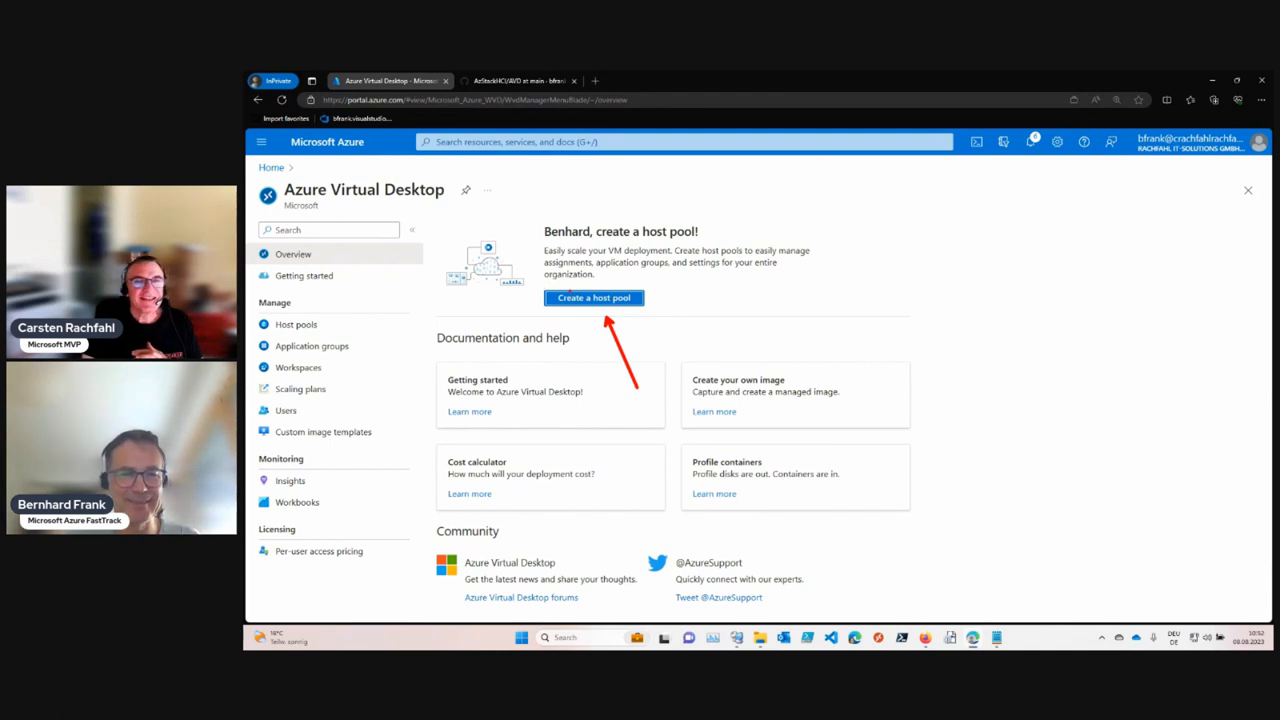
{"action": "mouse_move", "coordinate": [594, 297]}
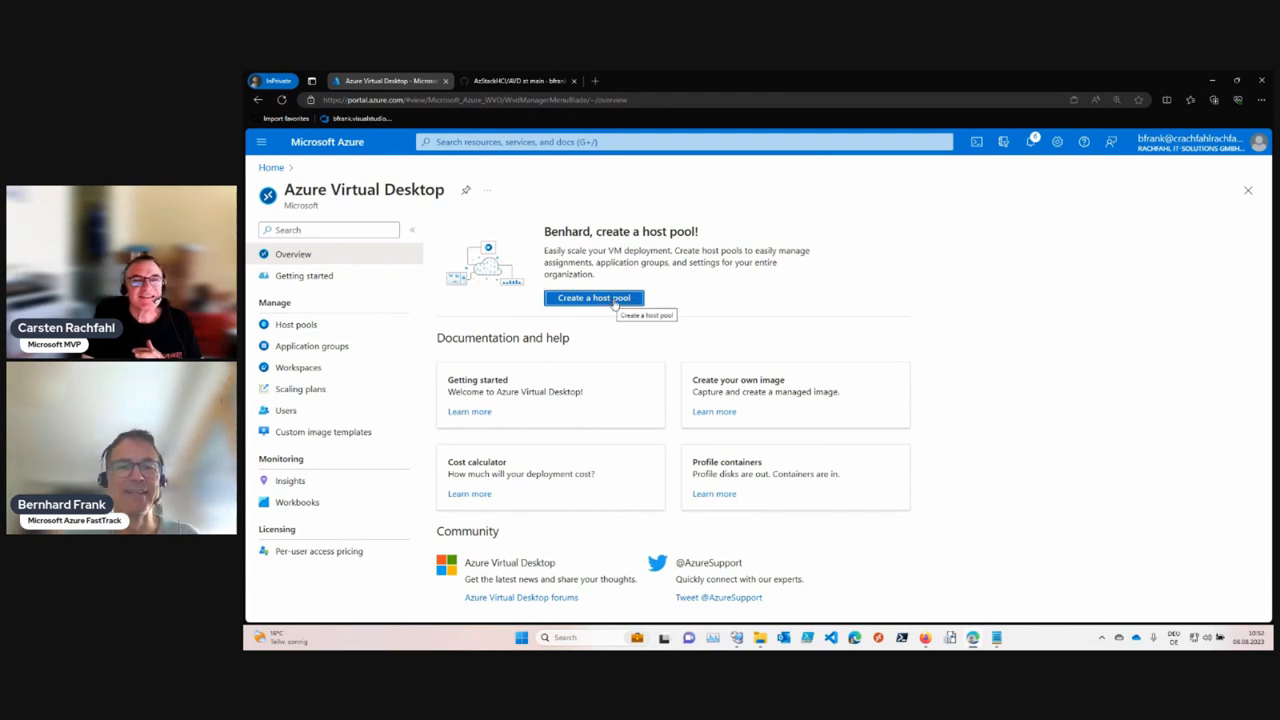
{"action": "mouse_move", "coordinate": [380, 266]}
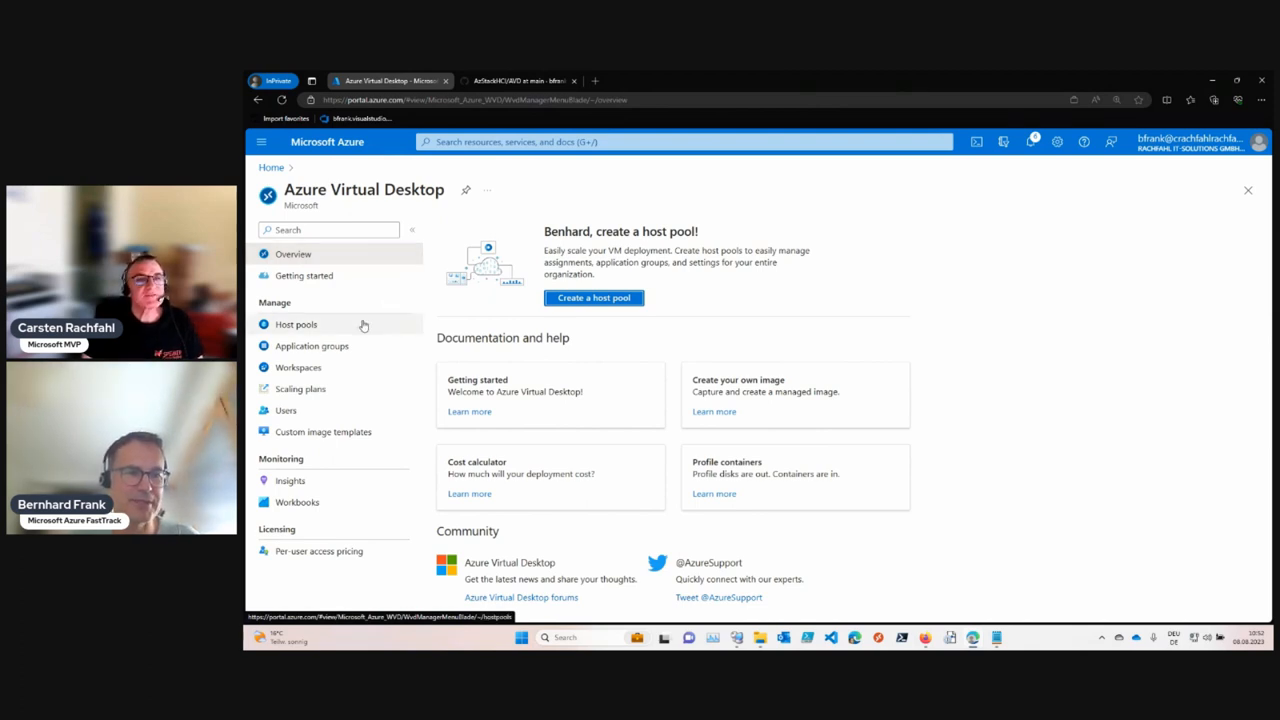
{"action": "mouse_move", "coordinate": [367, 308]}
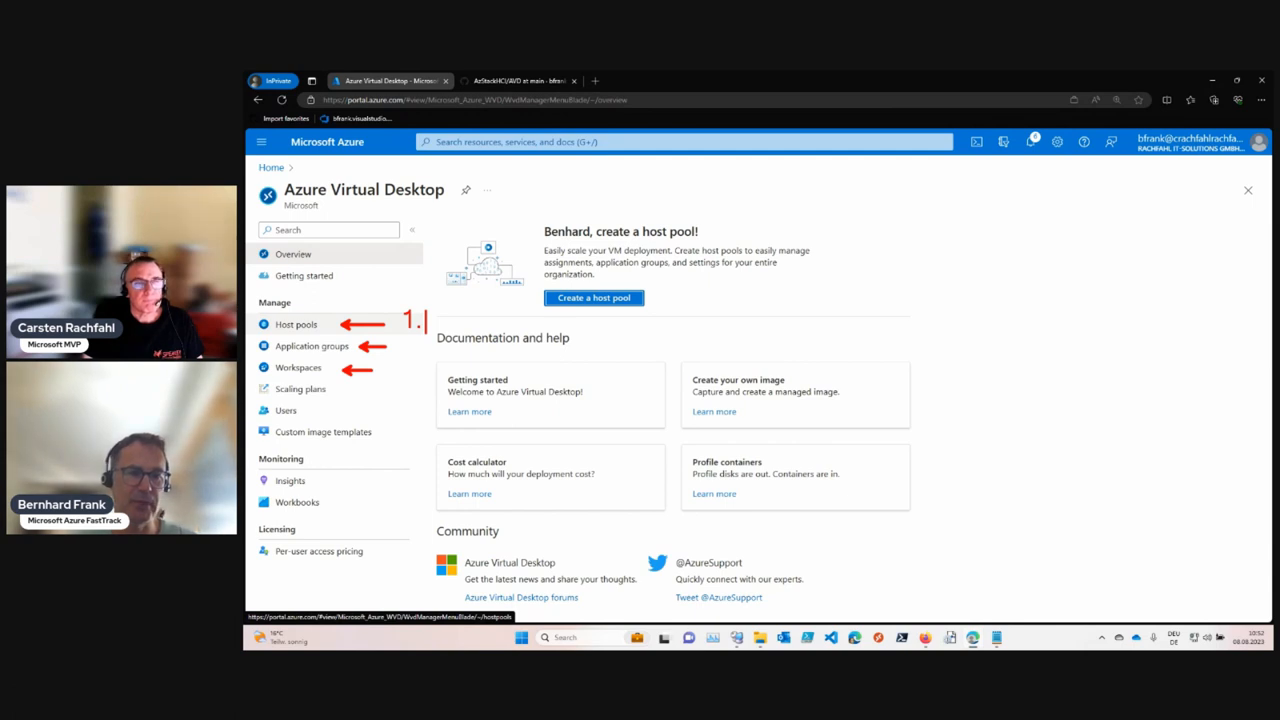
Start creating a new host pool from the Host pools list
{"action": "left_click", "coordinate": [296, 324]}
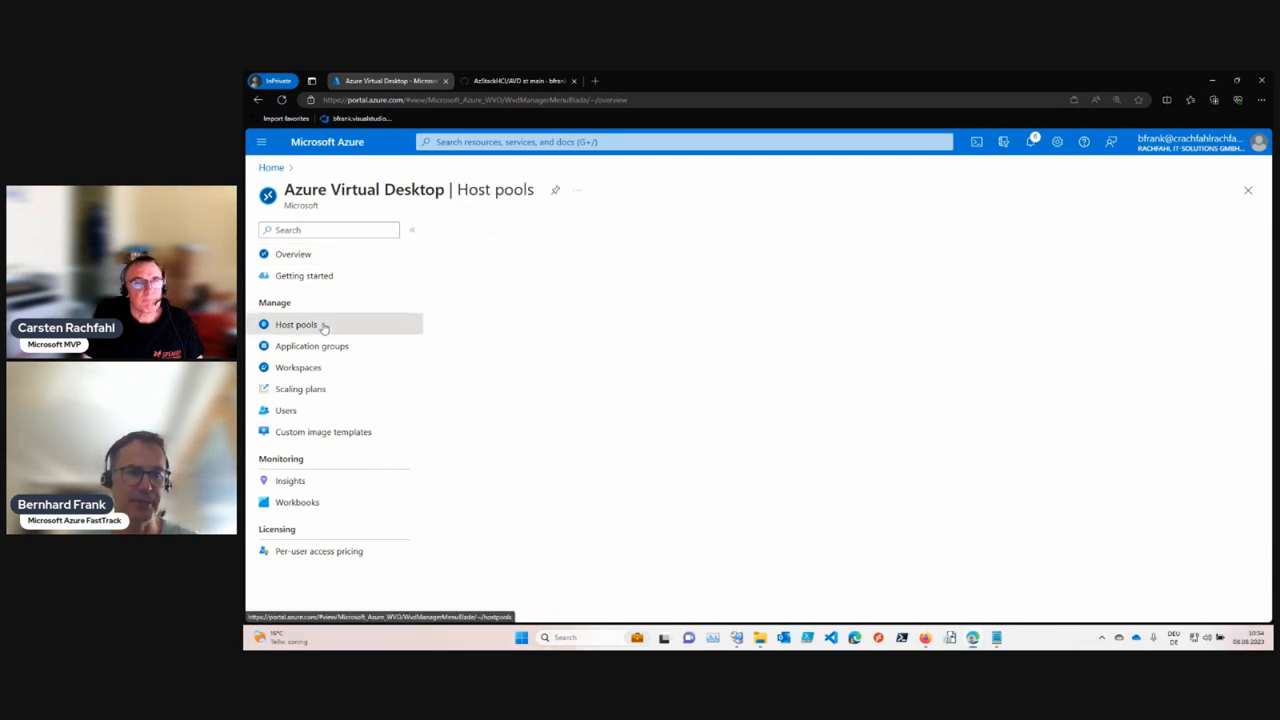
{"action": "left_click", "coordinate": [295, 324]}
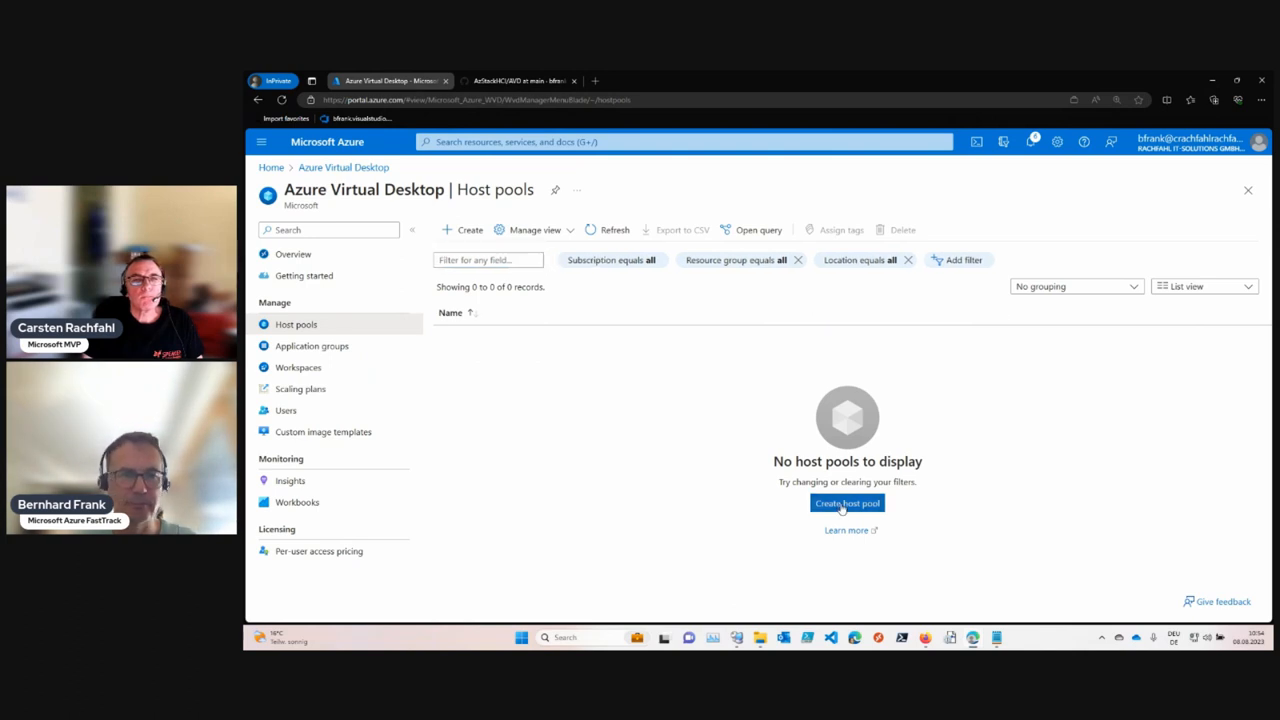
{"action": "left_click", "coordinate": [847, 503]}
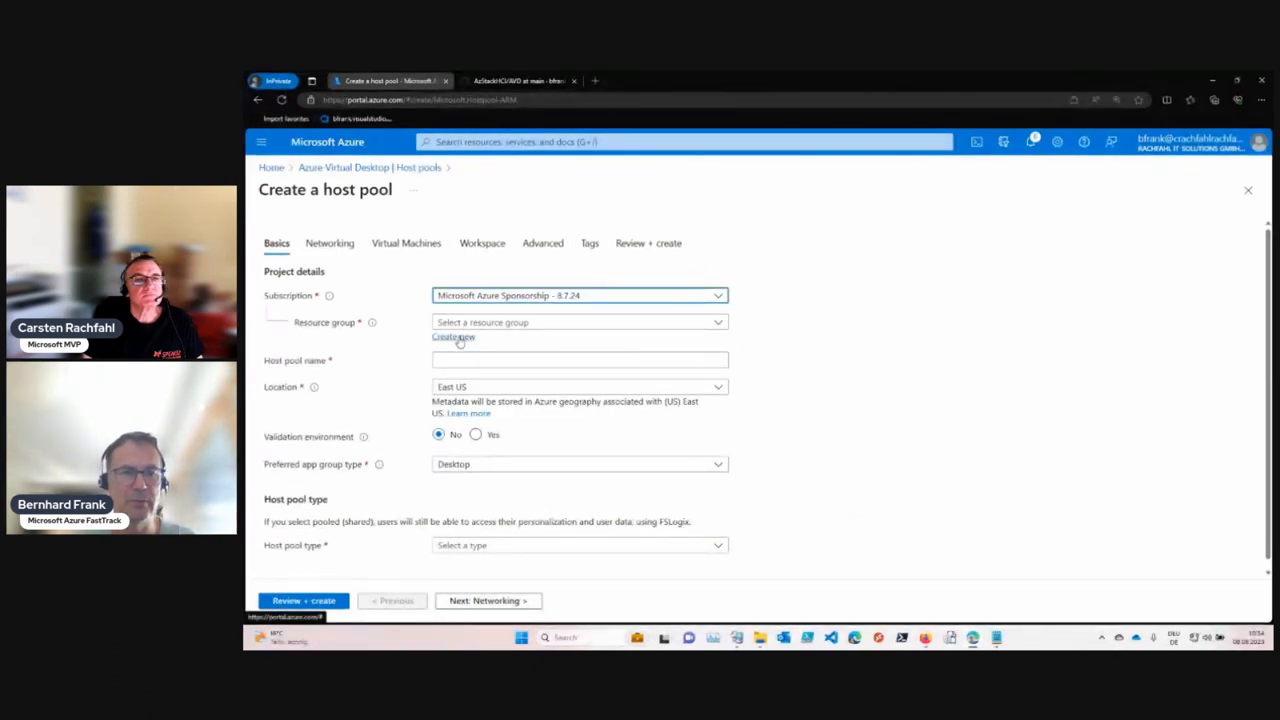
Create a new resource group named RG-AVD-WE for the host pool
{"action": "left_click", "coordinate": [453, 336]}
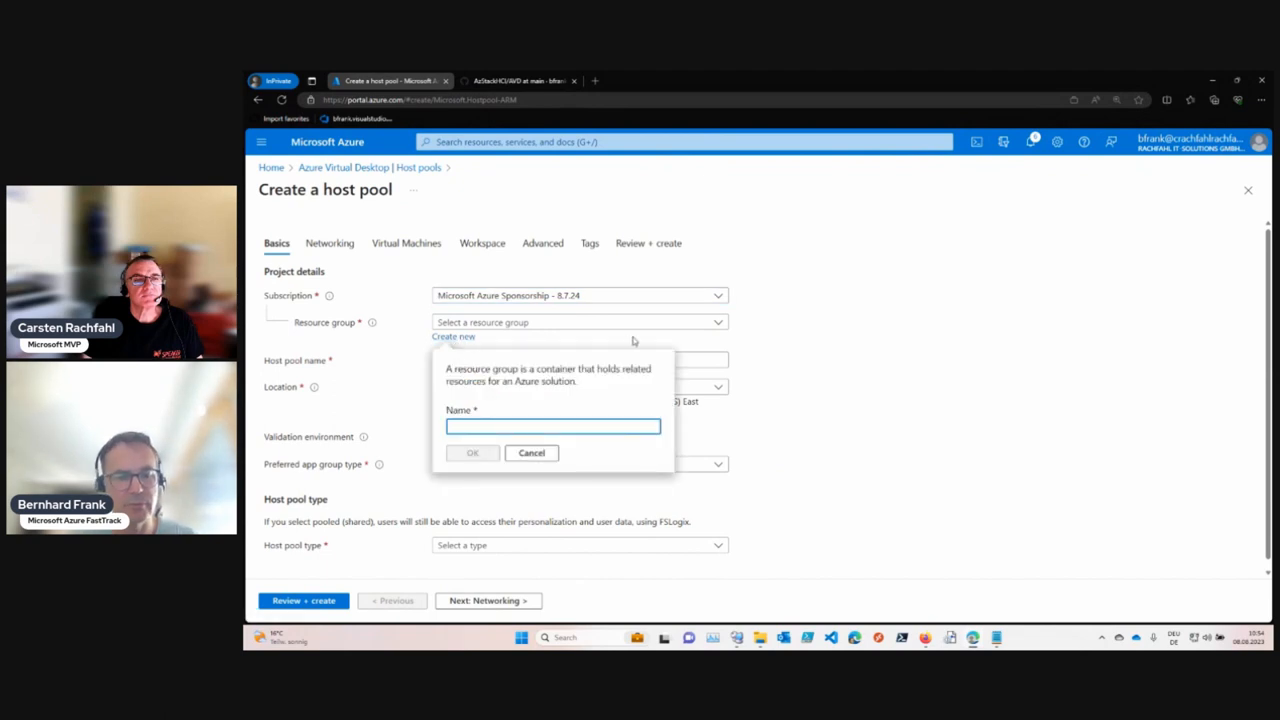
{"action": "type", "text": "RG-A"}
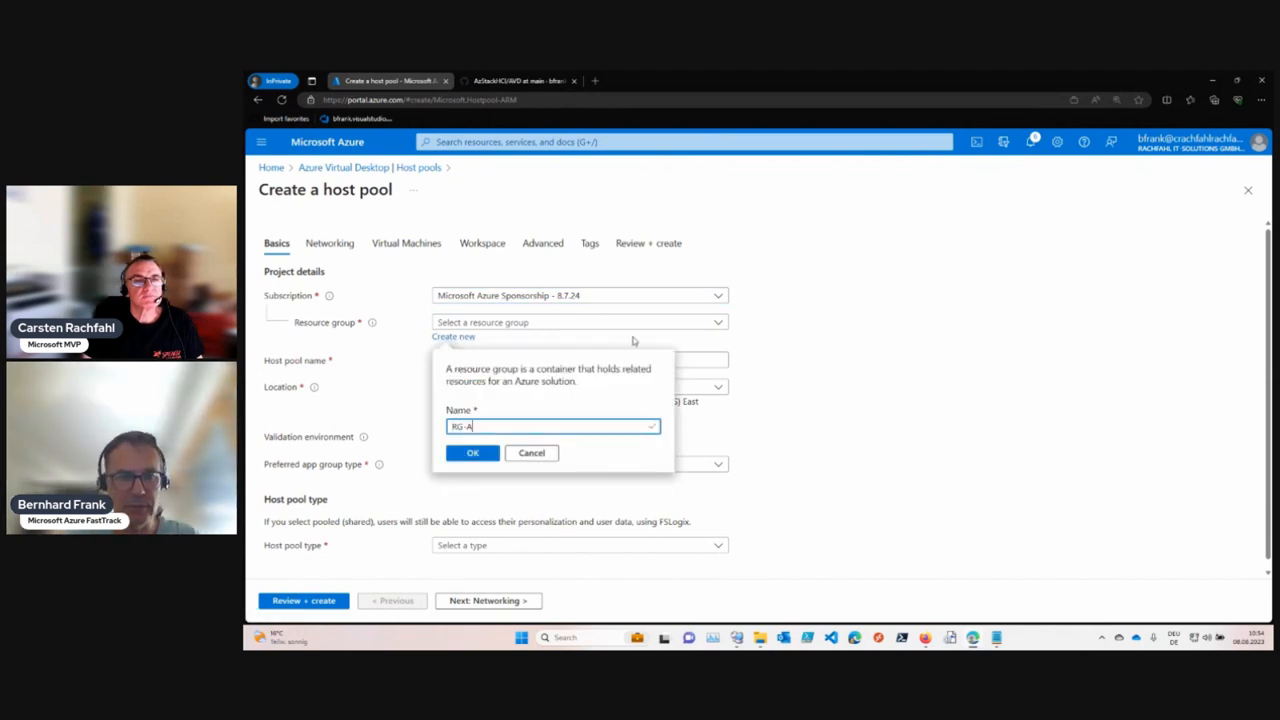
{"action": "type", "text": "VD"}
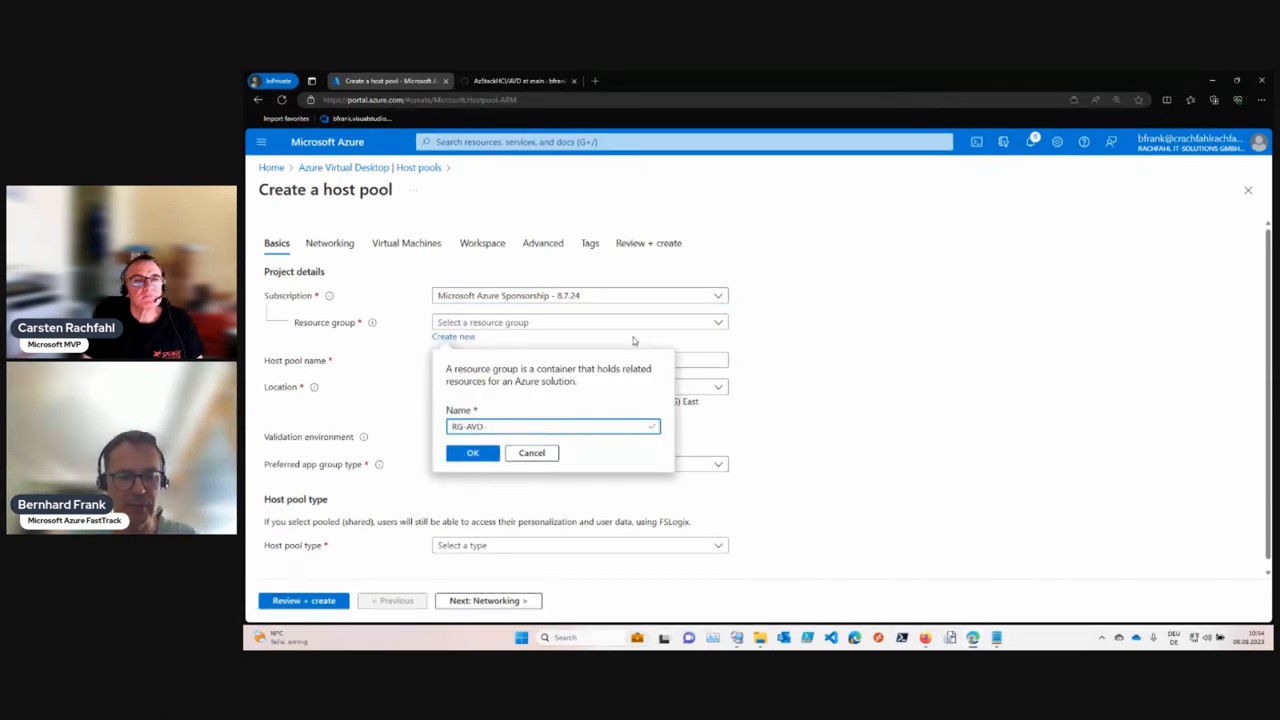
{"action": "type", "text": "-WE"}
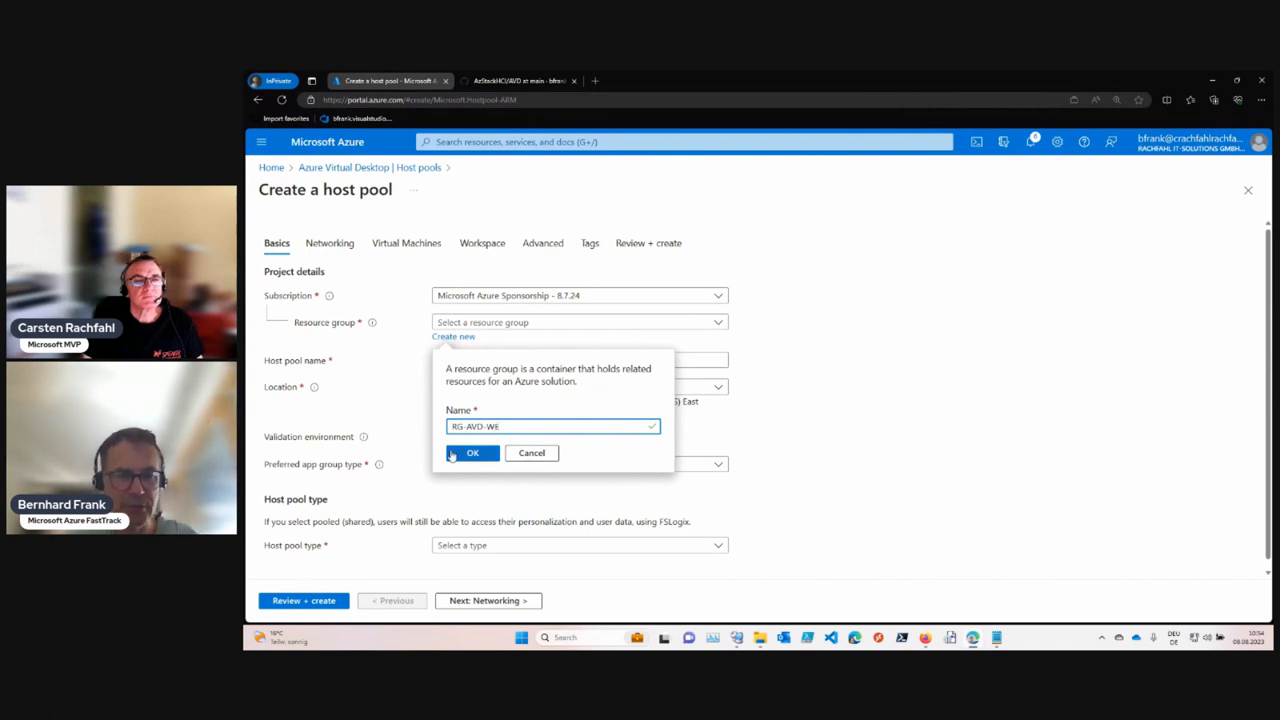
{"action": "left_click", "coordinate": [472, 453]}
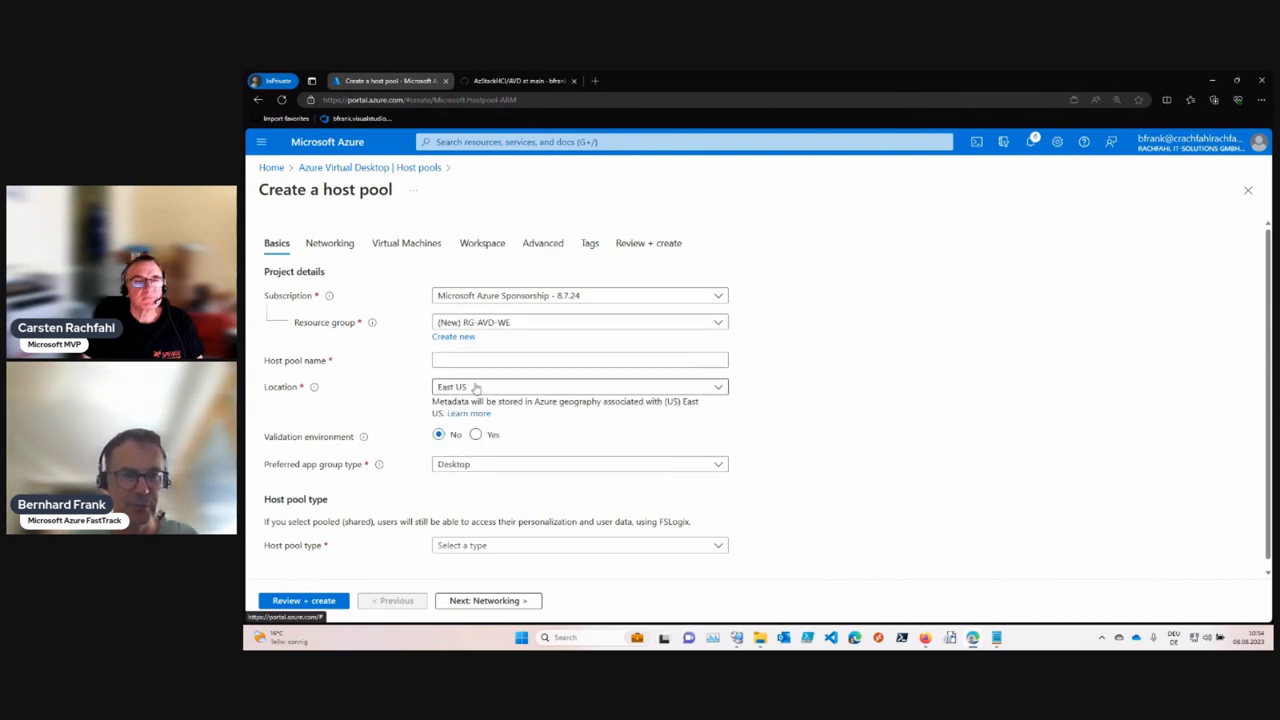
Set the host pool location to West Europe
{"action": "type", "text": "w"}
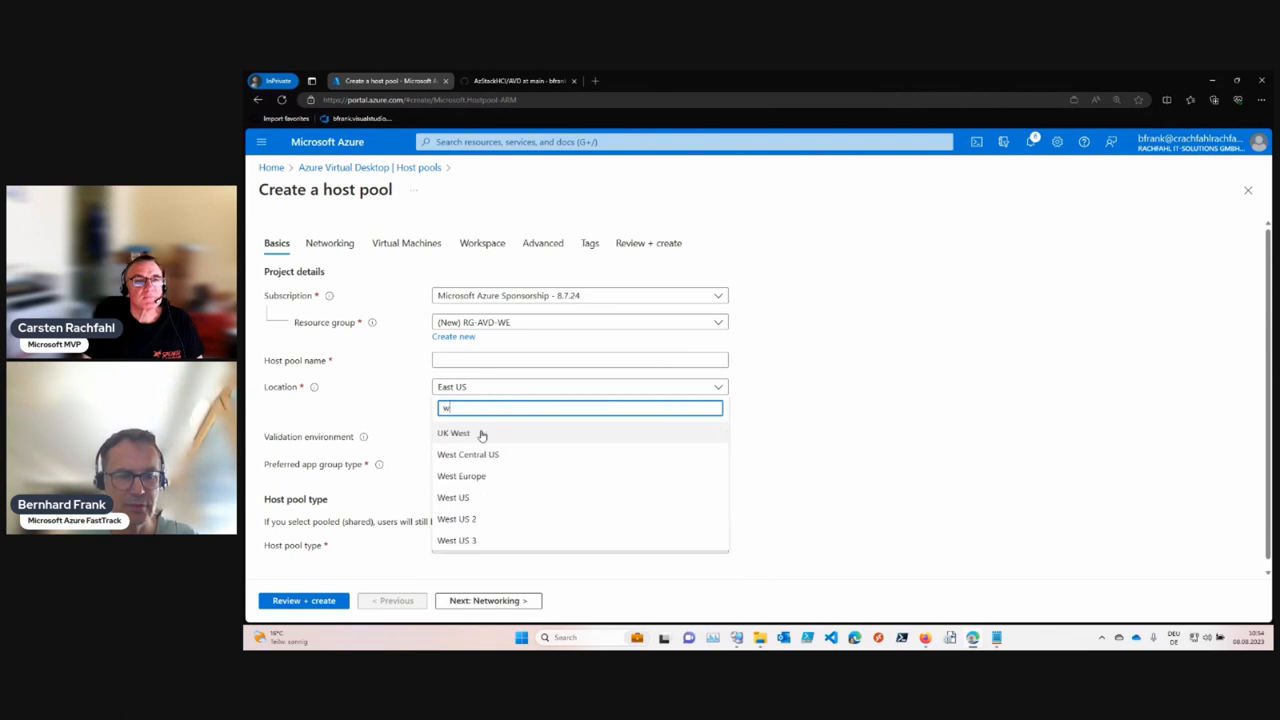
{"action": "left_click", "coordinate": [461, 476]}
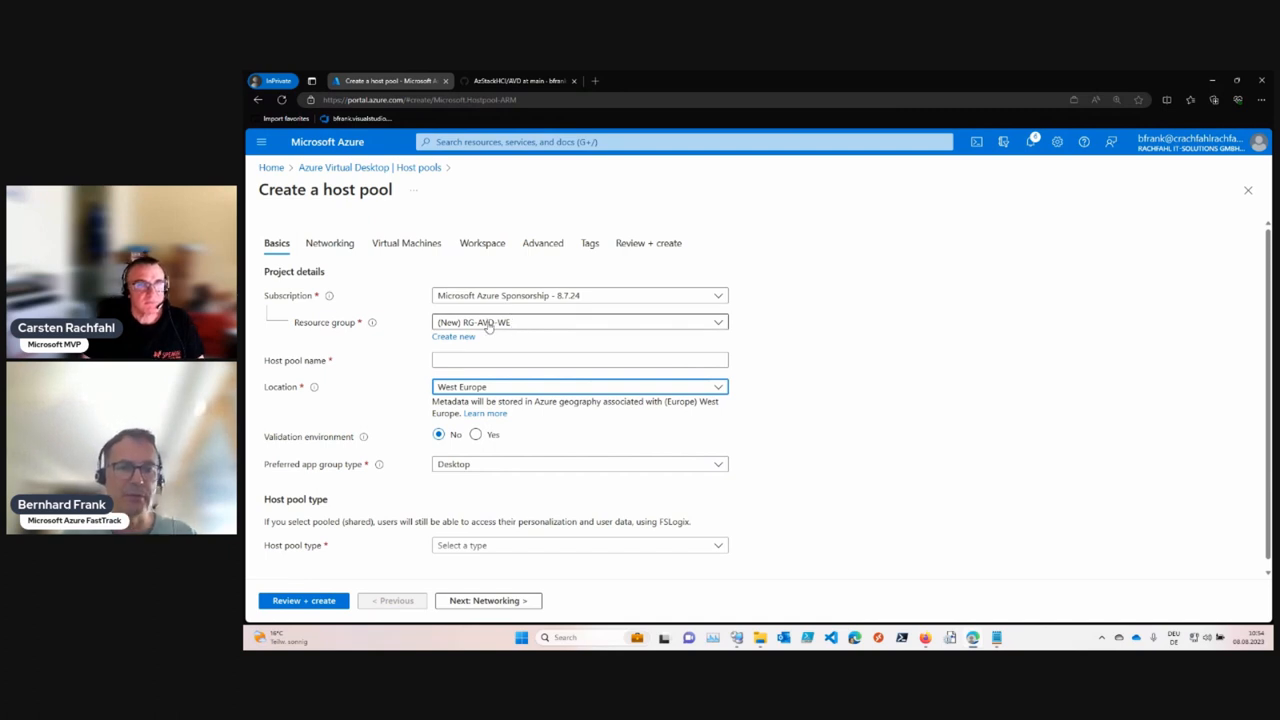
{"action": "mouse_move", "coordinate": [510, 354]}
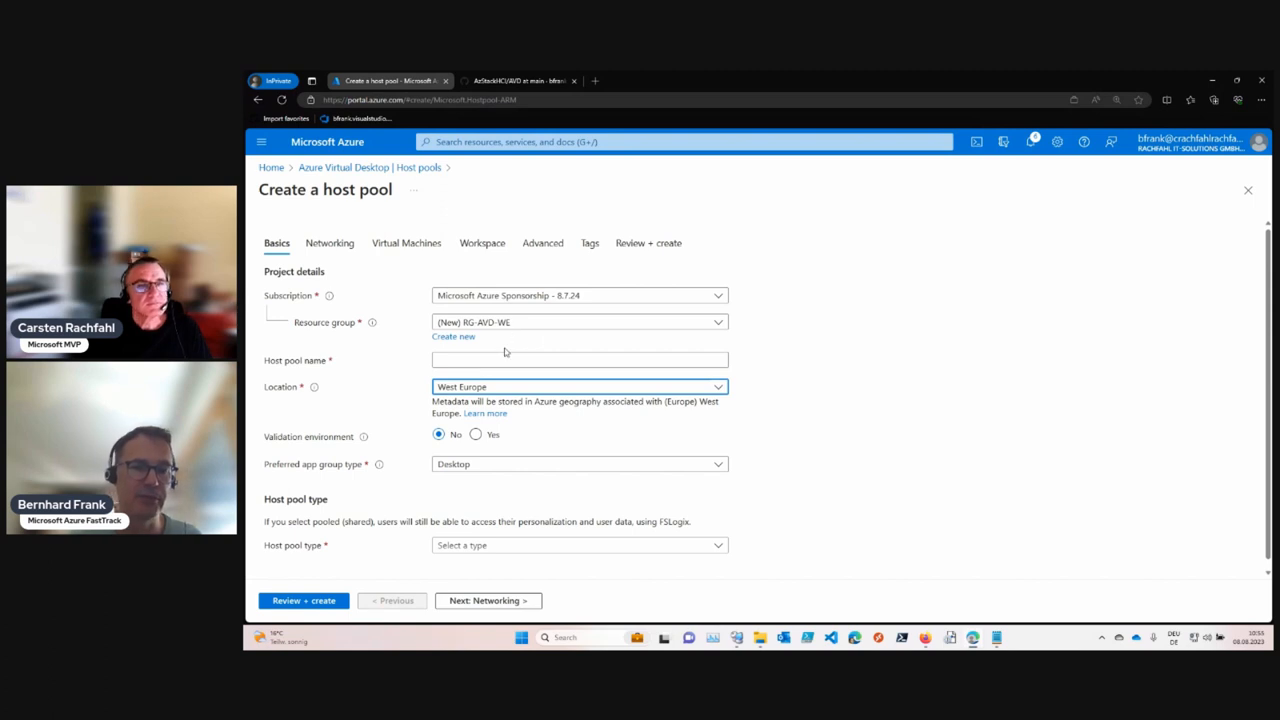
Name the host pool AVD-HCI-HP1
{"action": "left_click", "coordinate": [579, 359]}
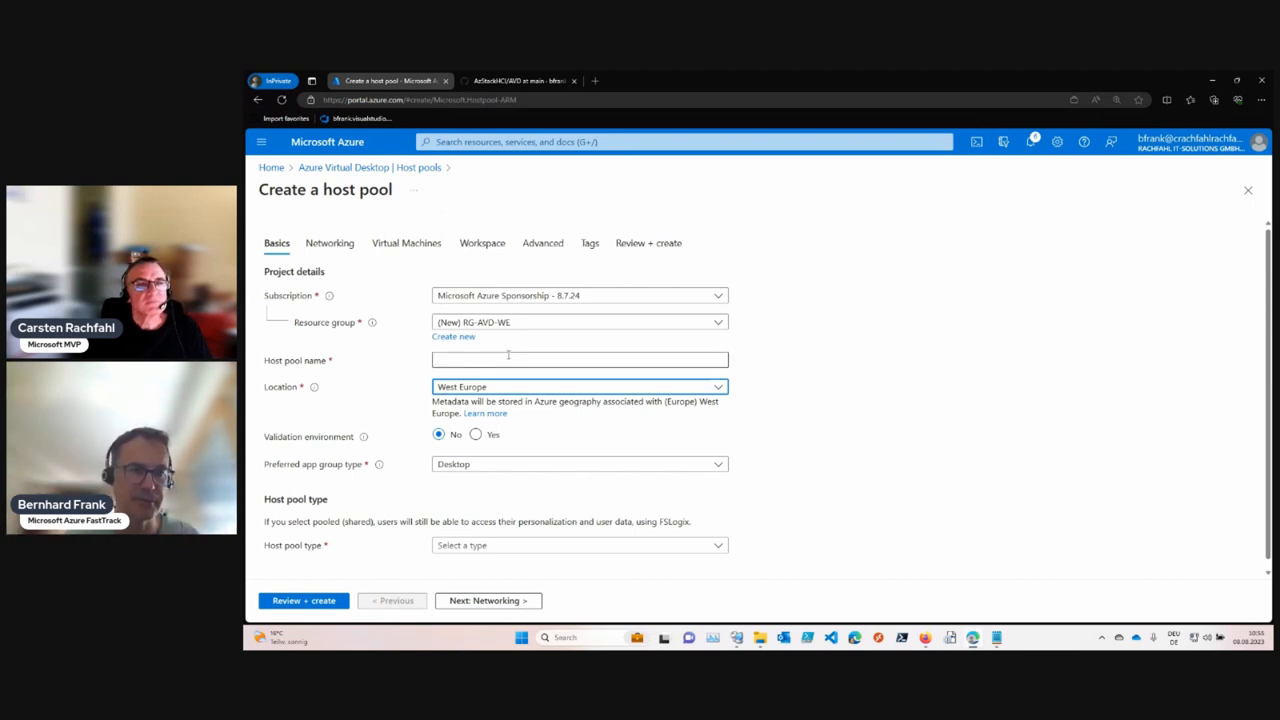
{"action": "left_click", "coordinate": [580, 359]}
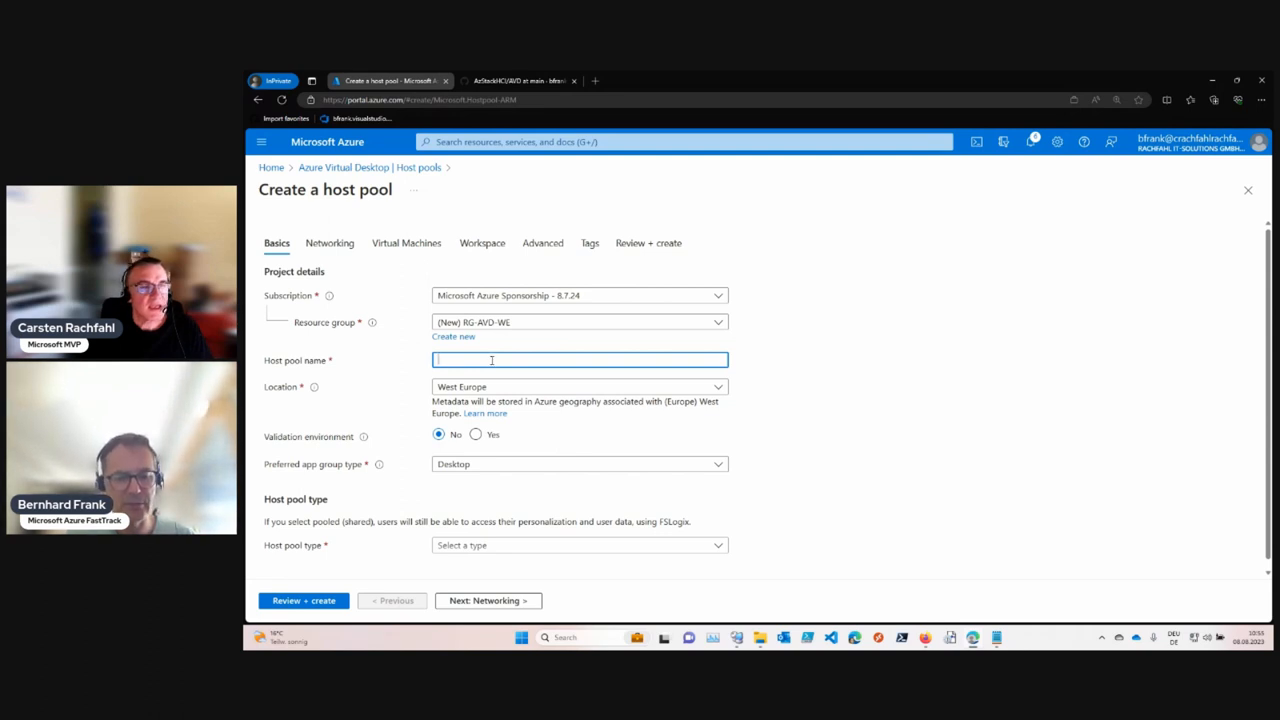
{"action": "type", "text": "AVD-HCI"}
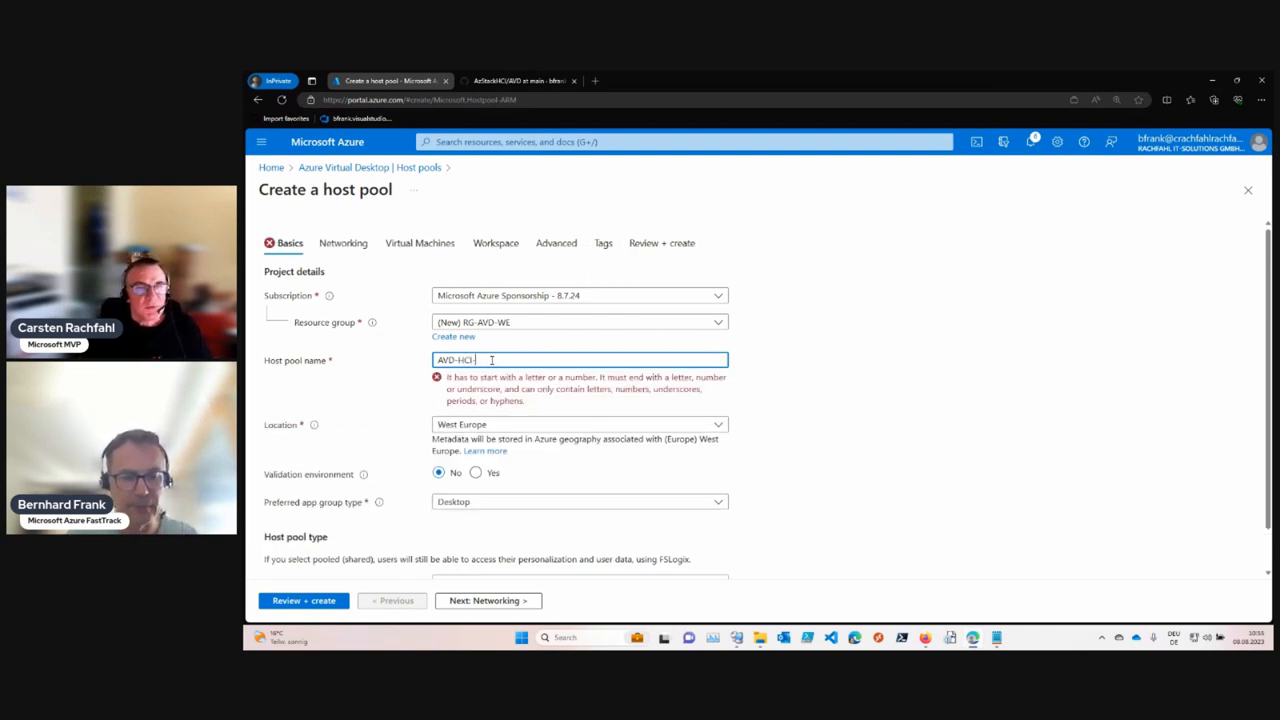
{"action": "type", "text": "-HP"}
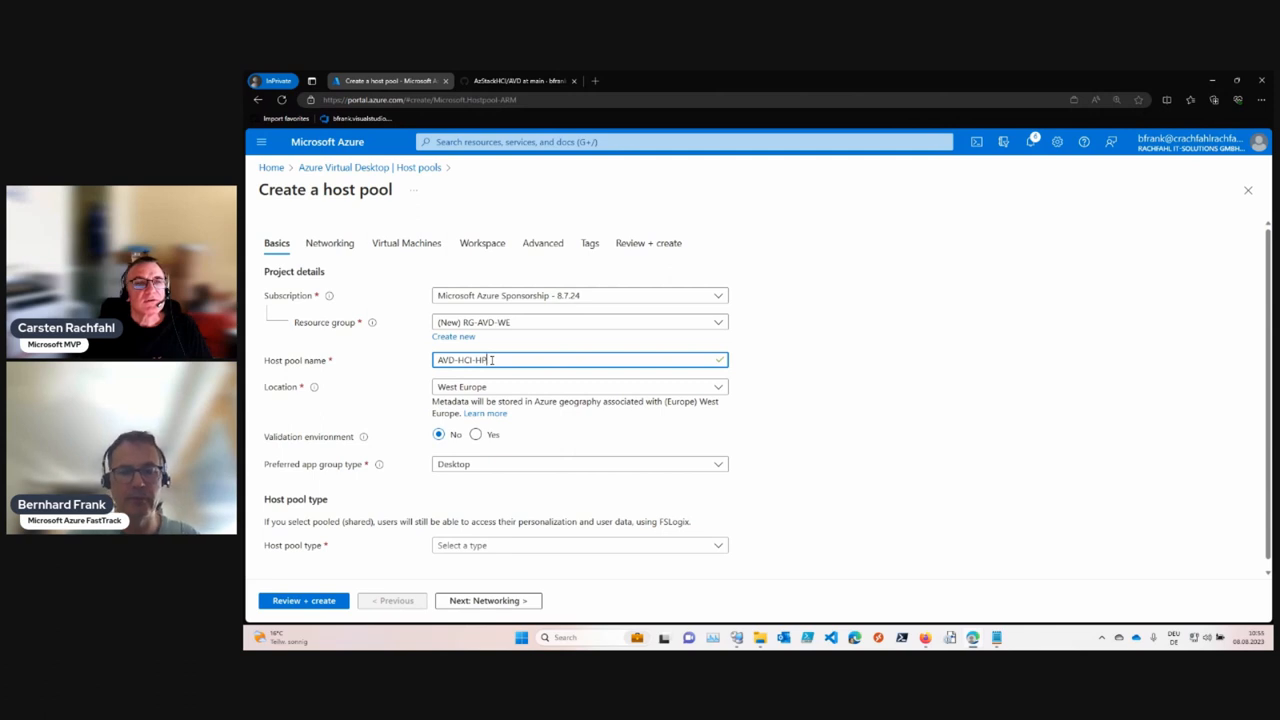
{"action": "type", "text": "1"}
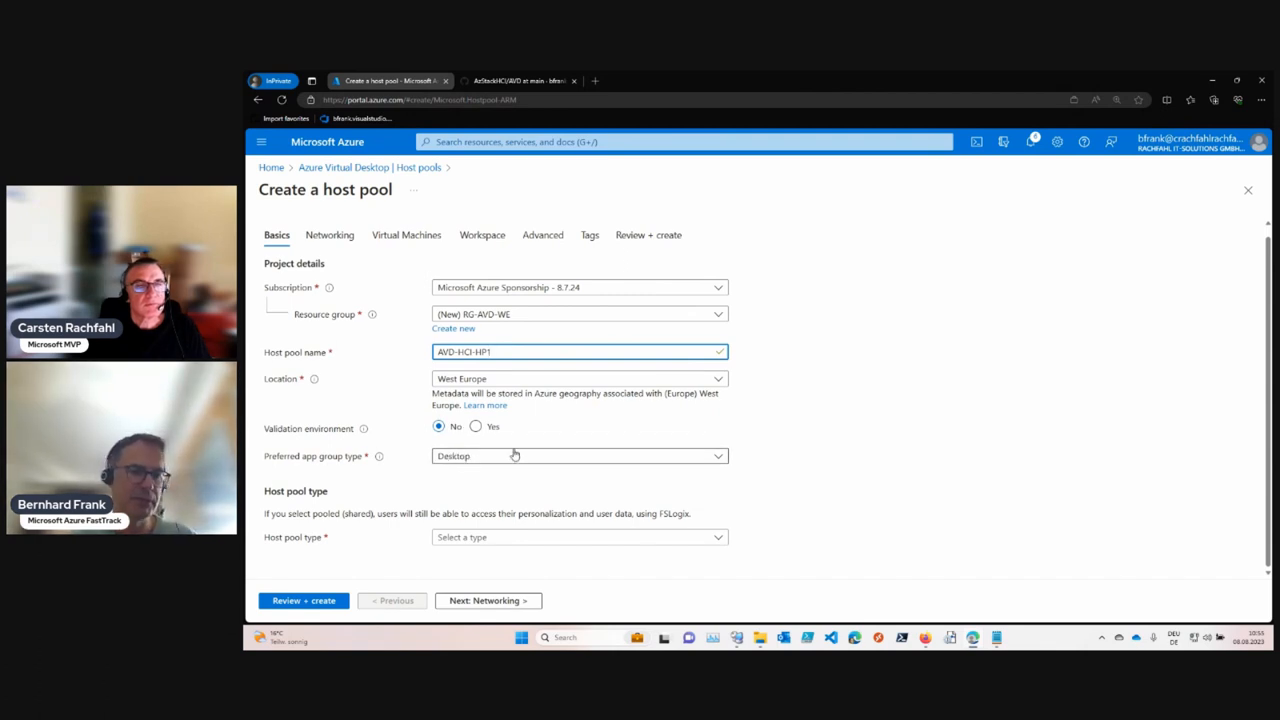
{"action": "mouse_move", "coordinate": [510, 447]}
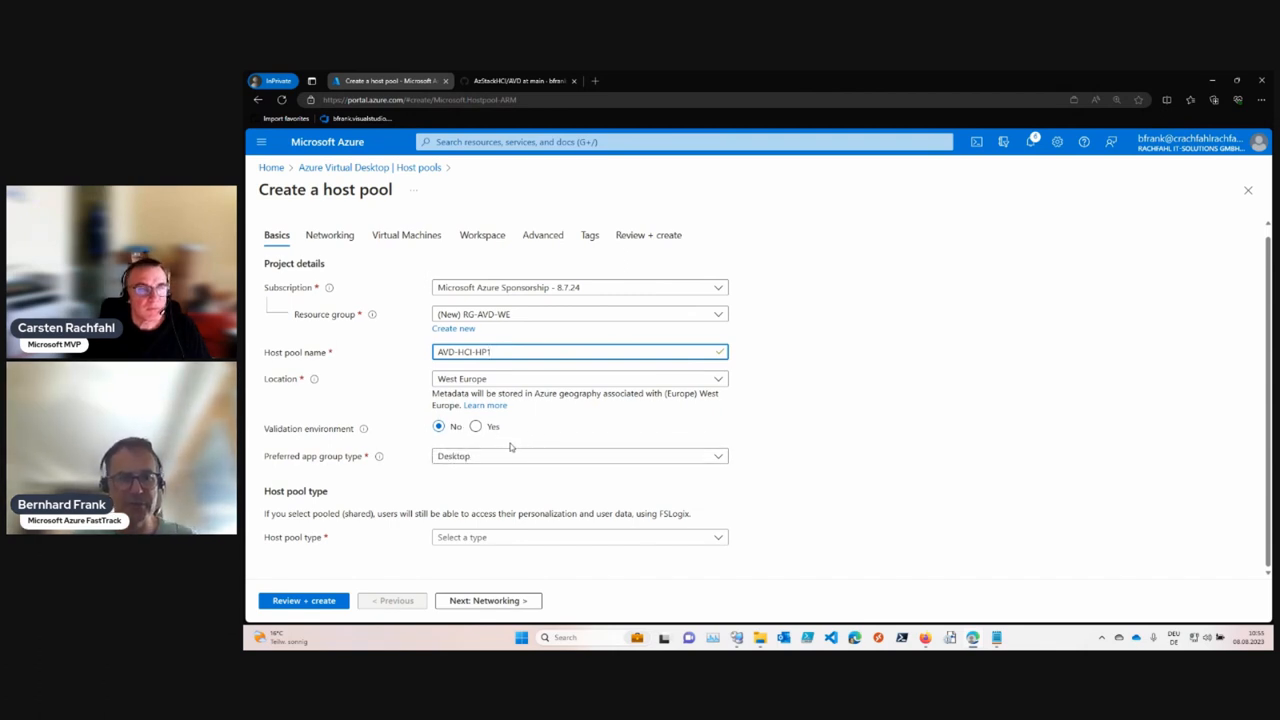
{"action": "mouse_move", "coordinate": [288, 441]}
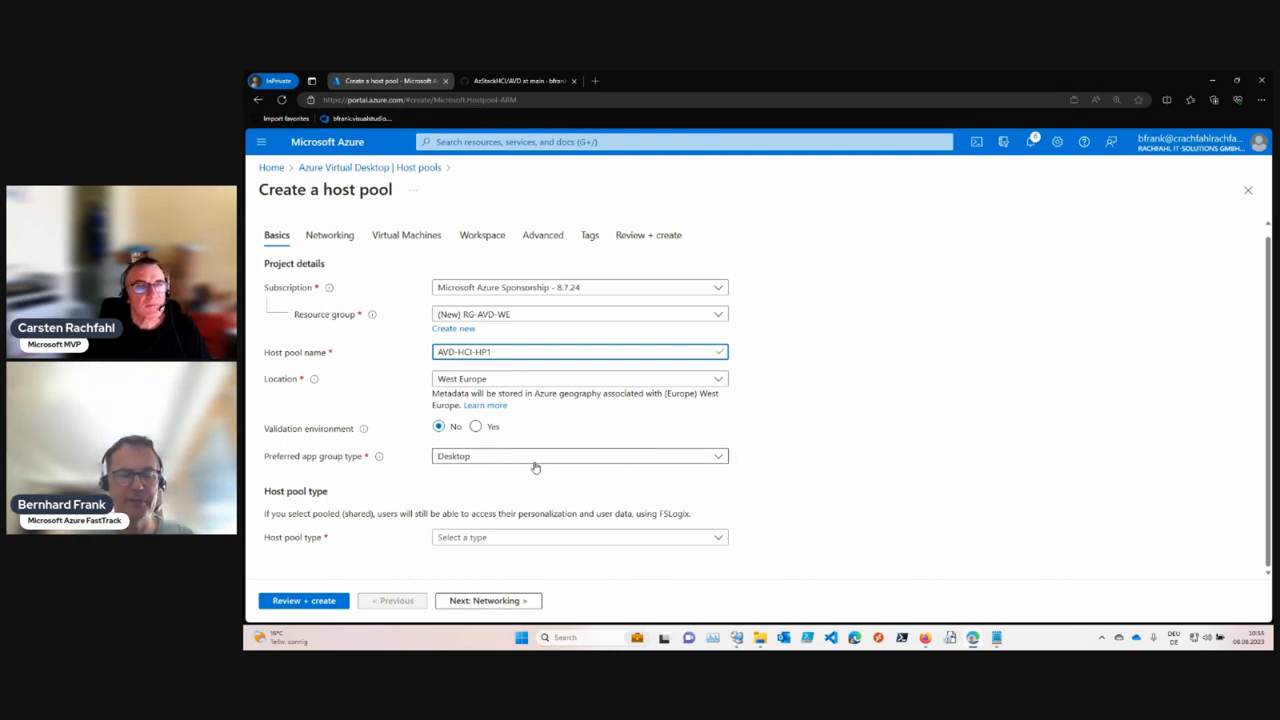
{"action": "mouse_move", "coordinate": [507, 464]}
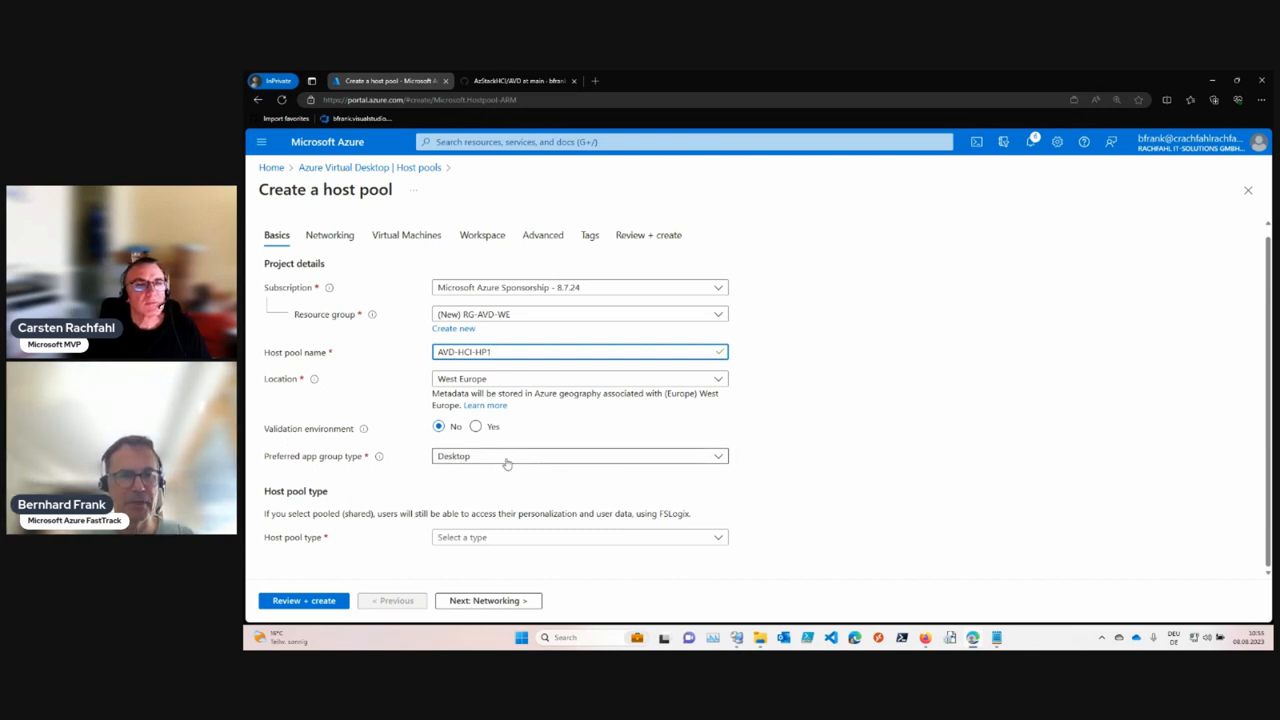
Set the preferred app group type to Desktop
{"action": "left_click", "coordinate": [579, 456]}
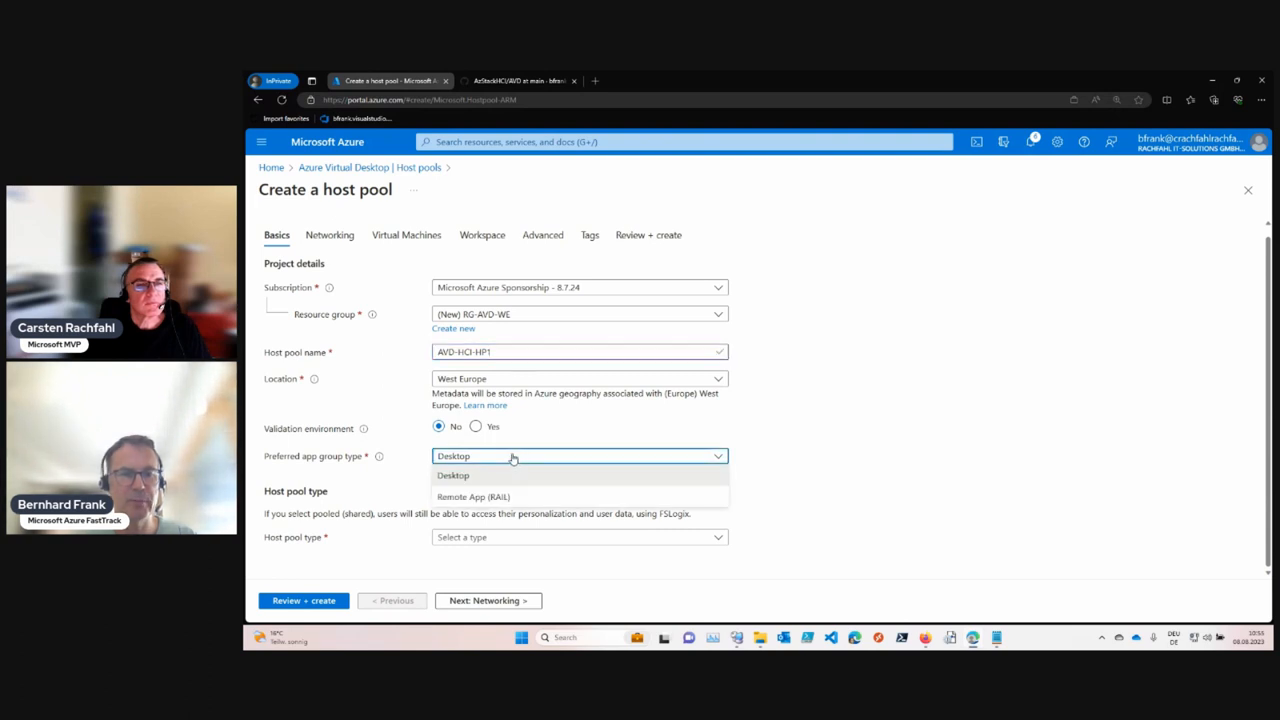
{"action": "mouse_move", "coordinate": [521, 497]}
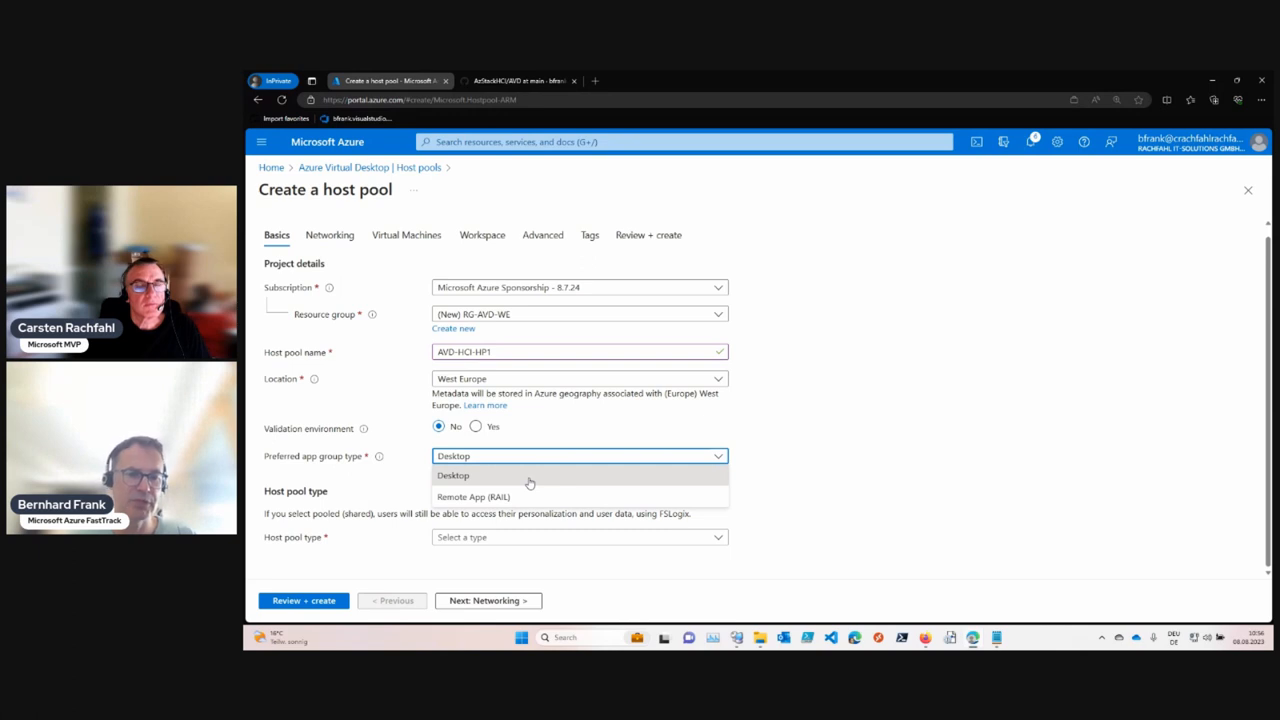
{"action": "mouse_move", "coordinate": [515, 476]}
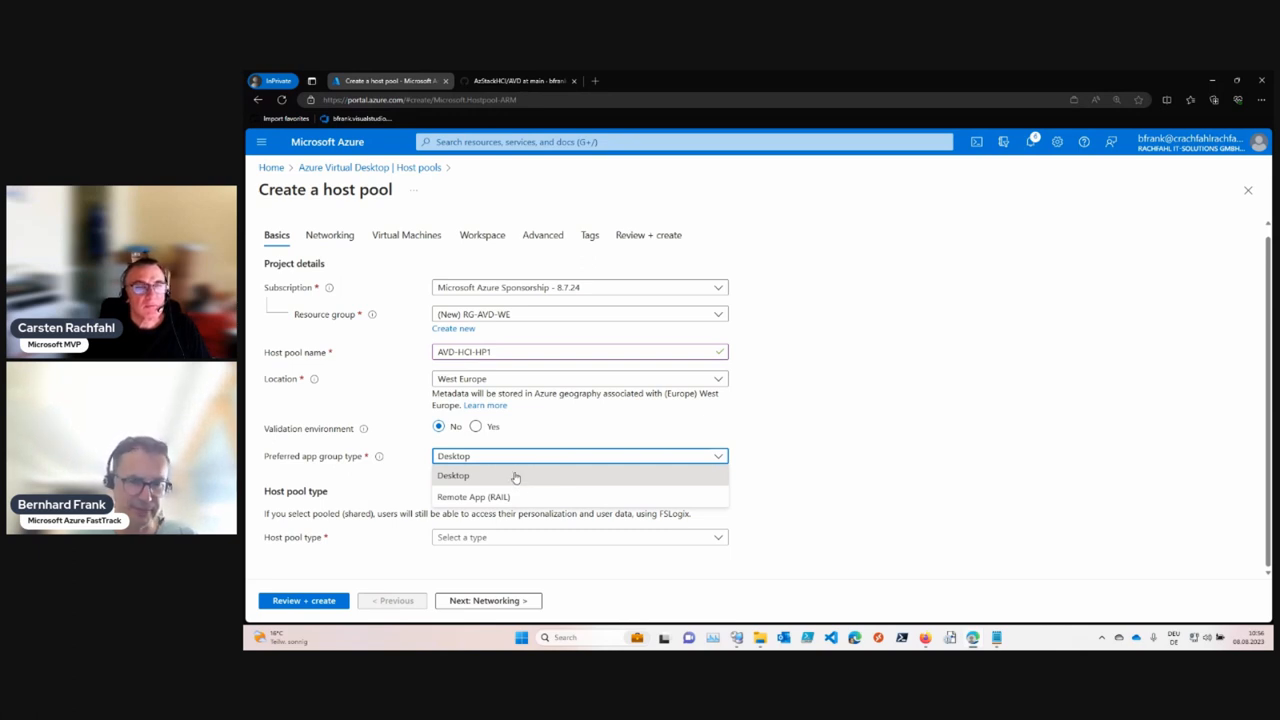
{"action": "left_click", "coordinate": [453, 475]}
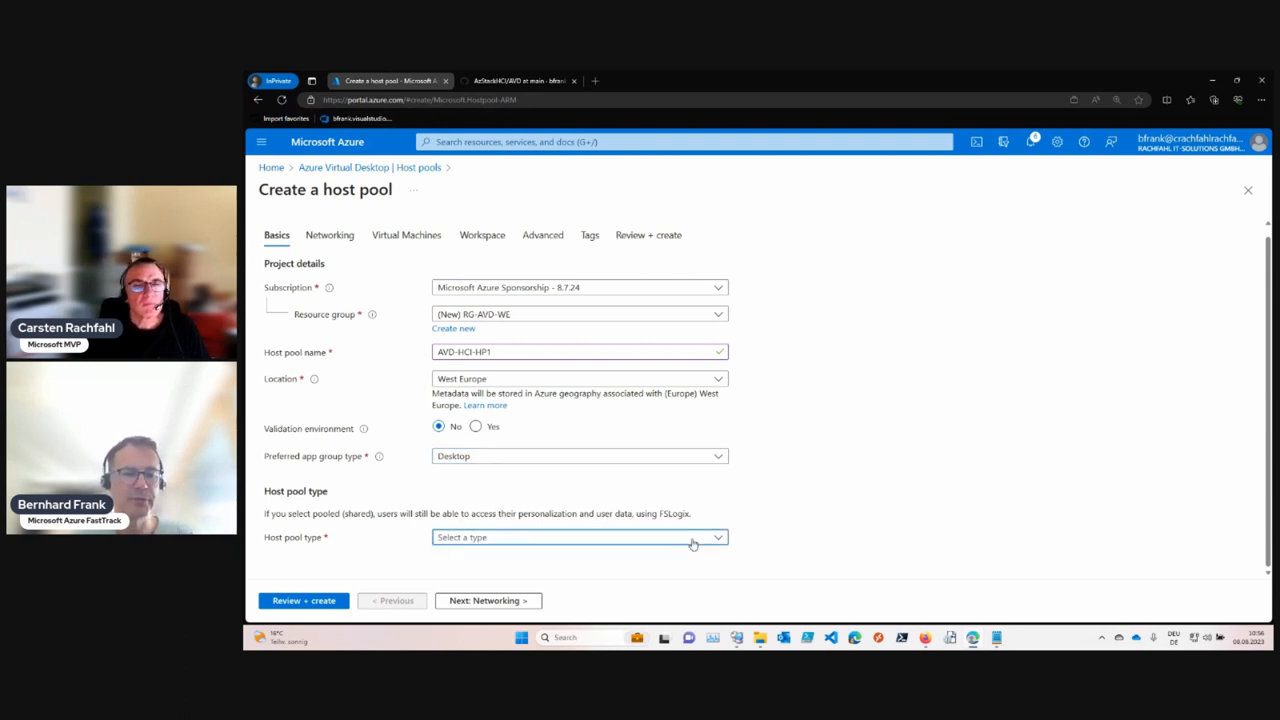
Set the host pool type to Pooled
{"action": "left_click", "coordinate": [578, 537]}
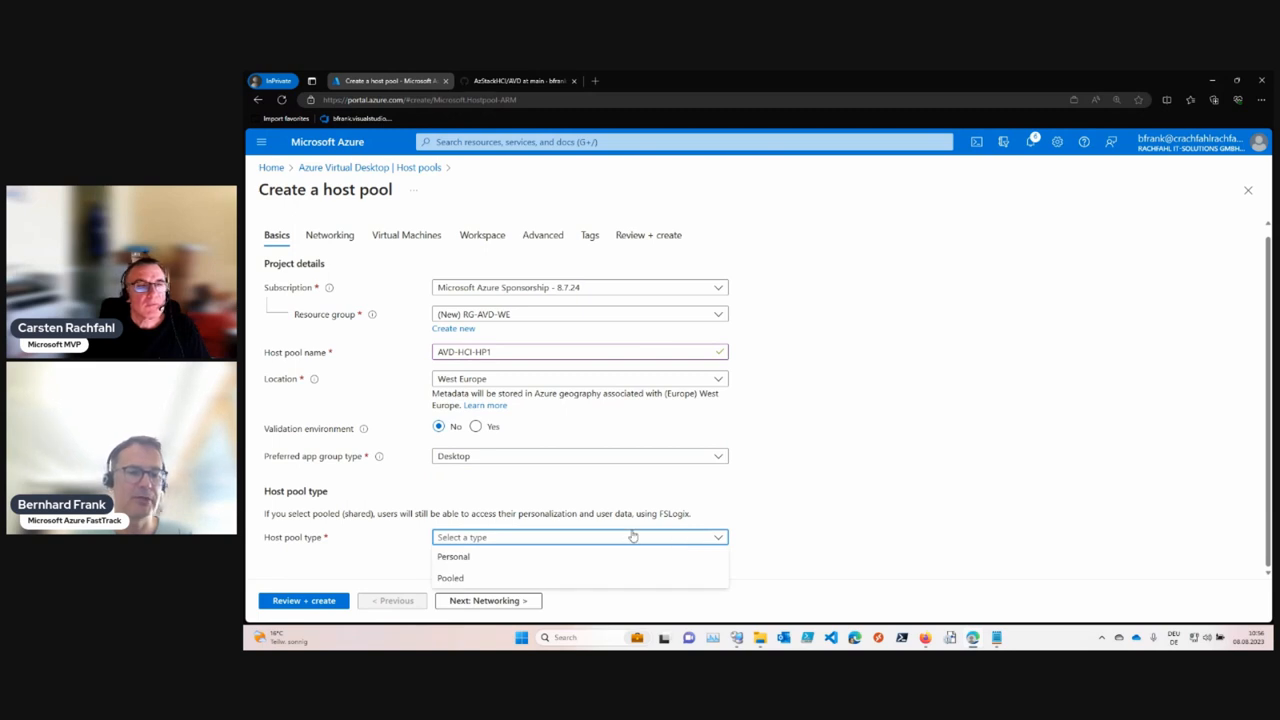
{"action": "mouse_move", "coordinate": [531, 557]}
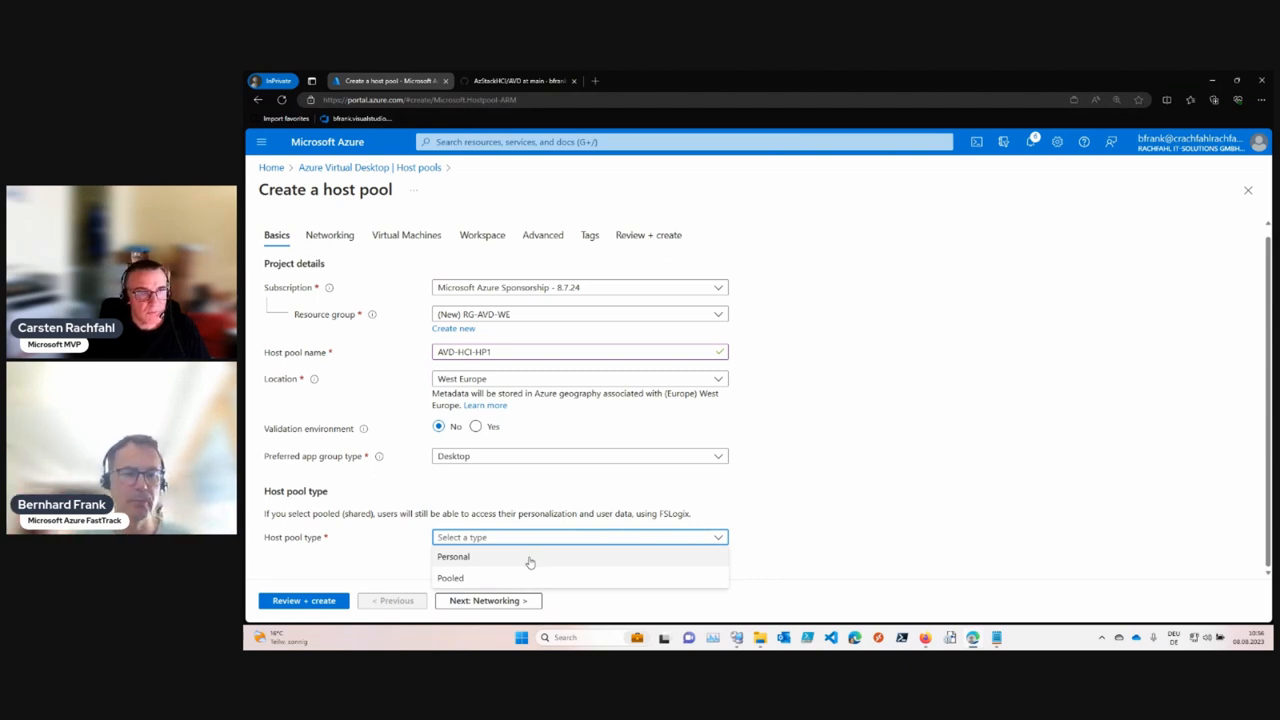
{"action": "mouse_move", "coordinate": [523, 563]}
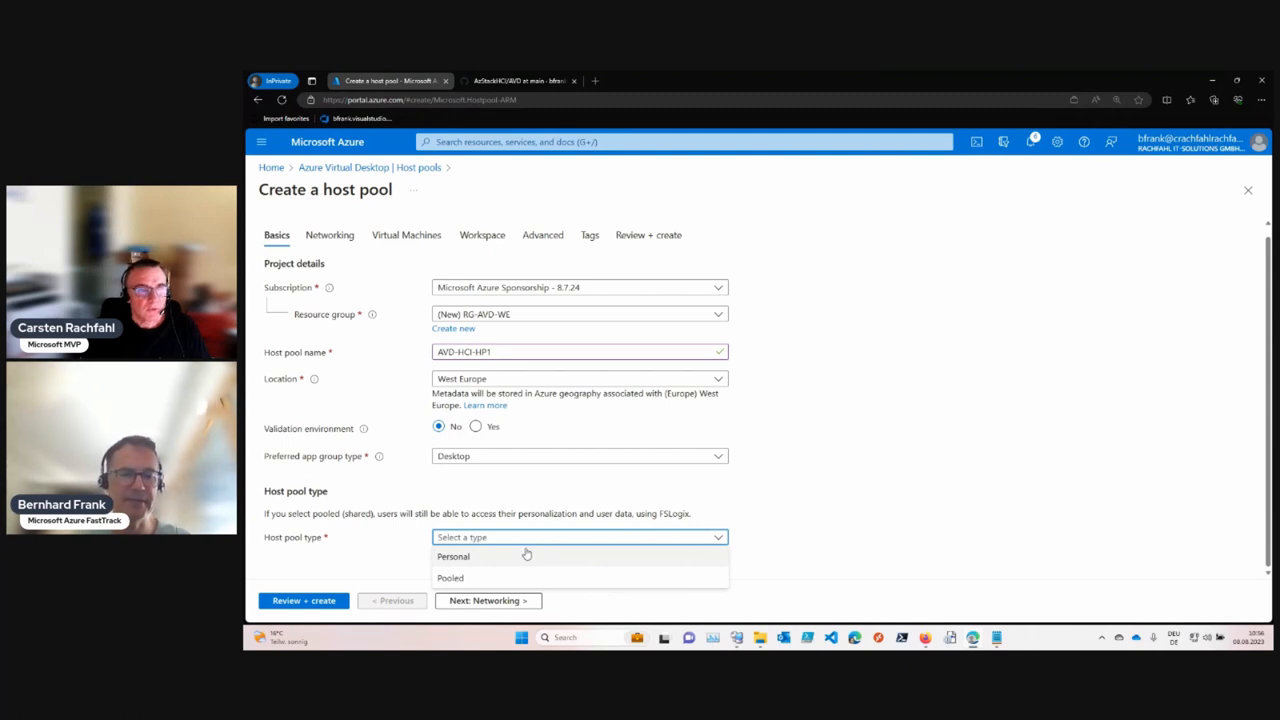
{"action": "mouse_move", "coordinate": [522, 578]}
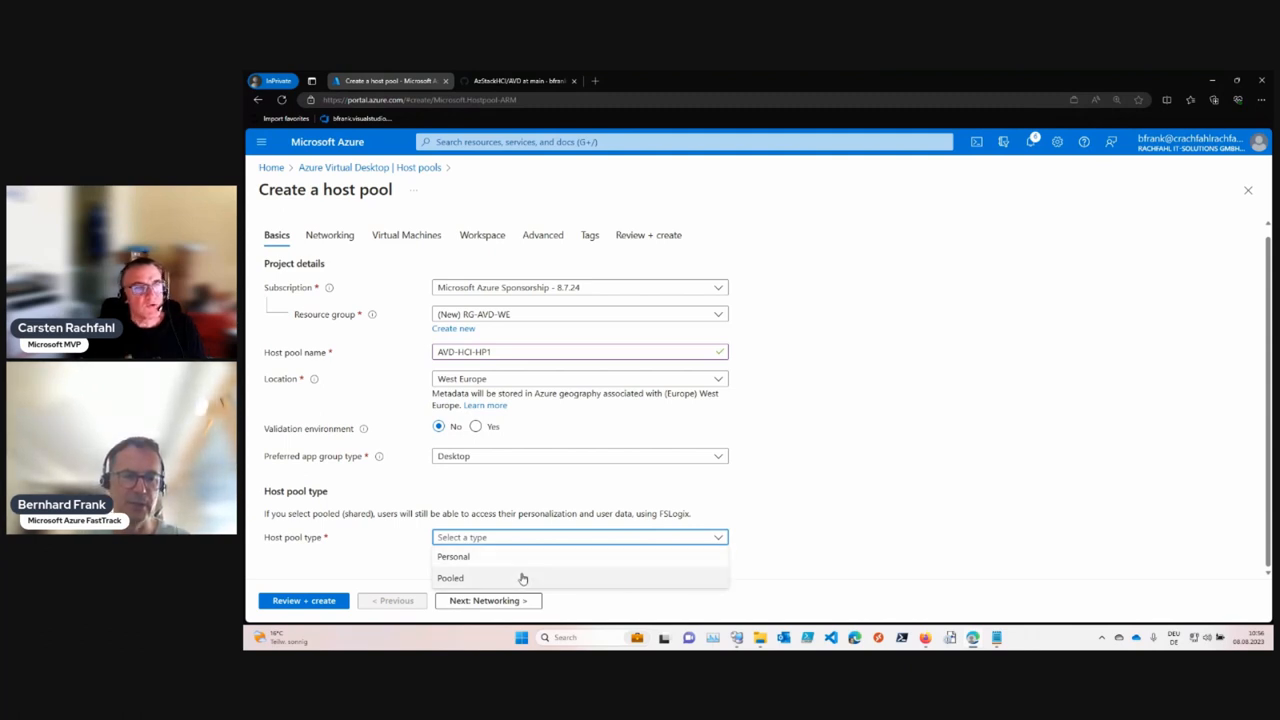
{"action": "left_click", "coordinate": [450, 578]}
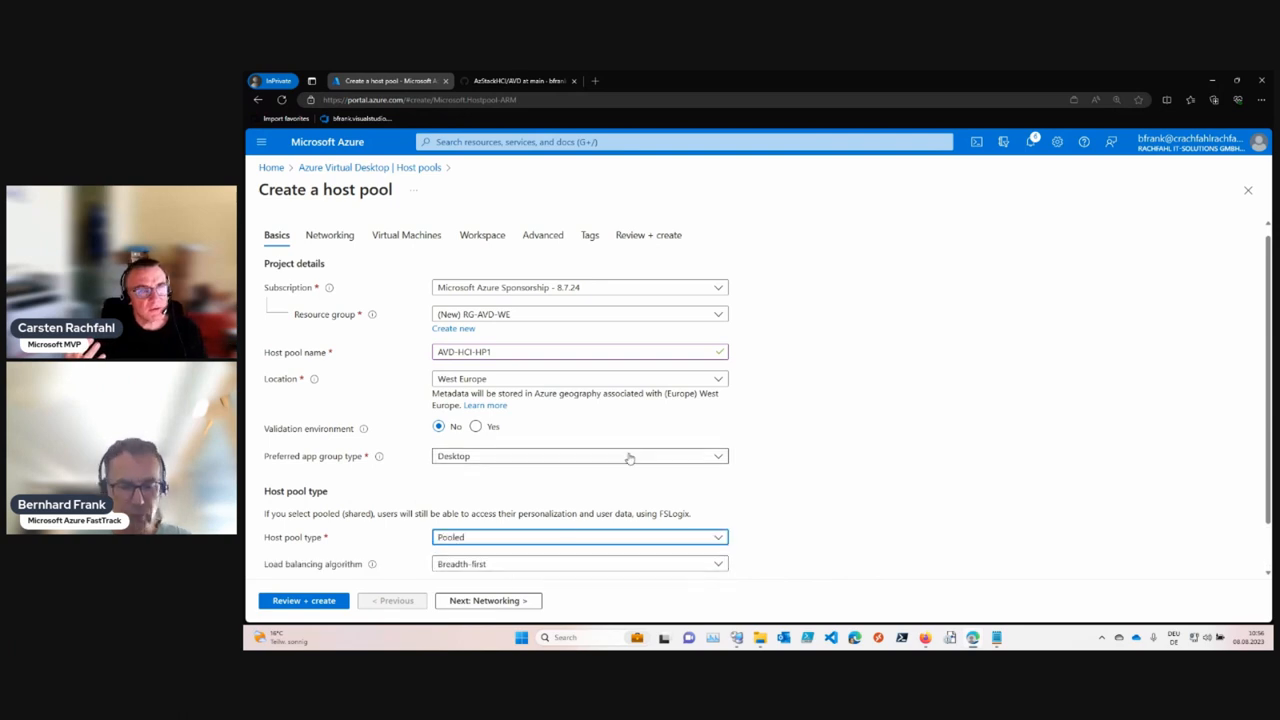
Set load balancing to Depth-first with a maximum session limit of 5
{"action": "scroll", "scroll_direction": "down", "scroll_amount": 3}
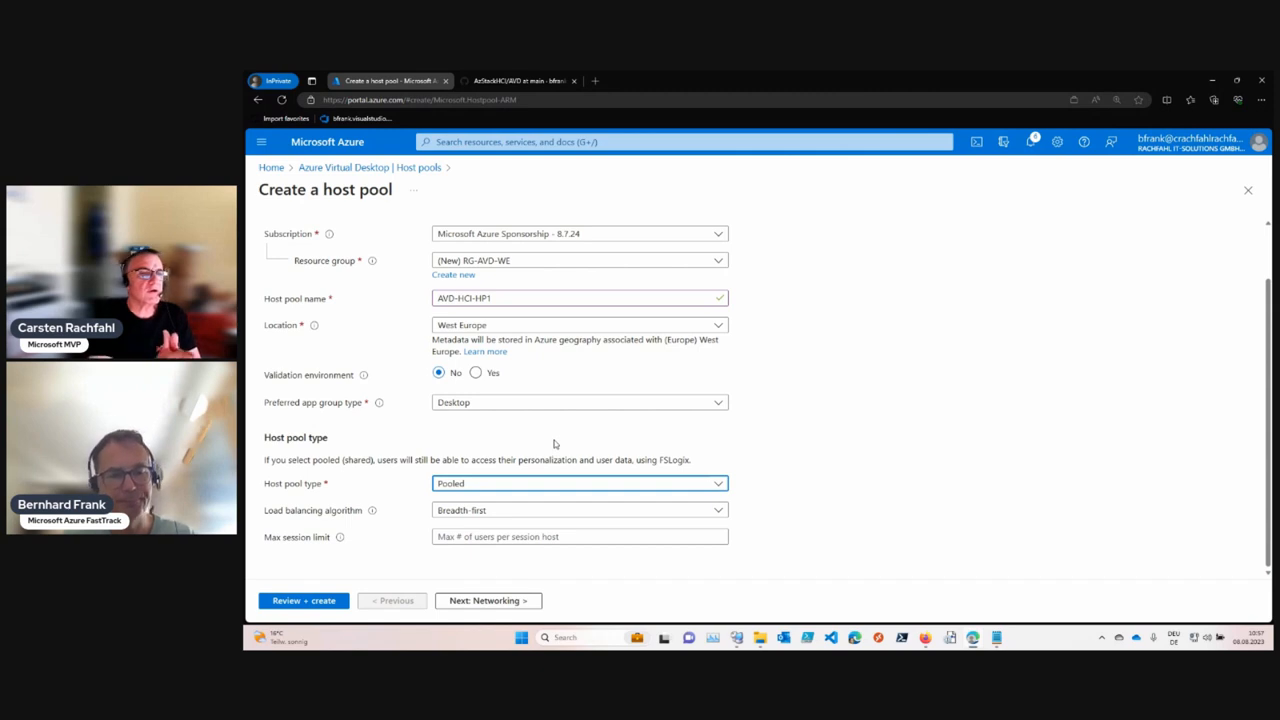
{"action": "mouse_move", "coordinate": [570, 433]}
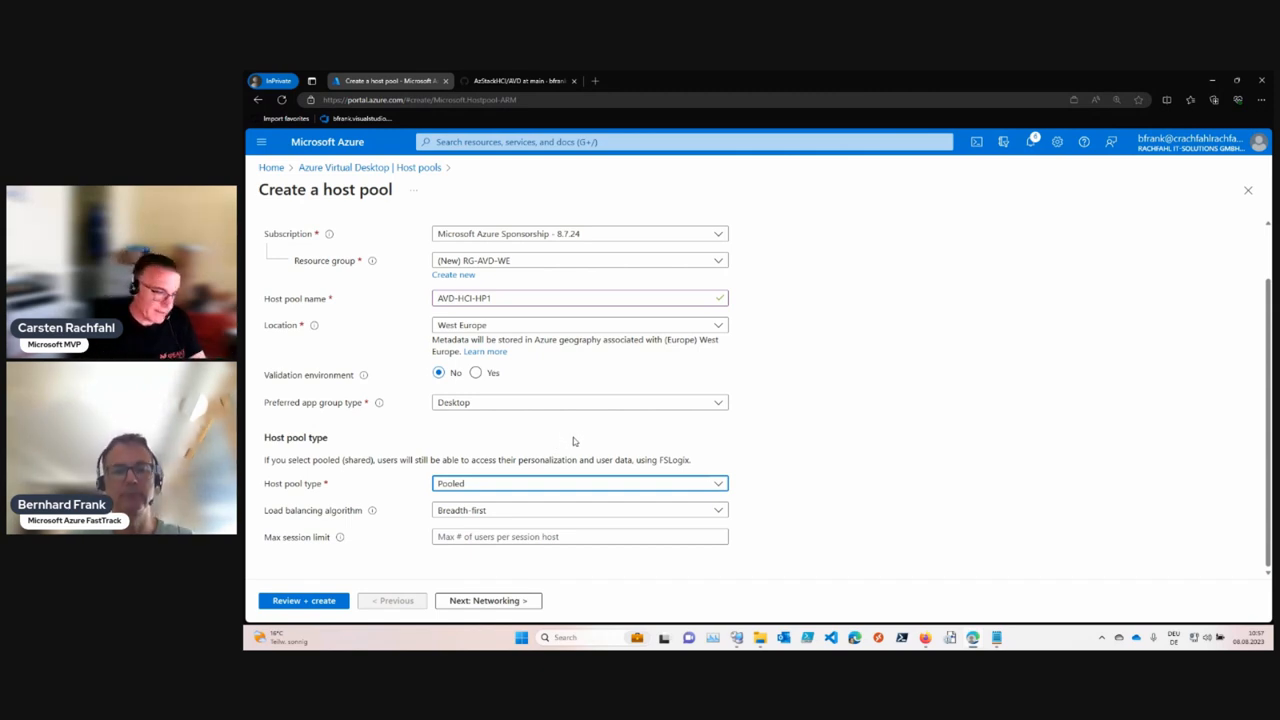
{"action": "mouse_move", "coordinate": [580, 441]}
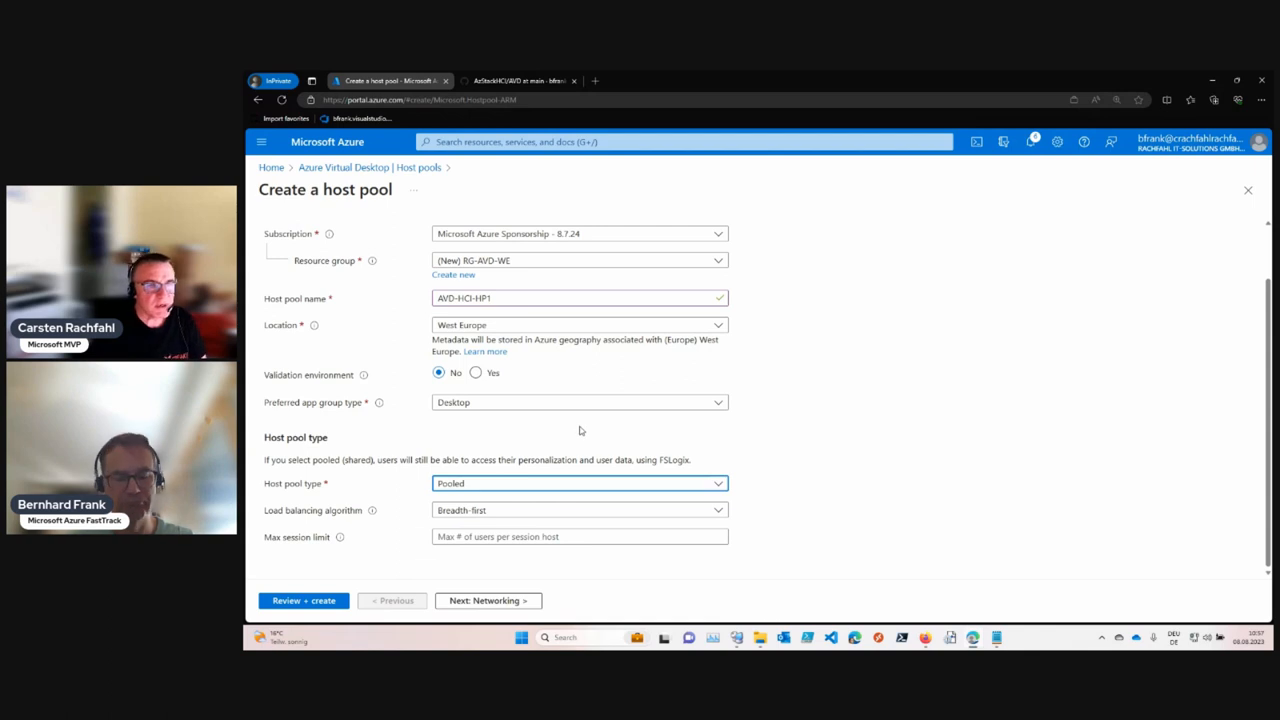
{"action": "mouse_move", "coordinate": [585, 455]}
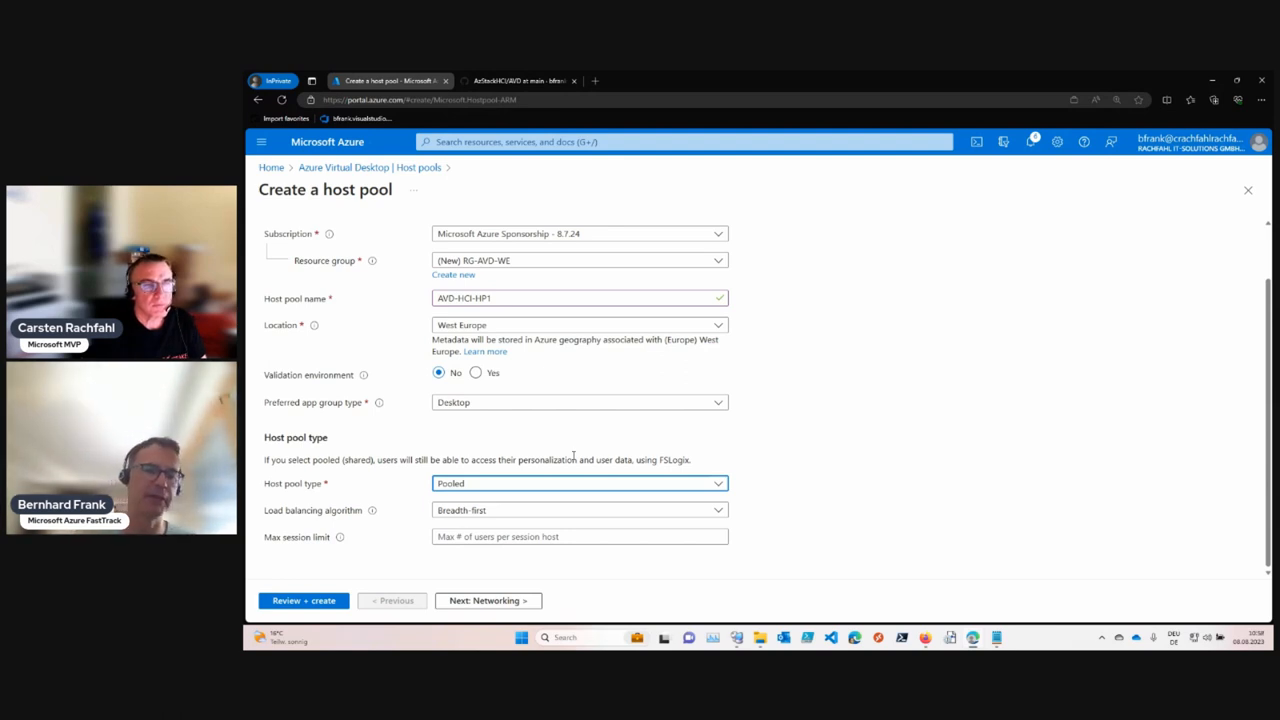
{"action": "mouse_move", "coordinate": [543, 472]}
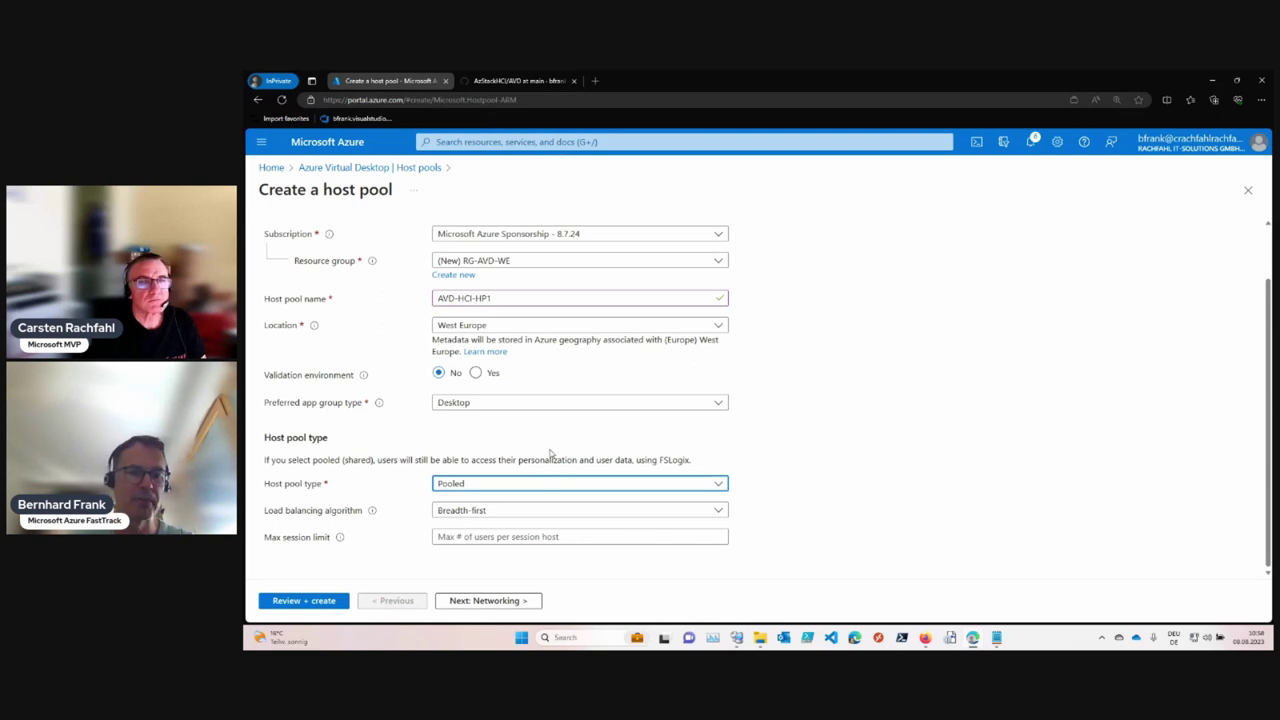
{"action": "mouse_move", "coordinate": [520, 483]}
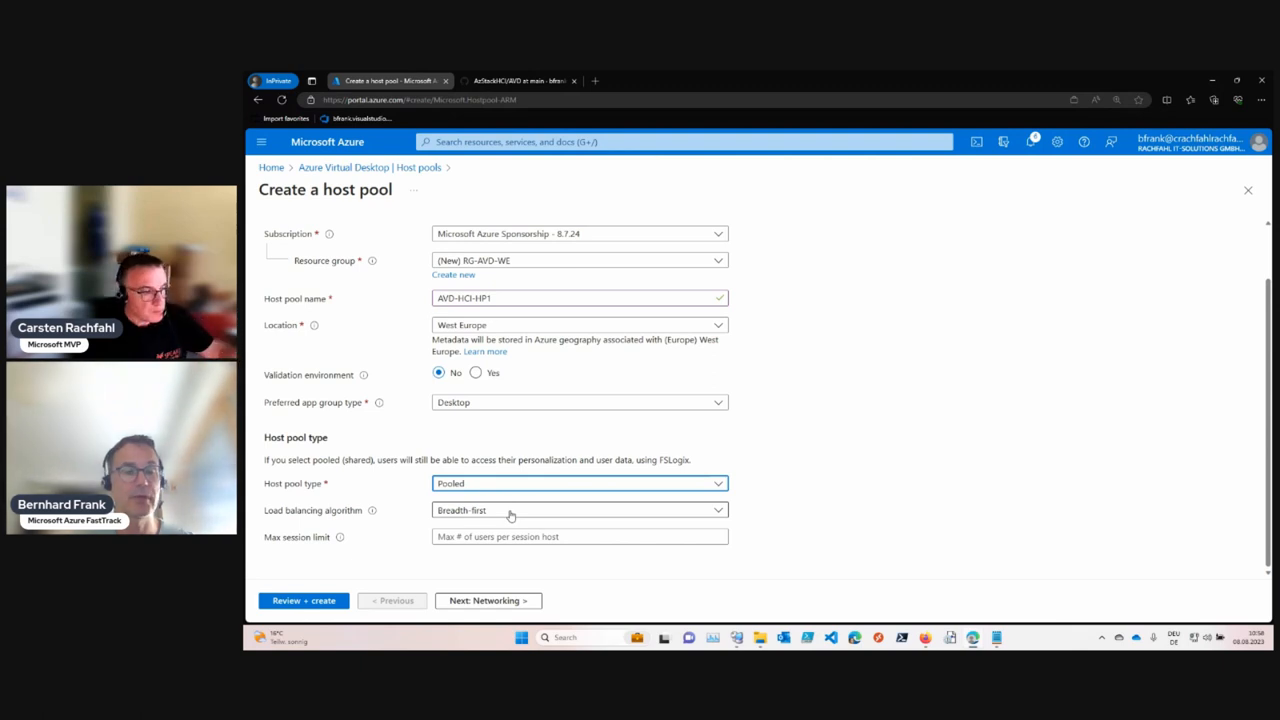
{"action": "left_click", "coordinate": [579, 510]}
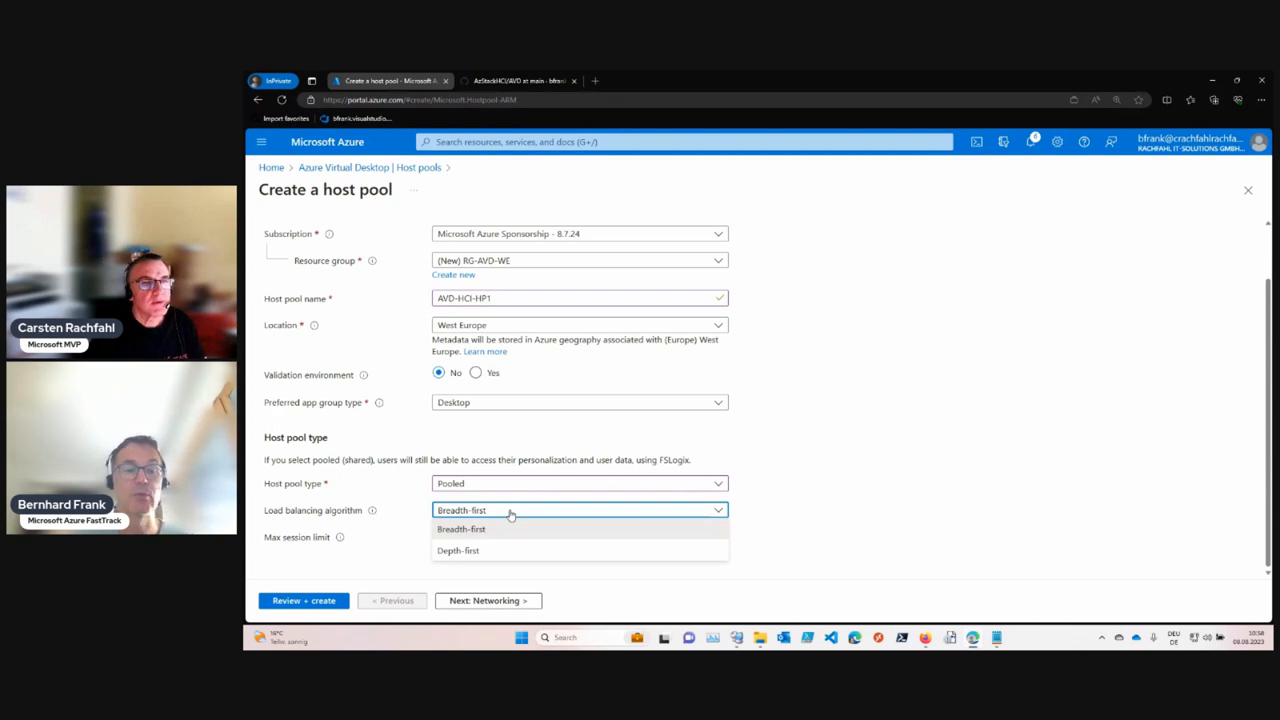
{"action": "left_click", "coordinate": [461, 528]}
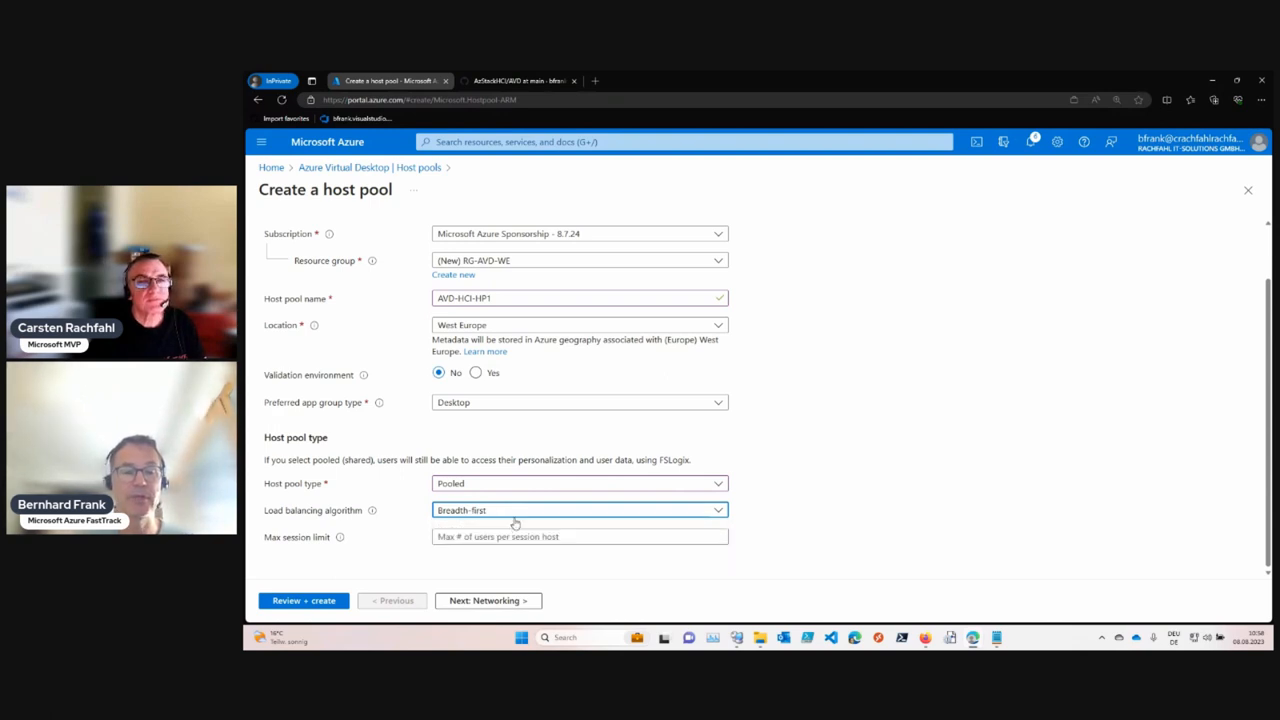
{"action": "mouse_move", "coordinate": [568, 515]}
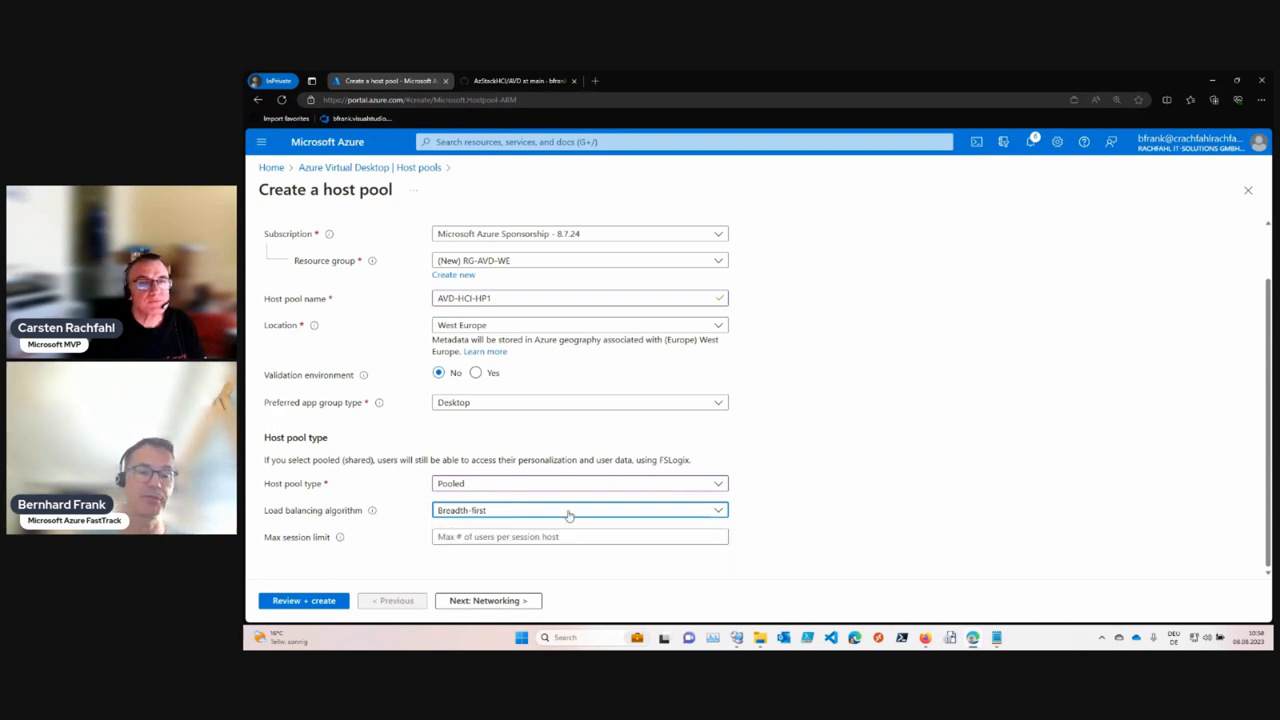
{"action": "mouse_move", "coordinate": [607, 521]}
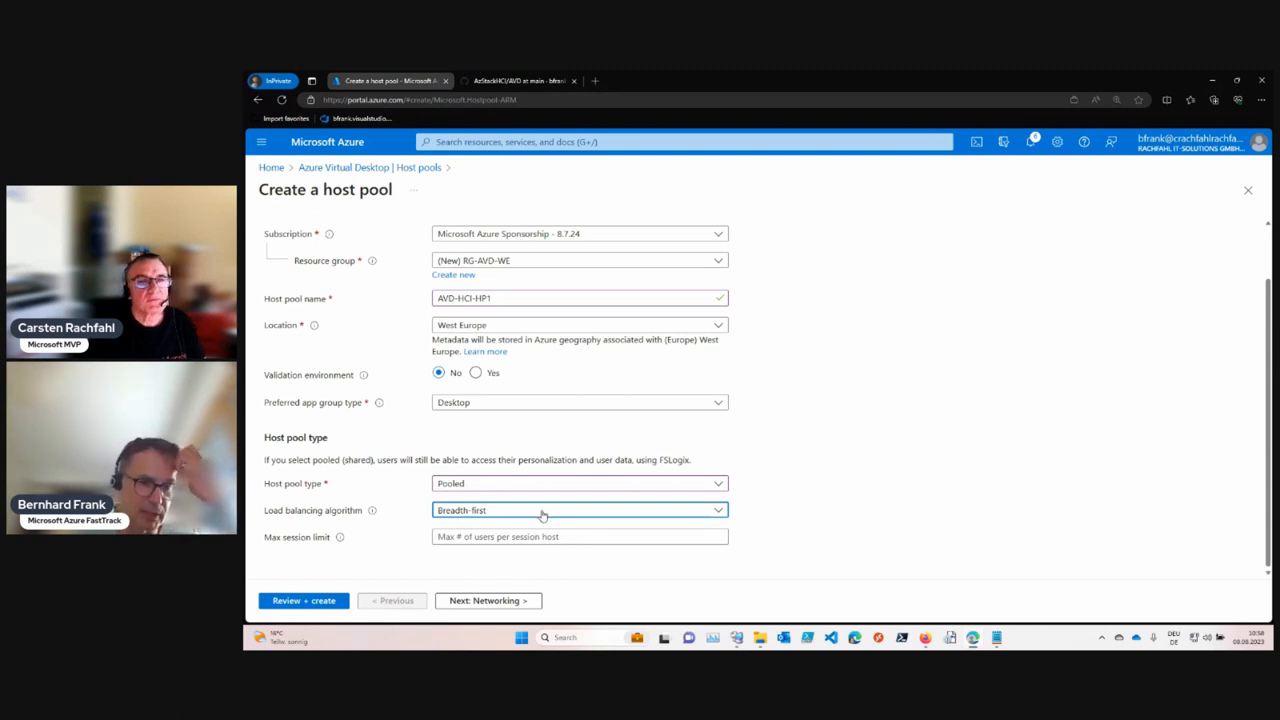
{"action": "left_click", "coordinate": [579, 510]}
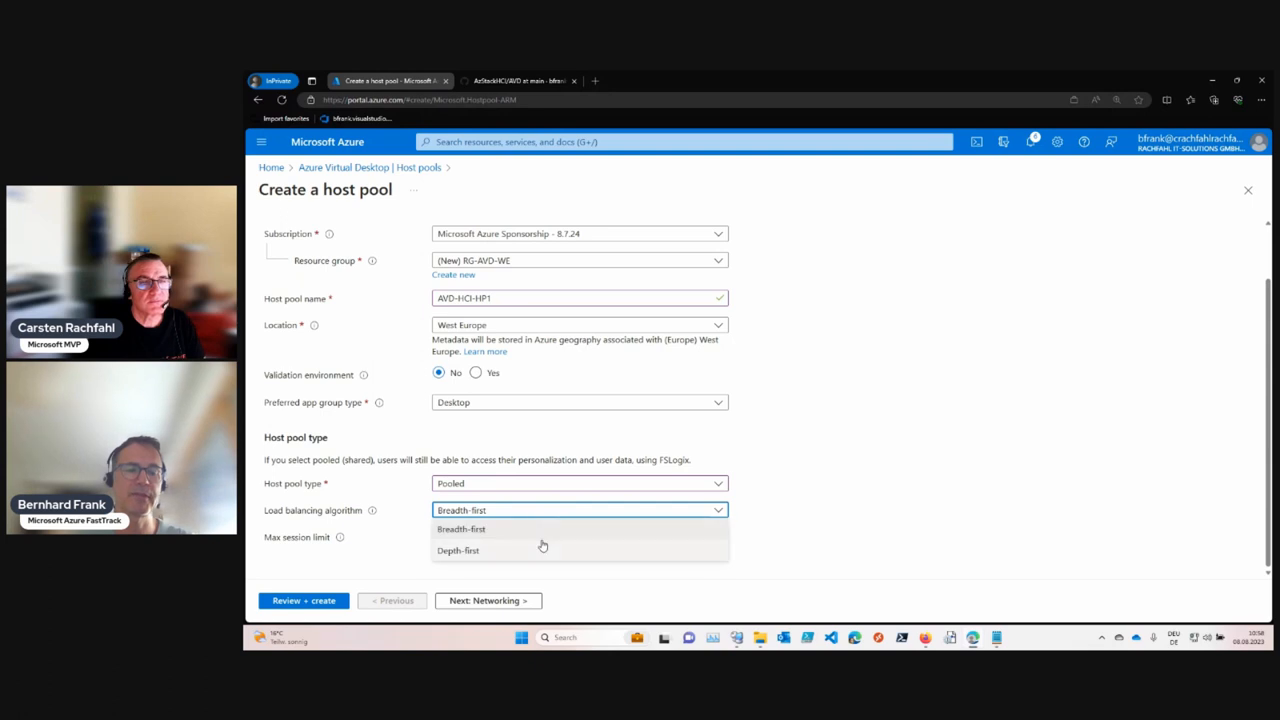
{"action": "left_click", "coordinate": [458, 550]}
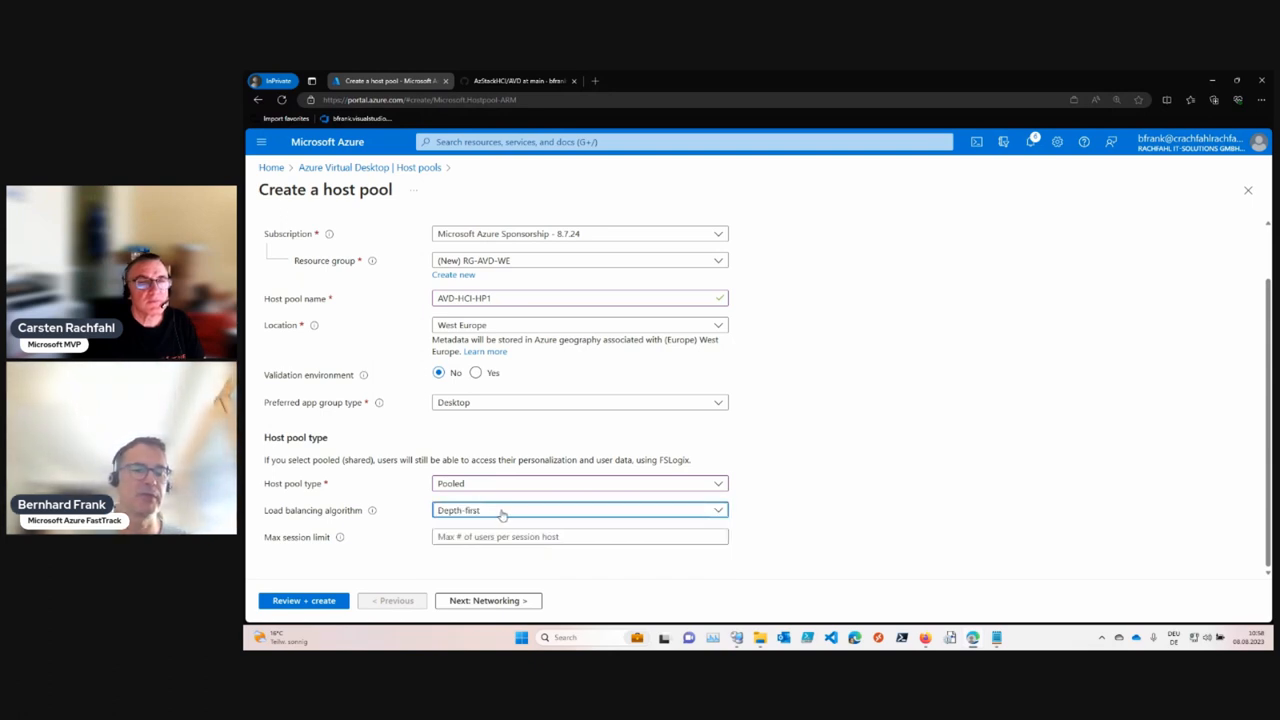
{"action": "left_click", "coordinate": [580, 536]}
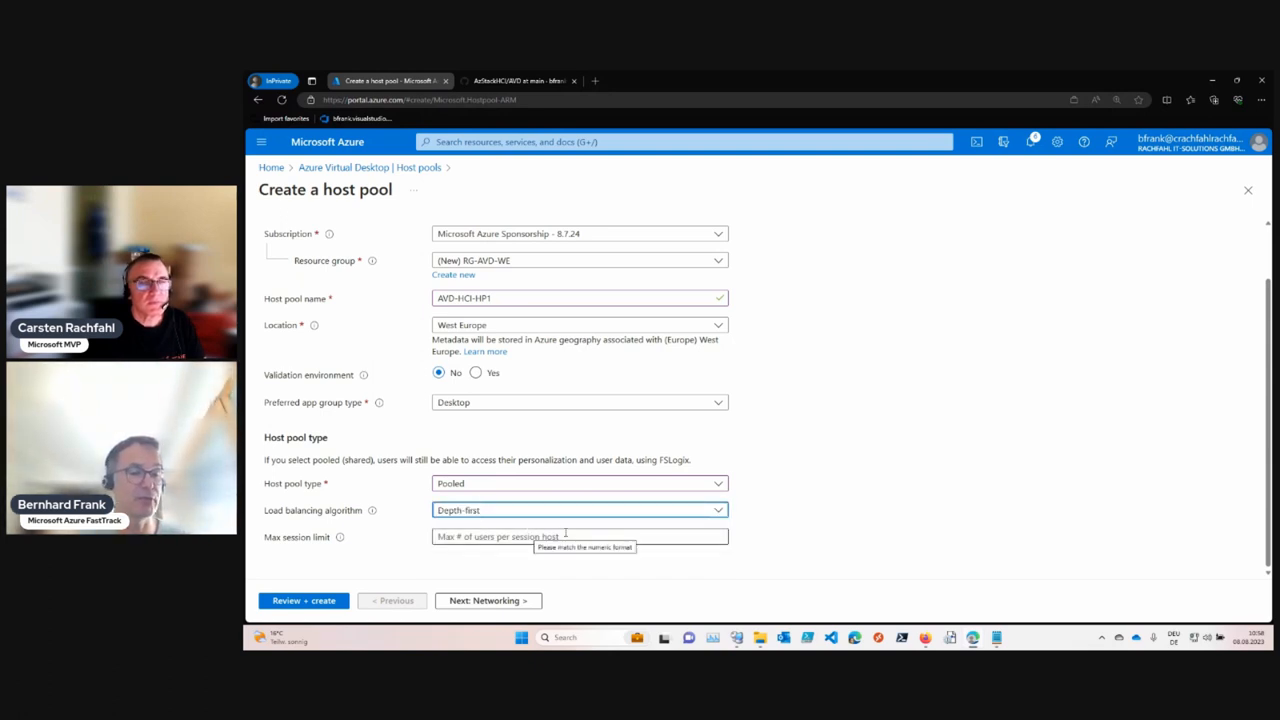
{"action": "type", "text": "5"}
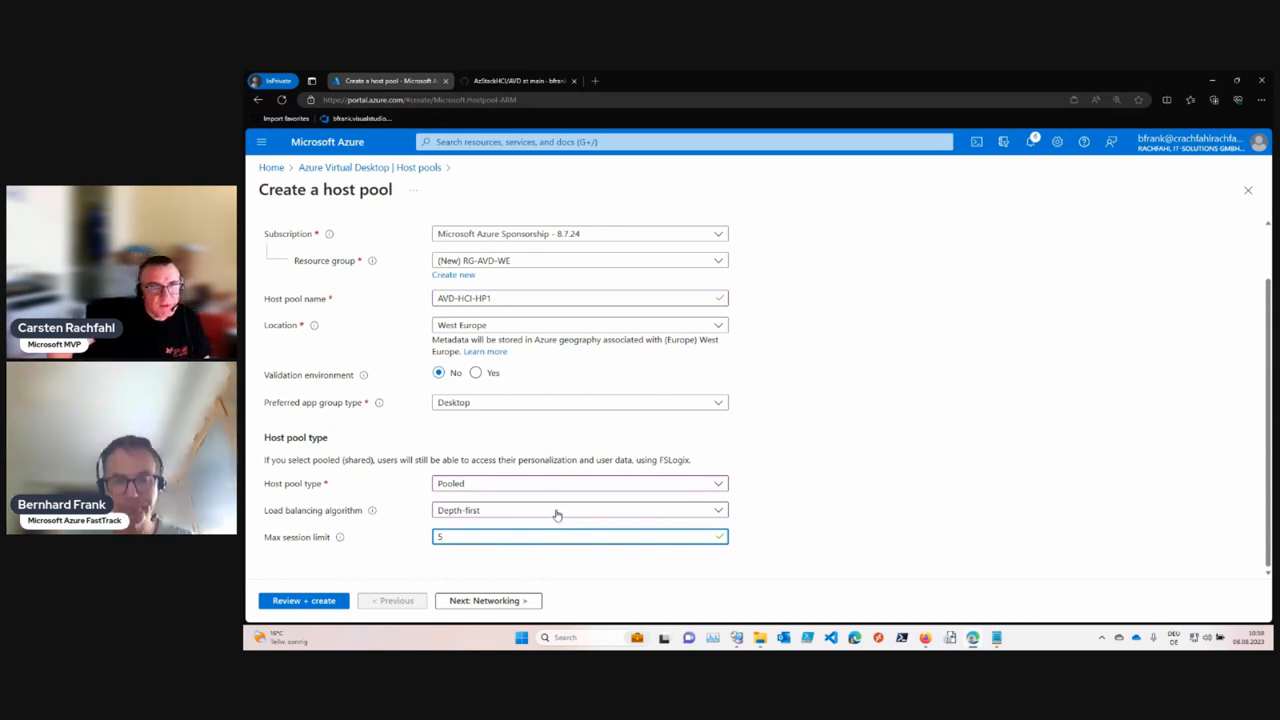
{"action": "left_click", "coordinate": [580, 510]}
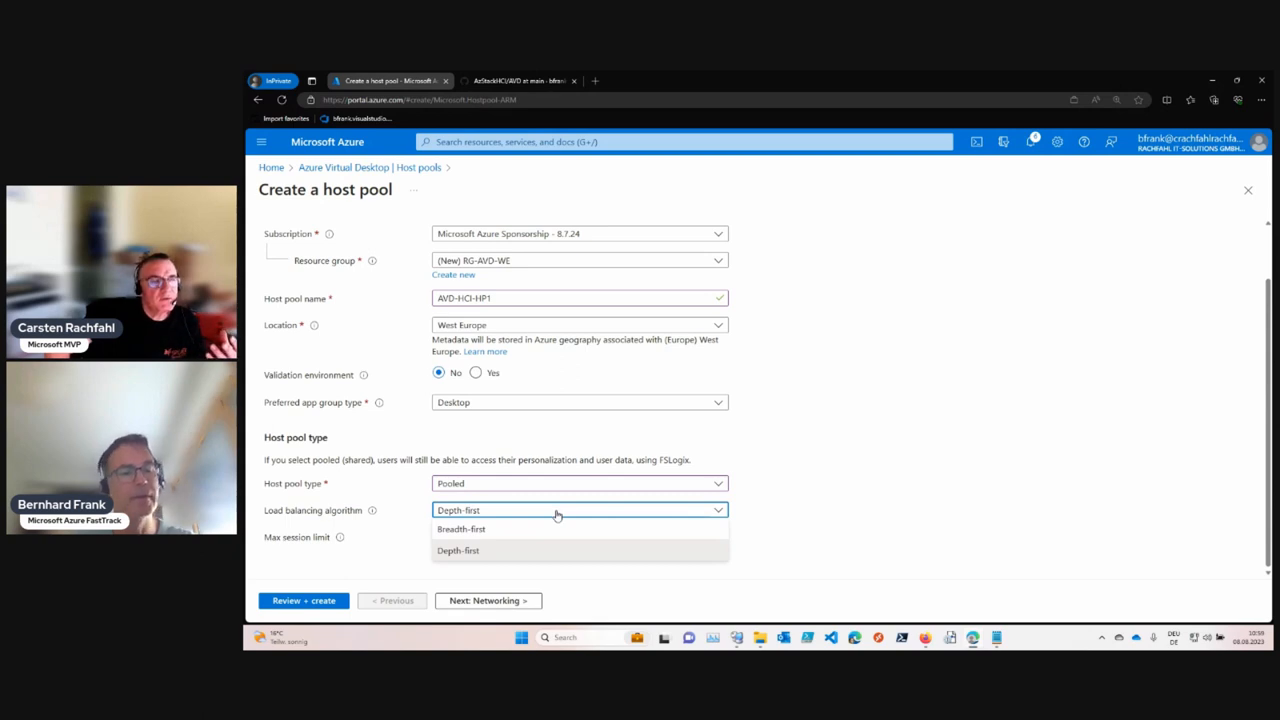
{"action": "mouse_move", "coordinate": [558, 520]}
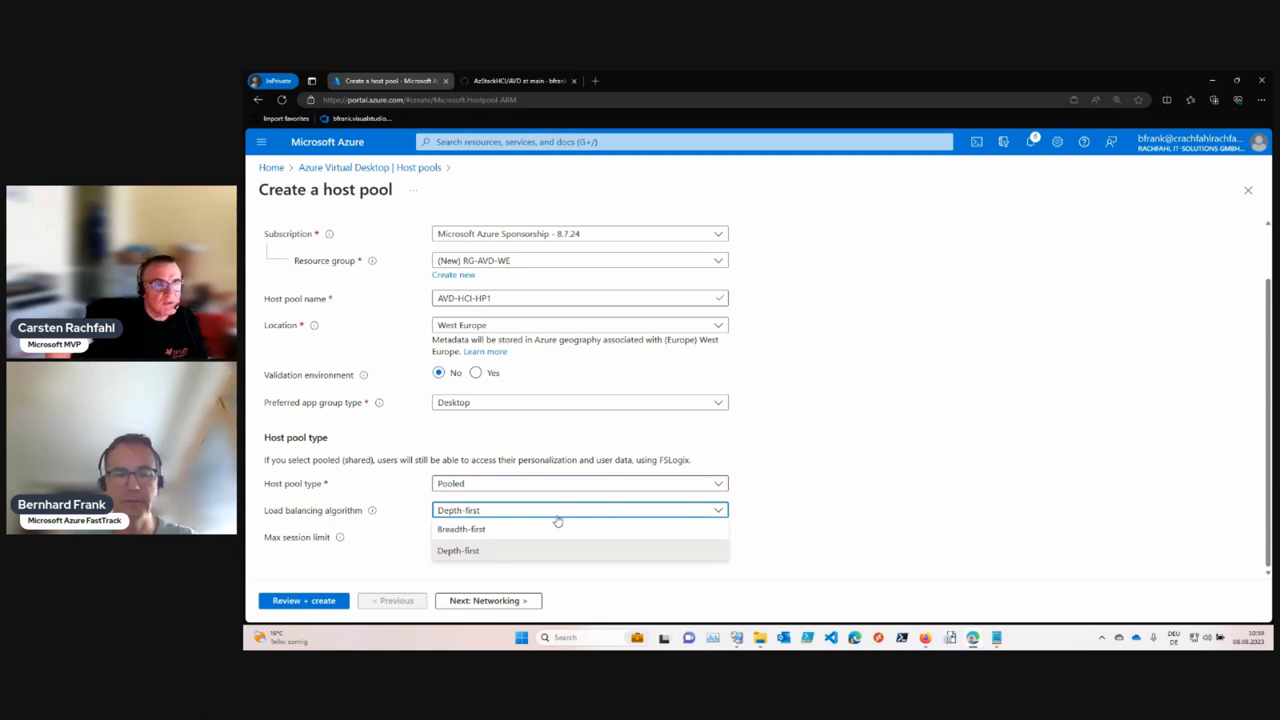
{"action": "mouse_move", "coordinate": [492, 521]}
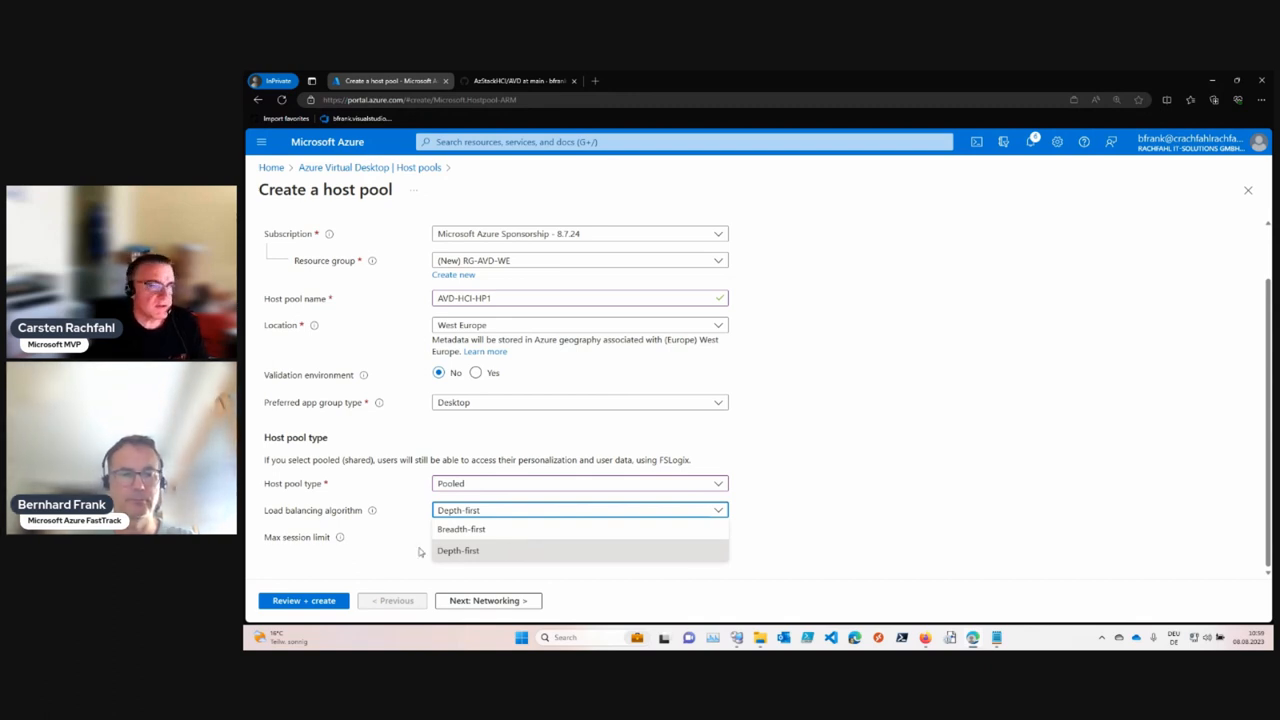
Switch load balancing back to Breadth-first, keeping the session limit at 5
{"action": "left_click", "coordinate": [458, 550]}
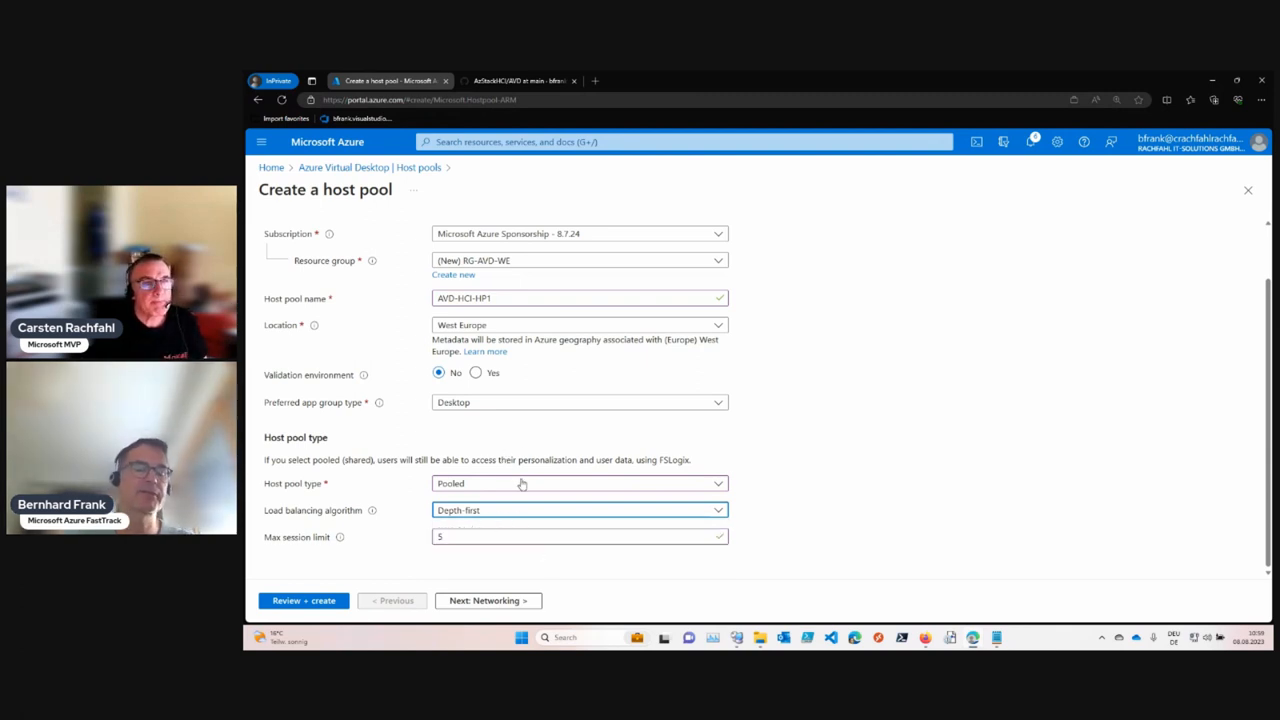
{"action": "mouse_move", "coordinate": [533, 513]}
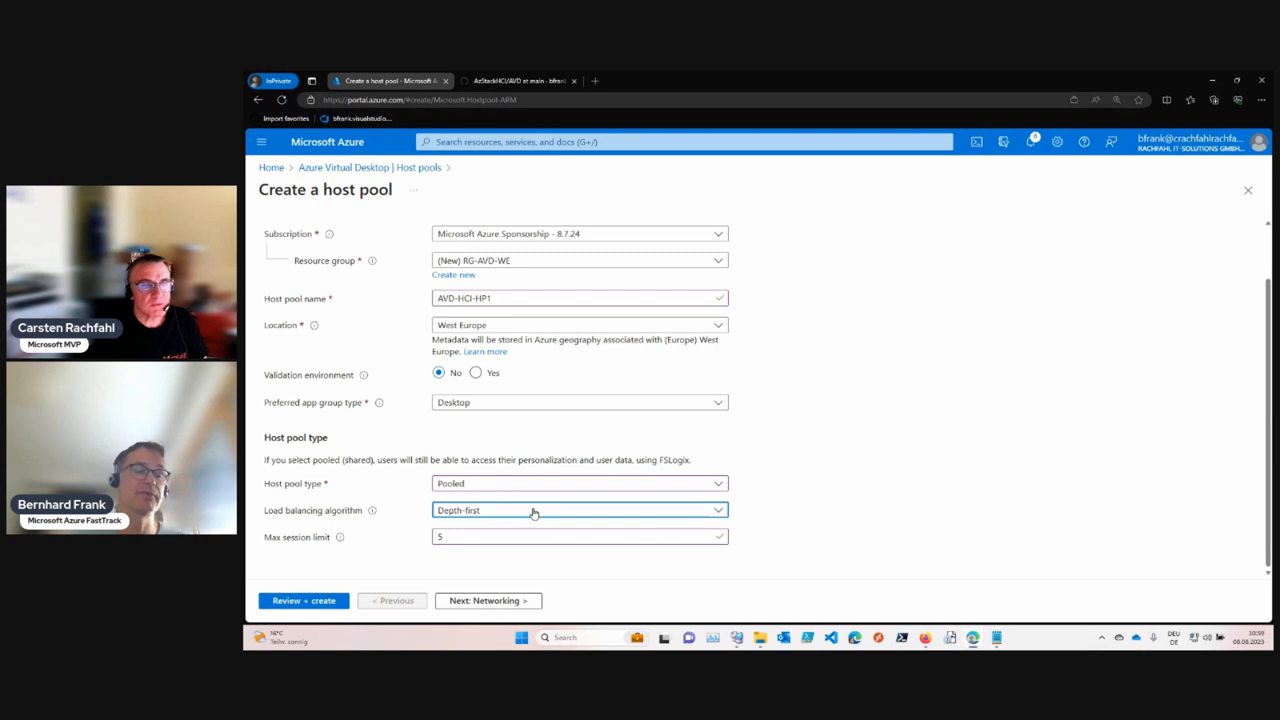
{"action": "left_click", "coordinate": [578, 510]}
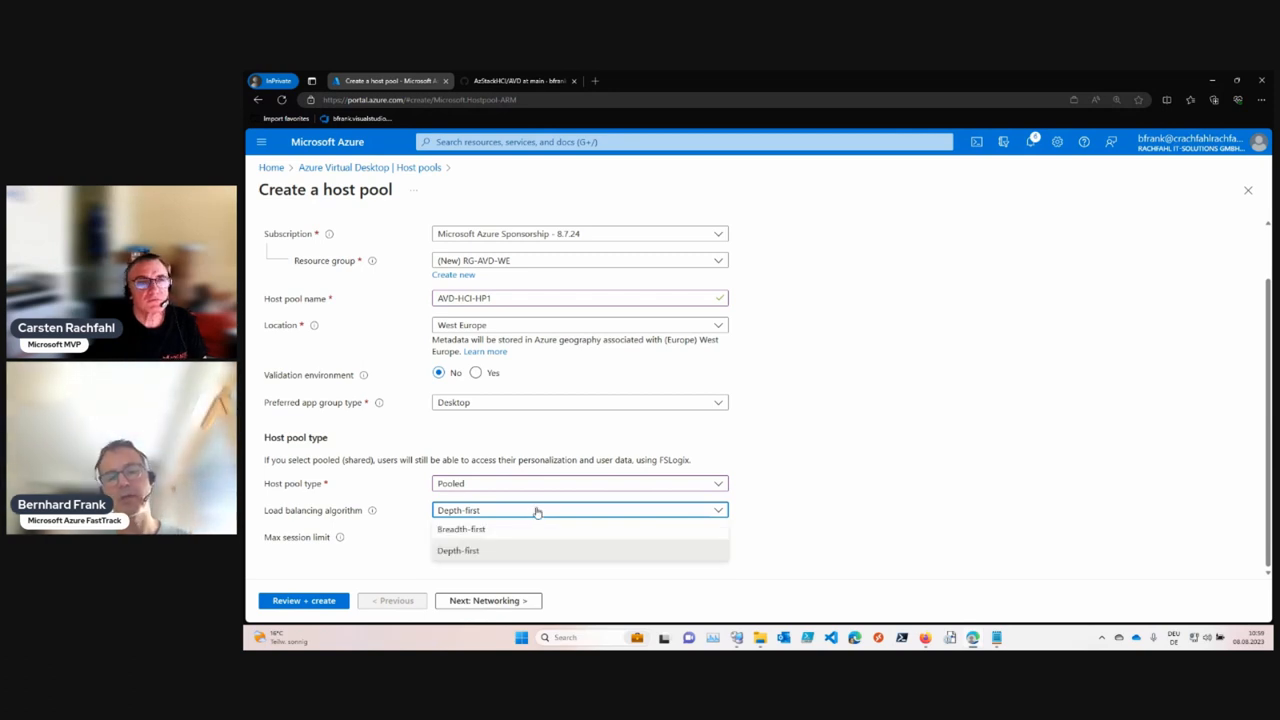
{"action": "left_click", "coordinate": [461, 528]}
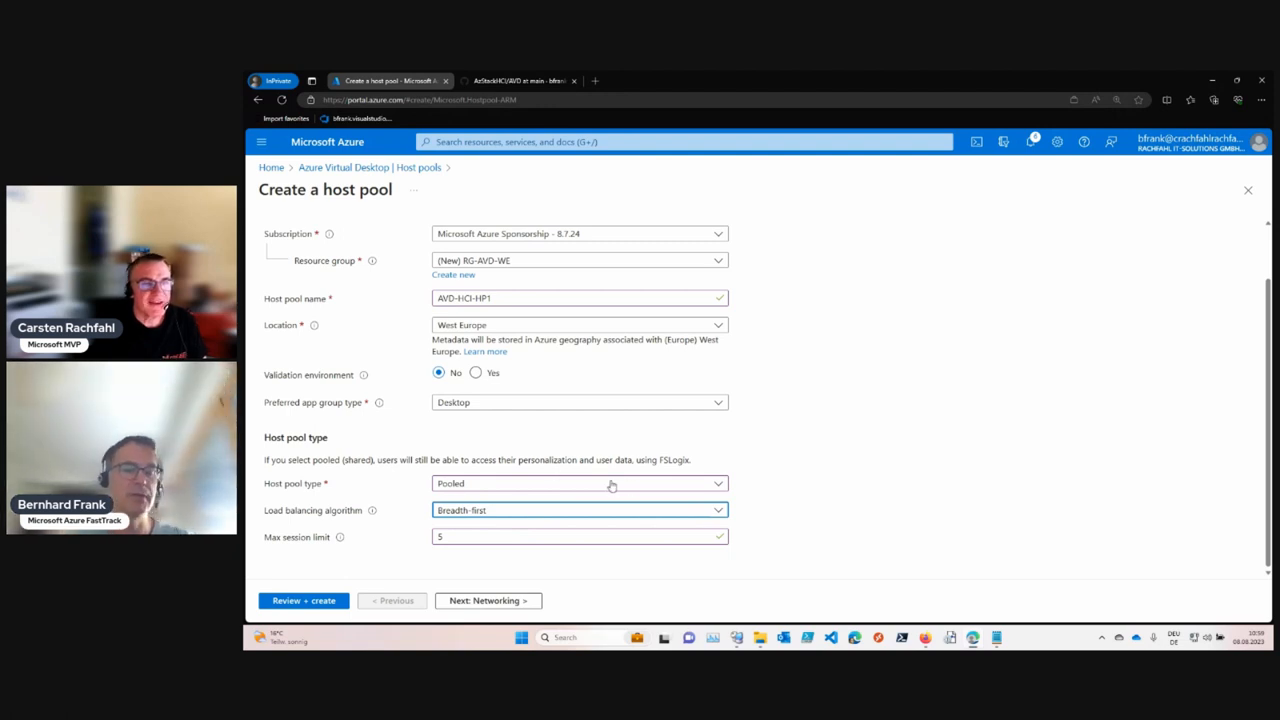
{"action": "mouse_move", "coordinate": [520, 571]}
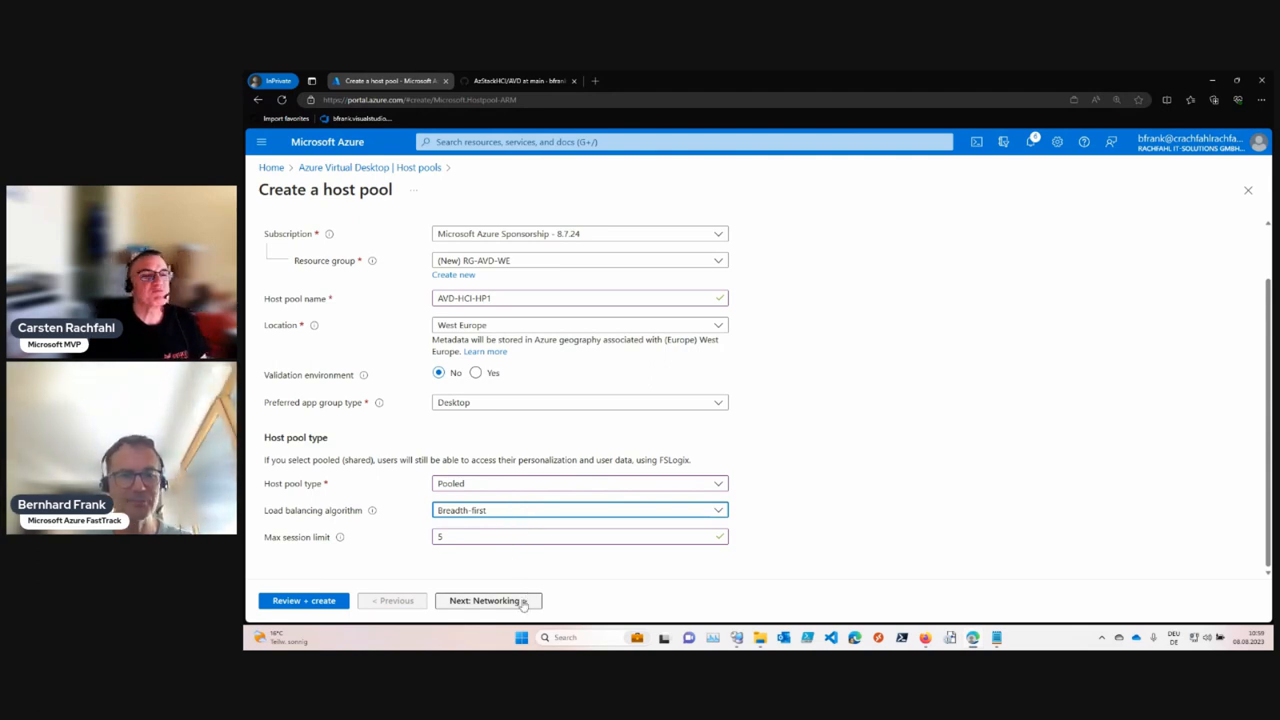
{"action": "mouse_move", "coordinate": [490, 600]}
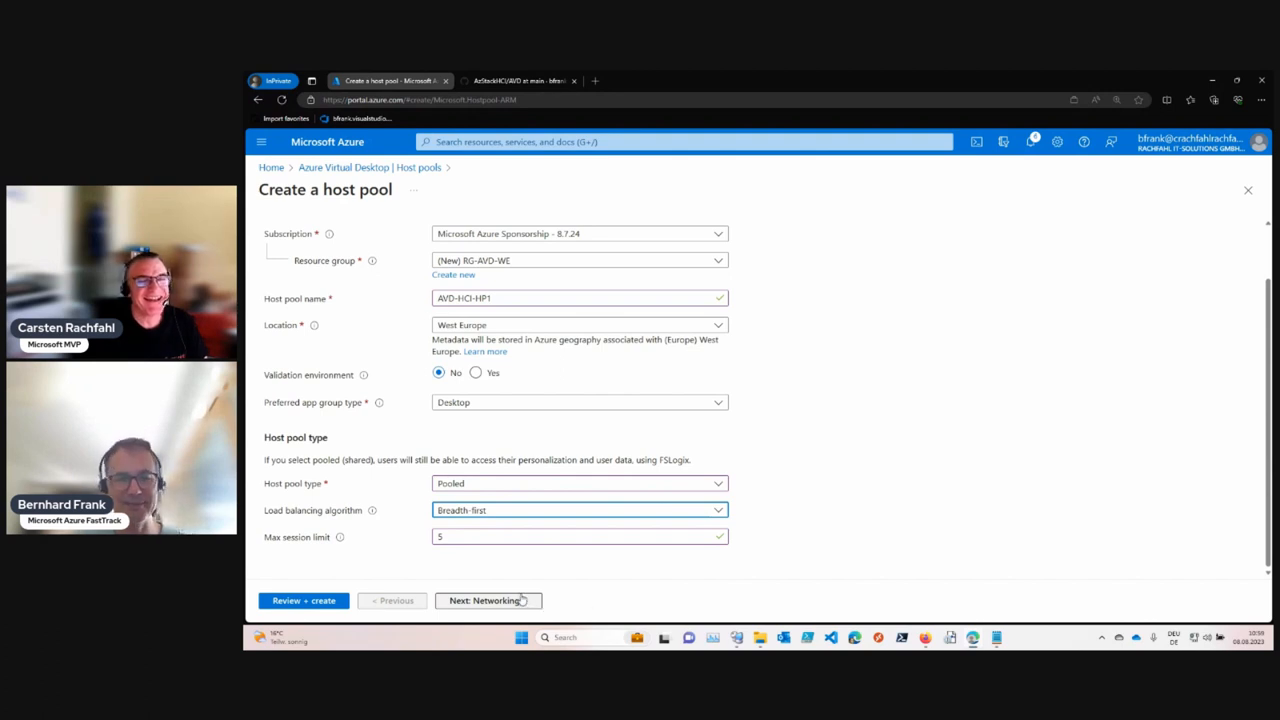
{"action": "mouse_move", "coordinate": [487, 600]}
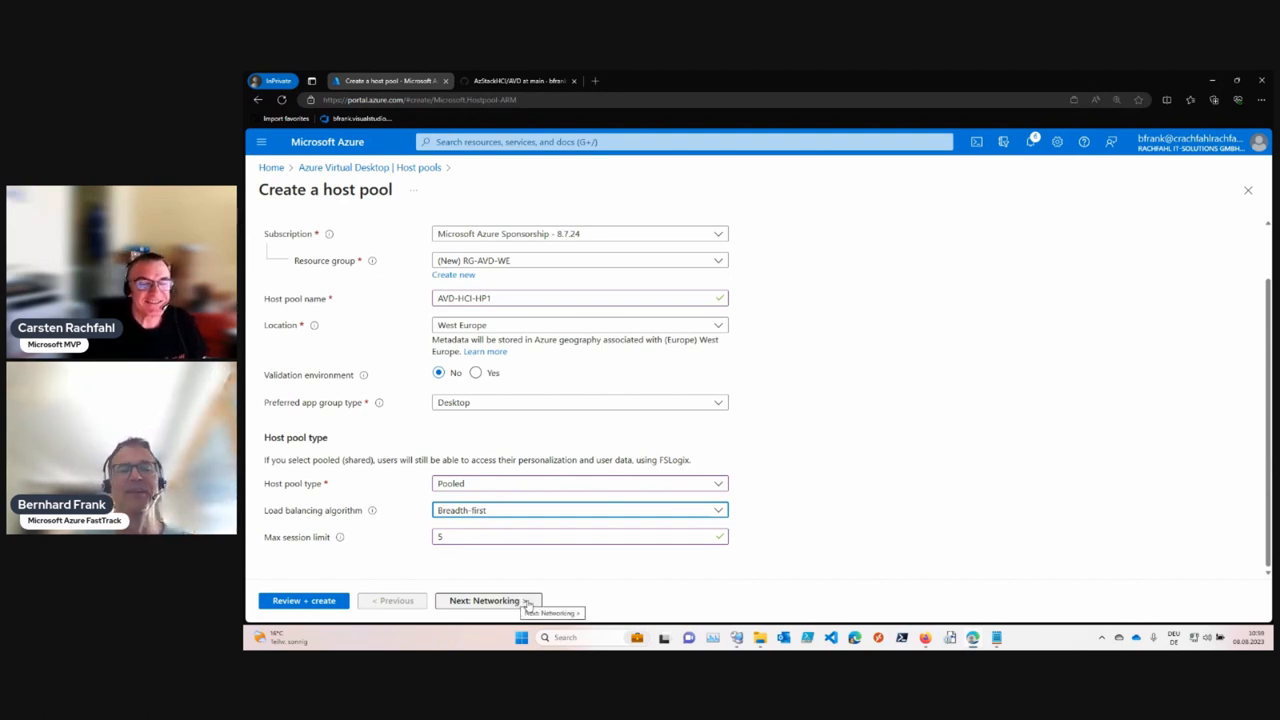
Advance to the Networking settings, leaving public access from all networks enabled
{"action": "left_click", "coordinate": [488, 600]}
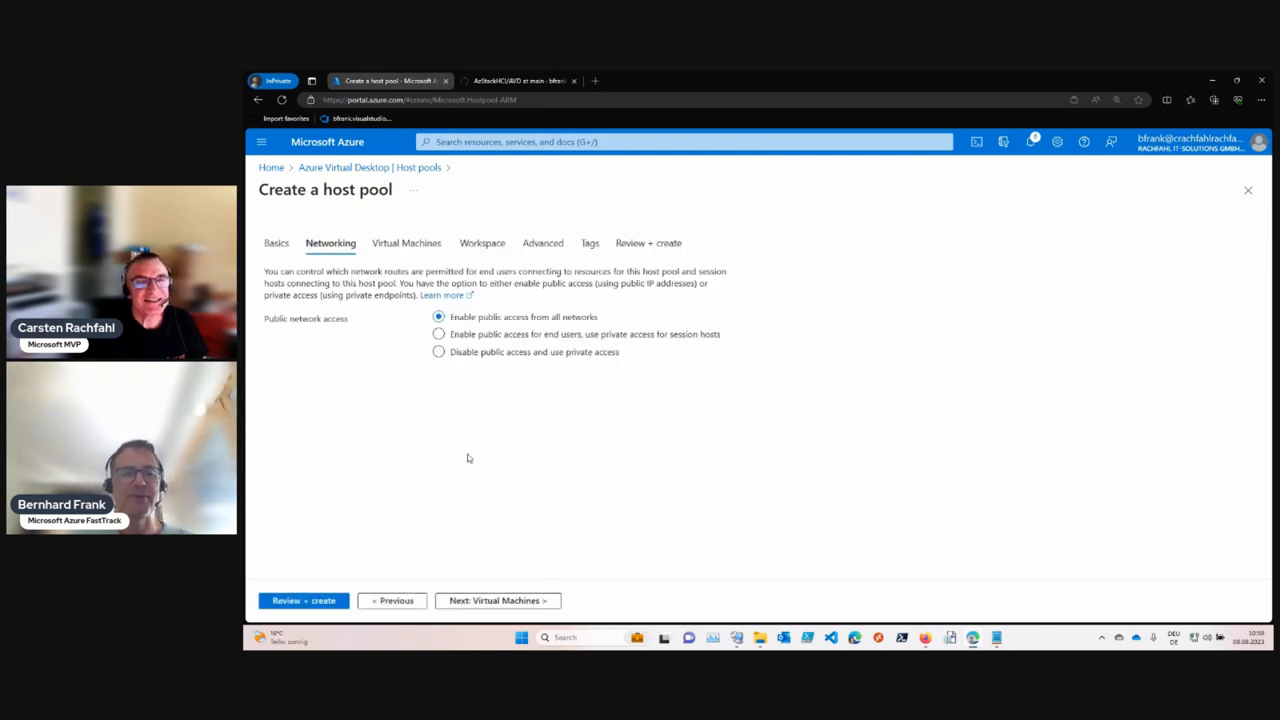
{"action": "mouse_move", "coordinate": [551, 427]}
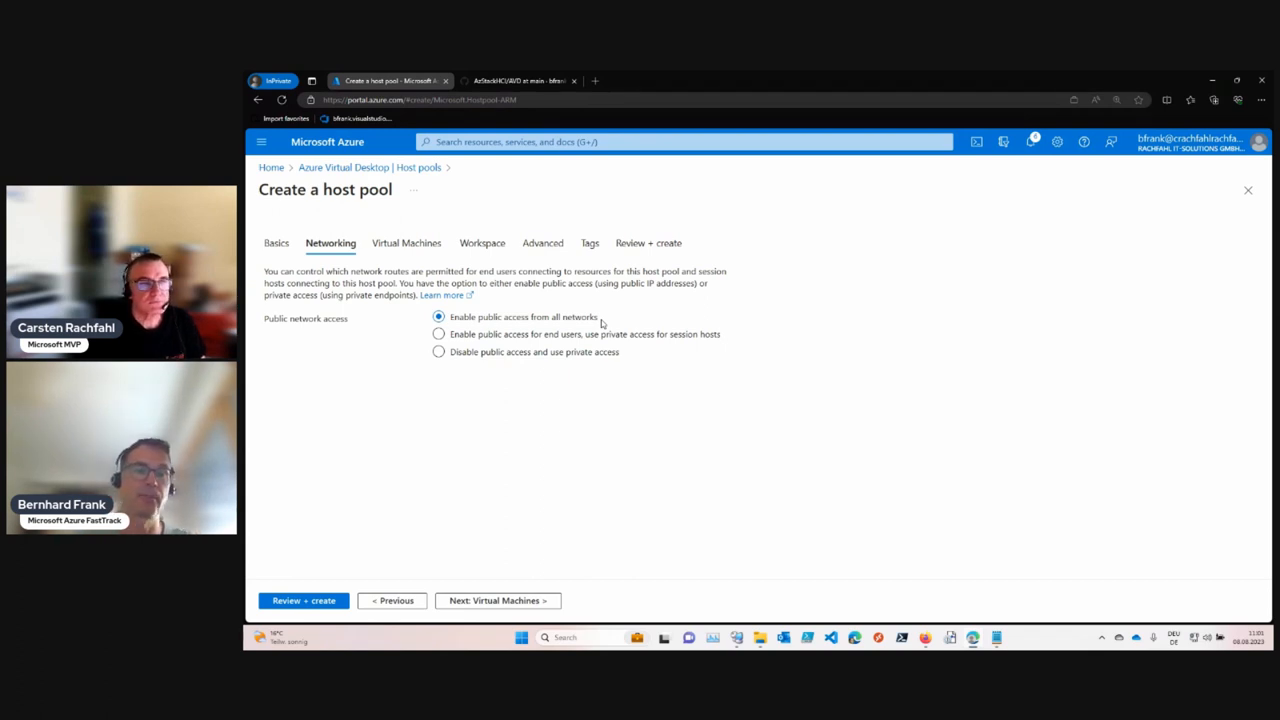
{"action": "mouse_move", "coordinate": [536, 571]}
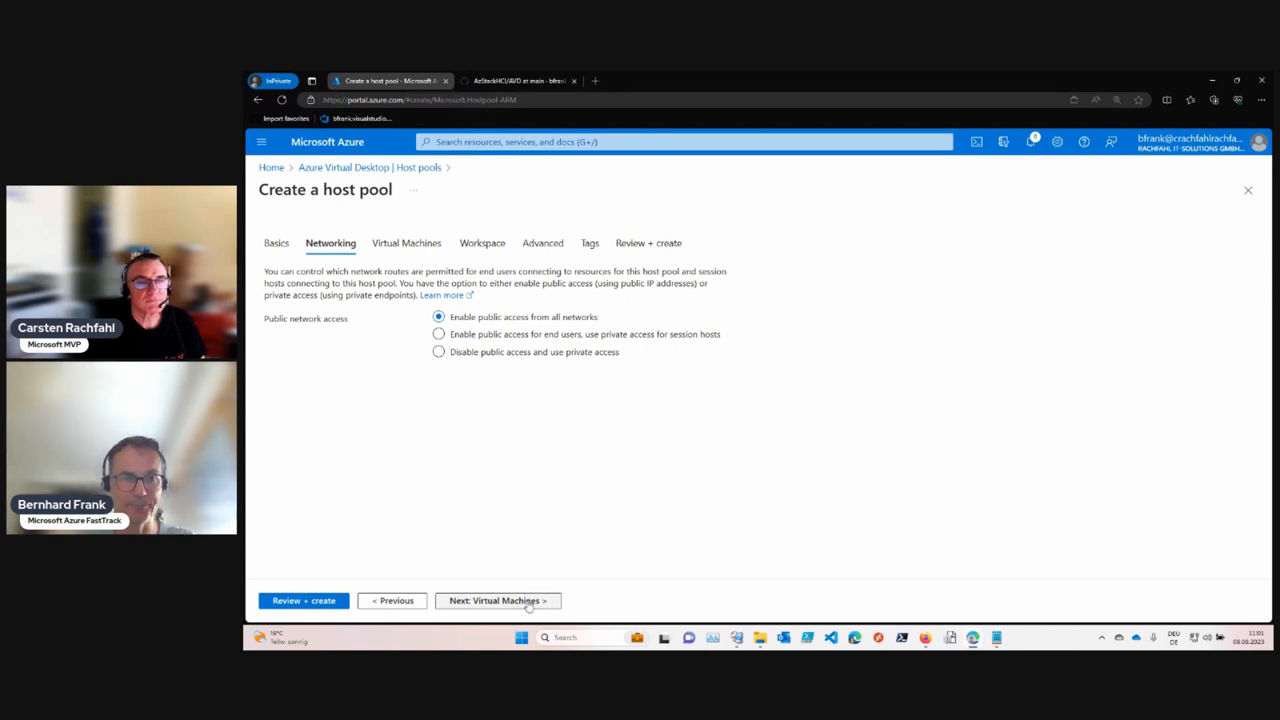
Advance to Virtual Machines with no Azure VMs added and dismiss the availability-set error notices
{"action": "left_click", "coordinate": [497, 600]}
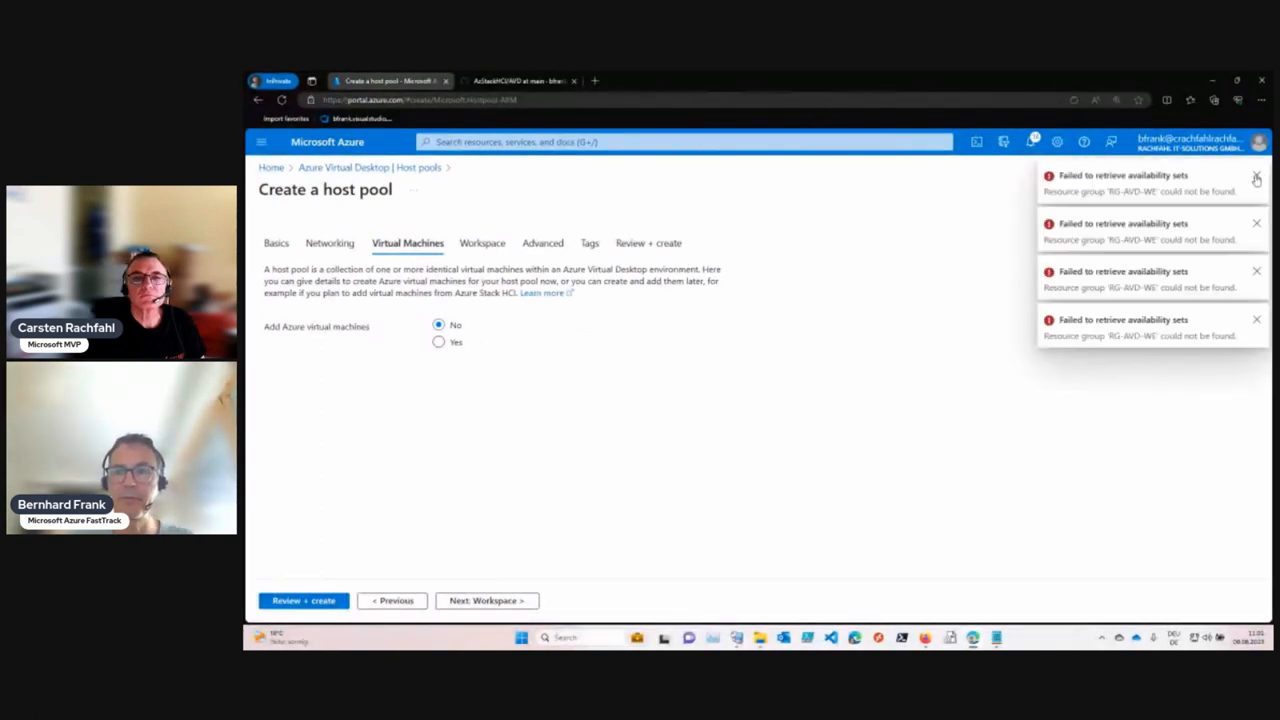
{"action": "left_click", "coordinate": [1256, 180]}
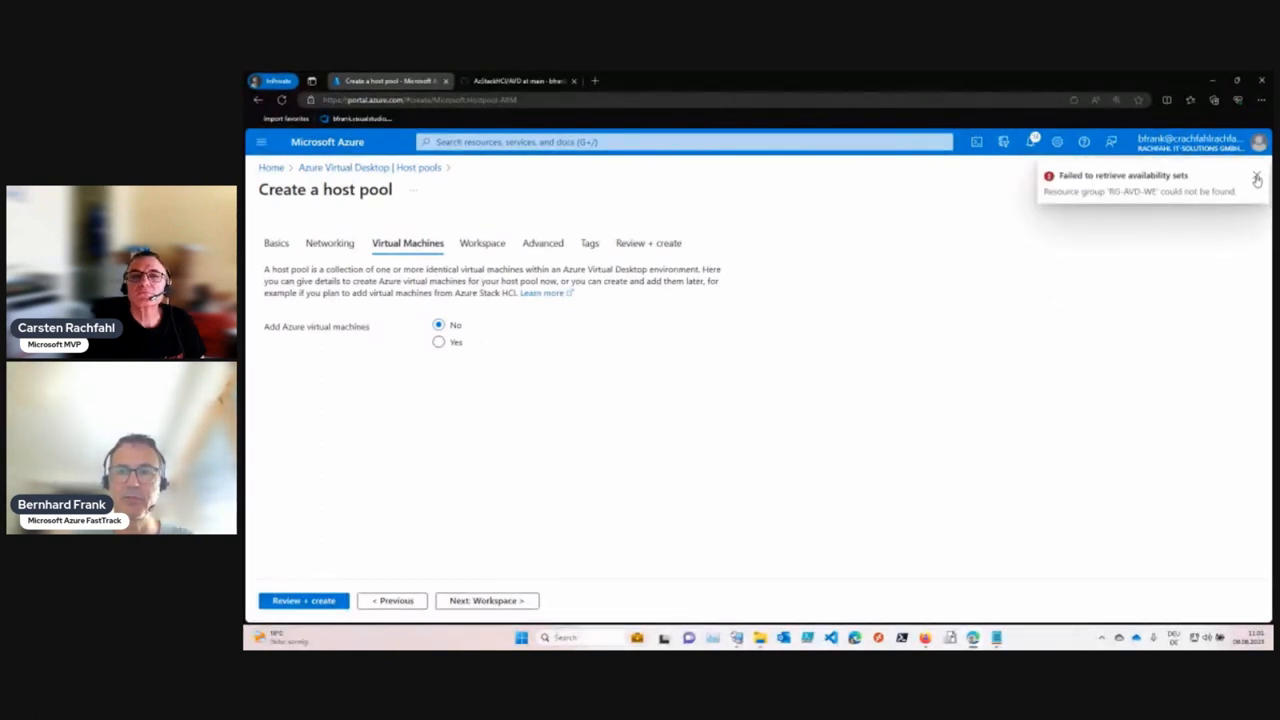
{"action": "left_click", "coordinate": [1257, 179]}
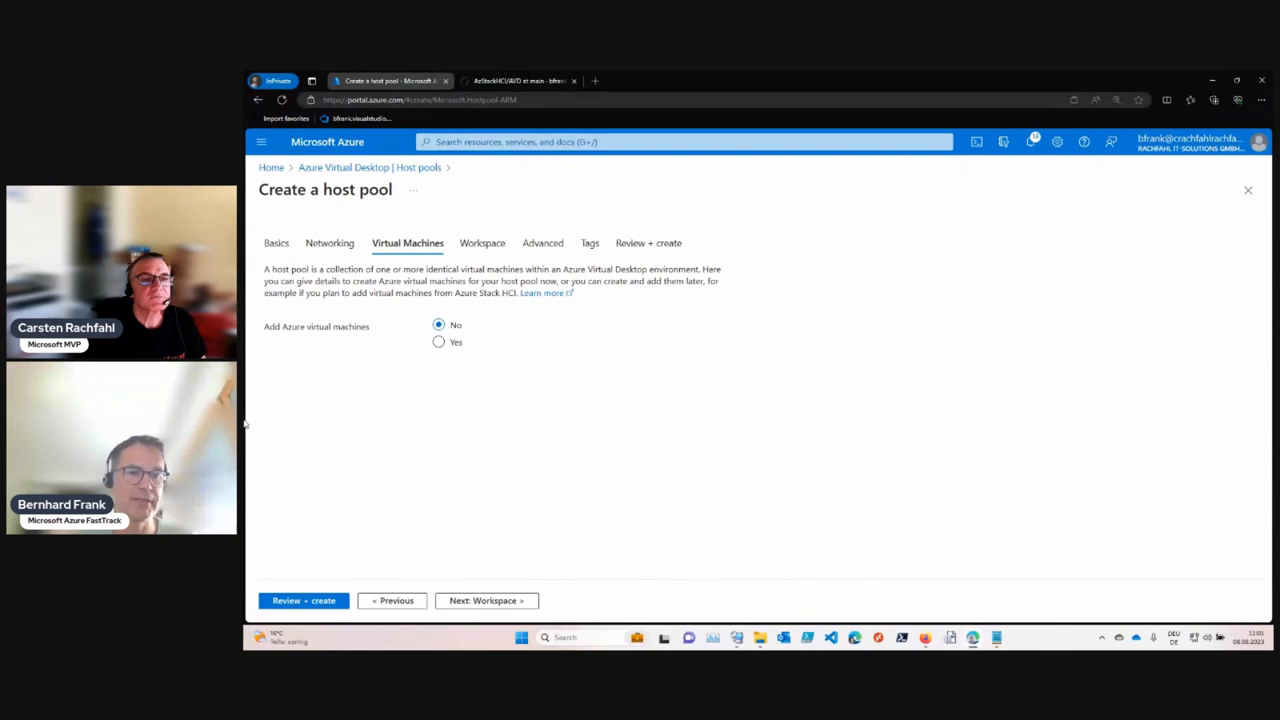
{"action": "mouse_move", "coordinate": [376, 420]}
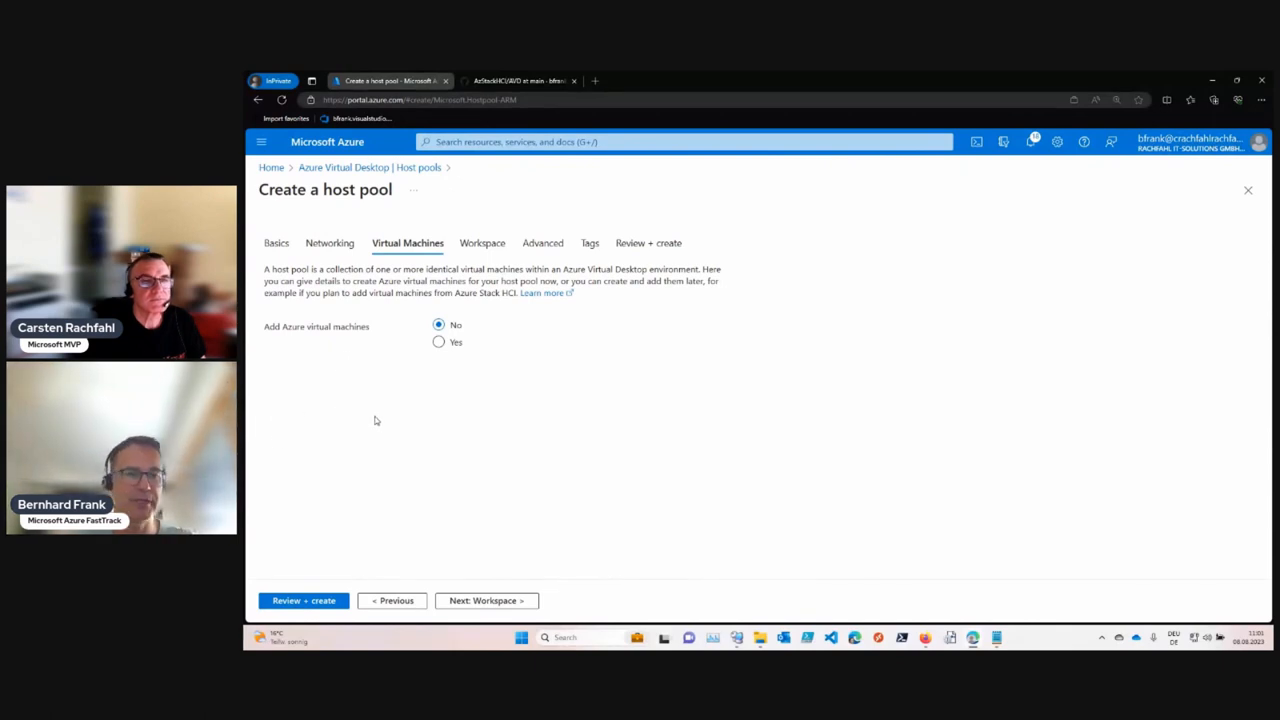
{"action": "mouse_move", "coordinate": [391, 396]}
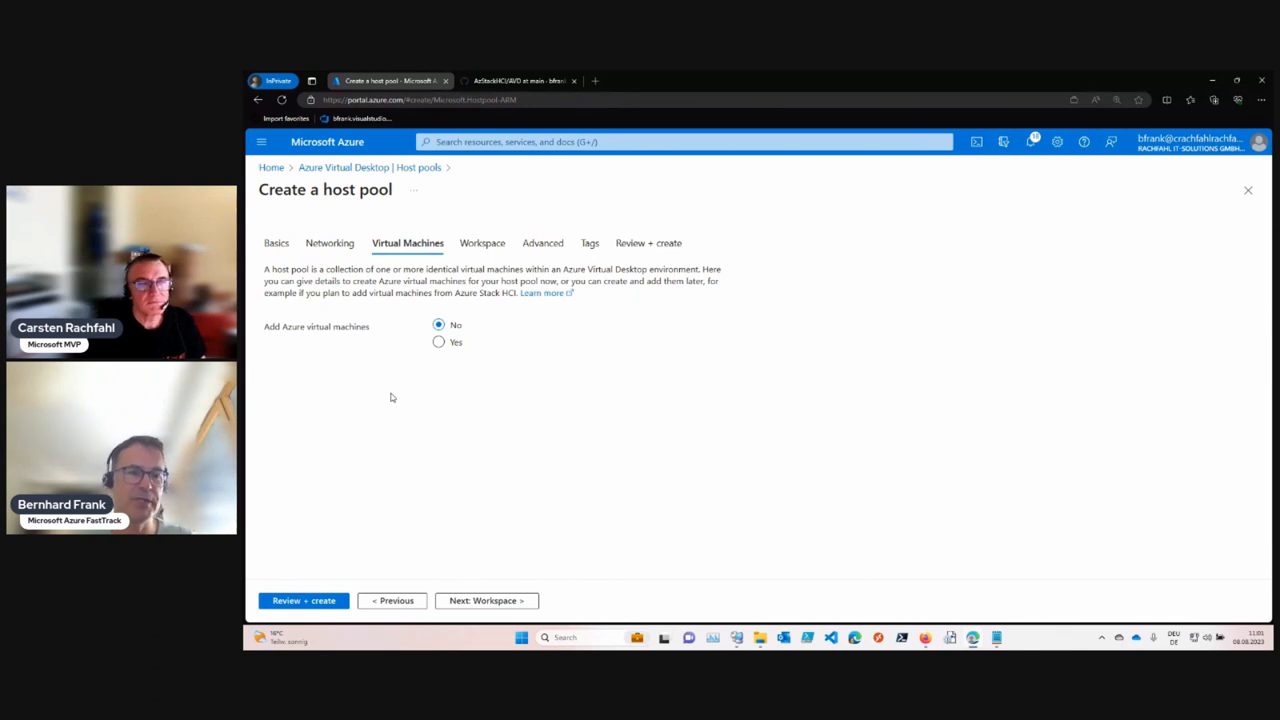
{"action": "mouse_move", "coordinate": [545, 610]}
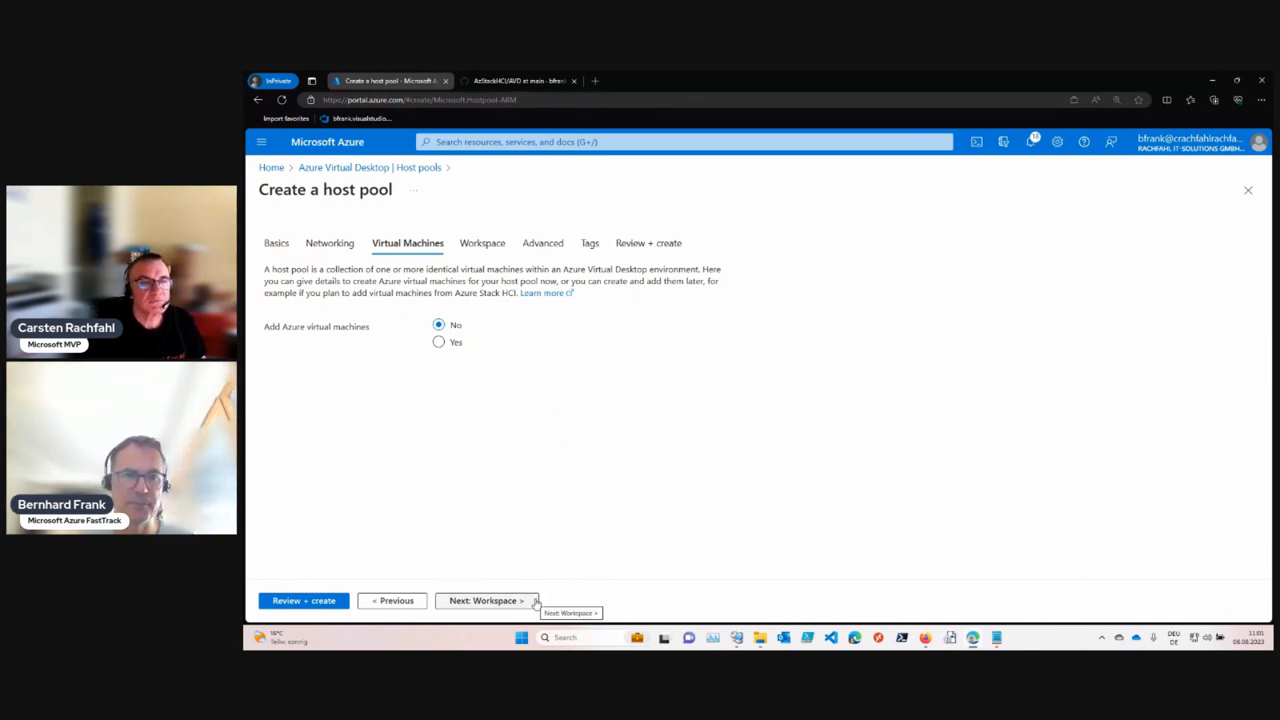
Pass the Workspace step without registering a desktop app group and reach the Advanced step
{"action": "left_click", "coordinate": [485, 600]}
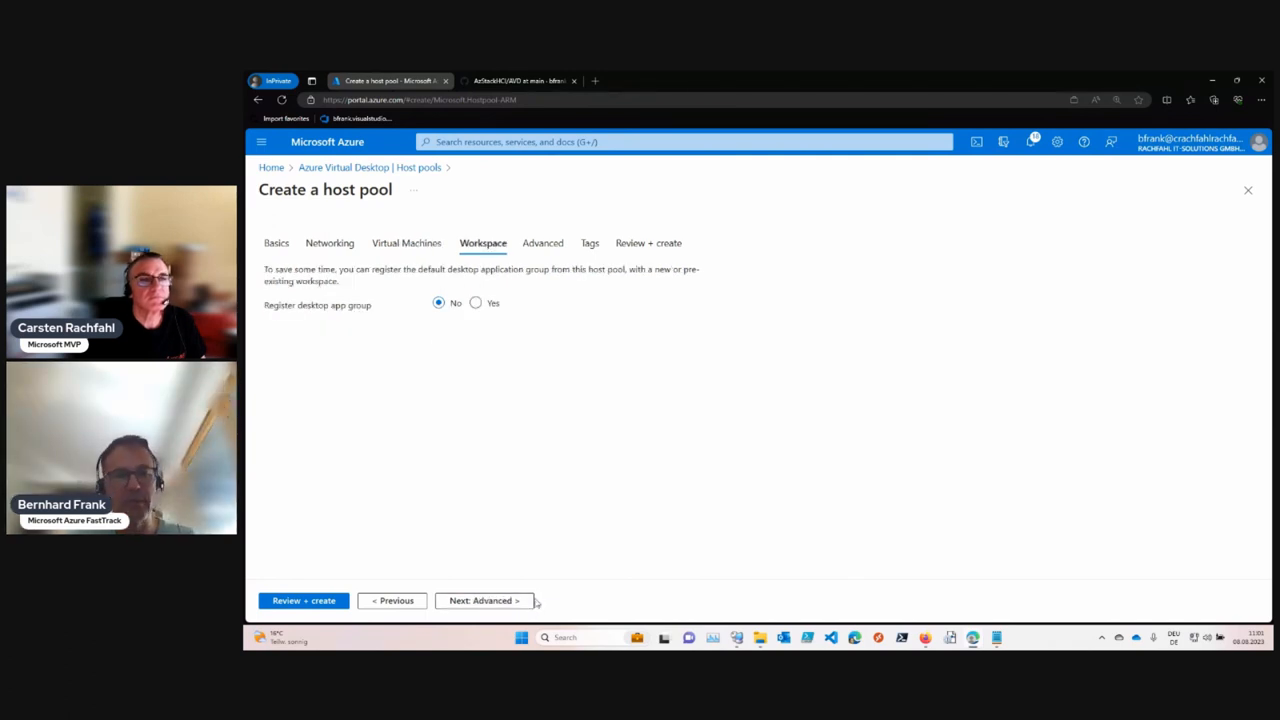
{"action": "mouse_move", "coordinate": [485, 600]}
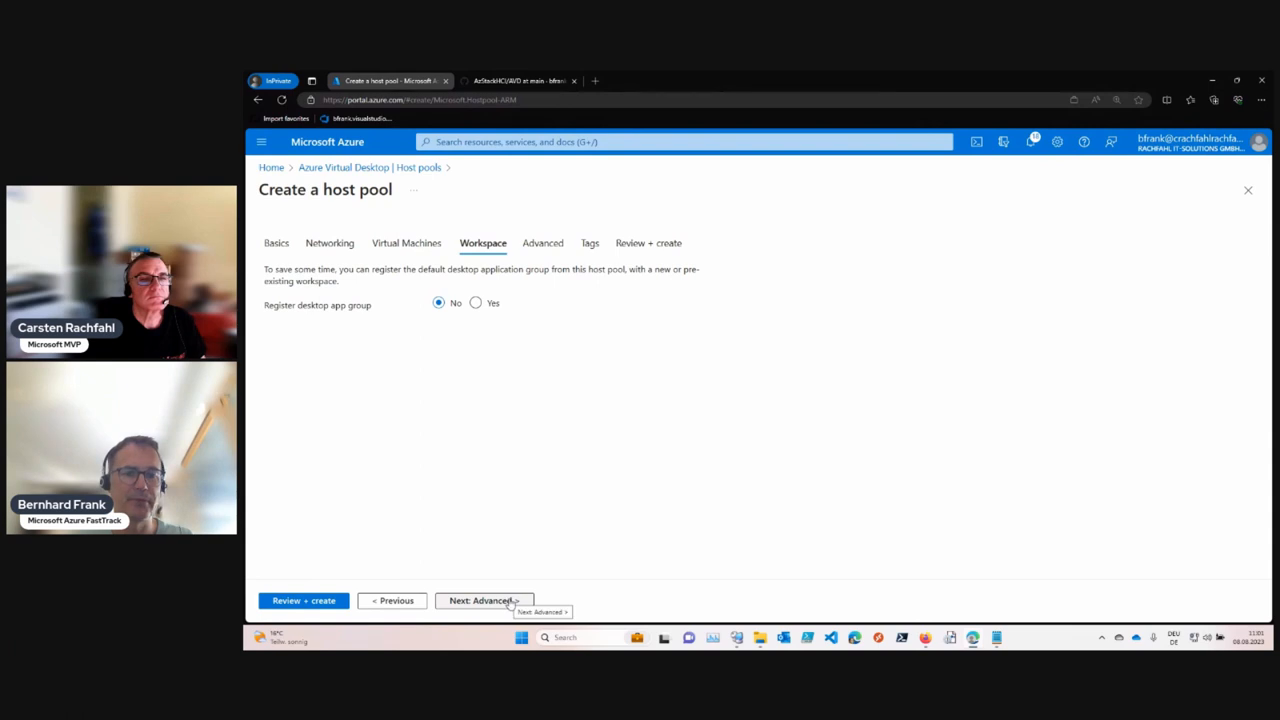
{"action": "left_click", "coordinate": [485, 600]}
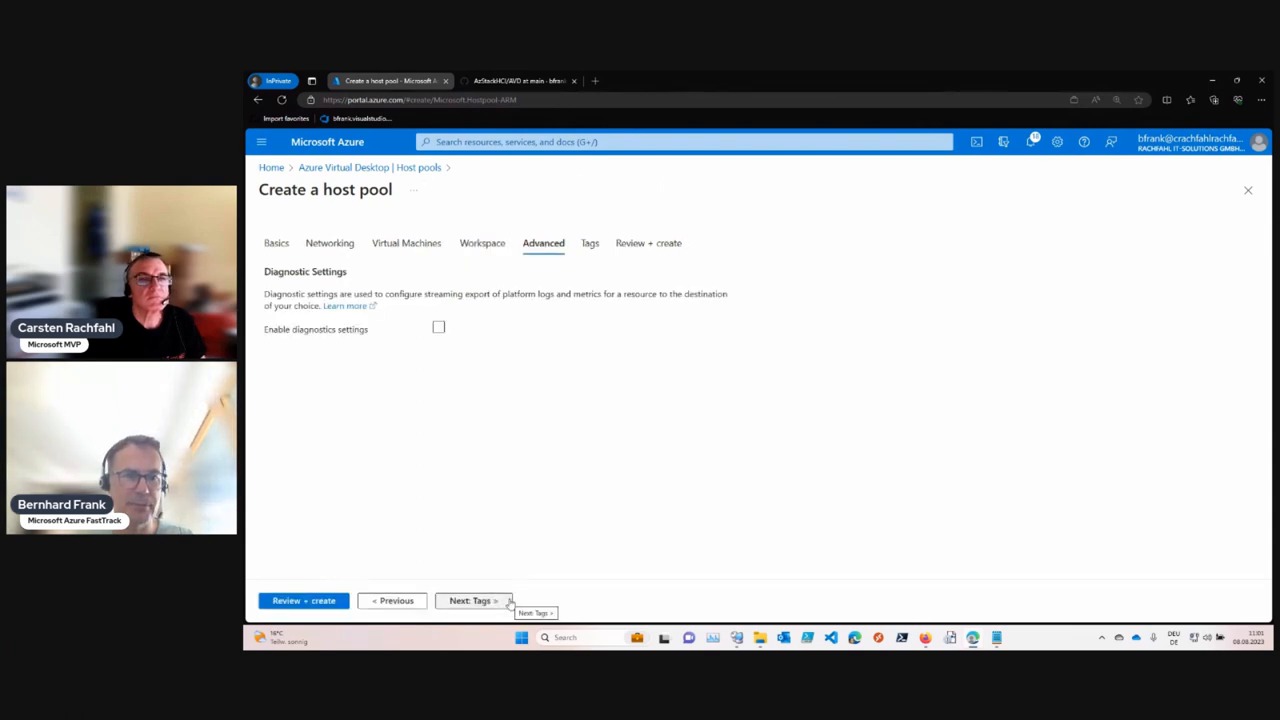
{"action": "mouse_move", "coordinate": [313, 371]}
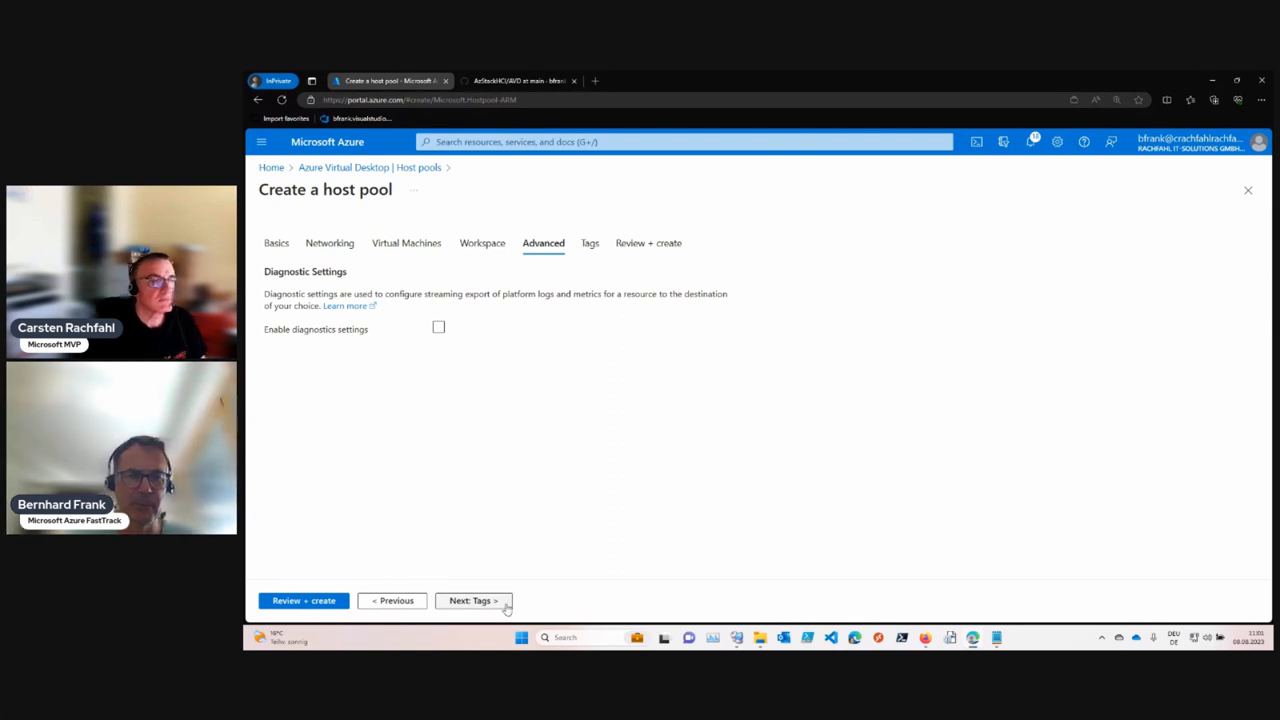
Add a creator tag with value 'frank' and reach Review + create with validation passed
{"action": "left_click", "coordinate": [472, 600]}
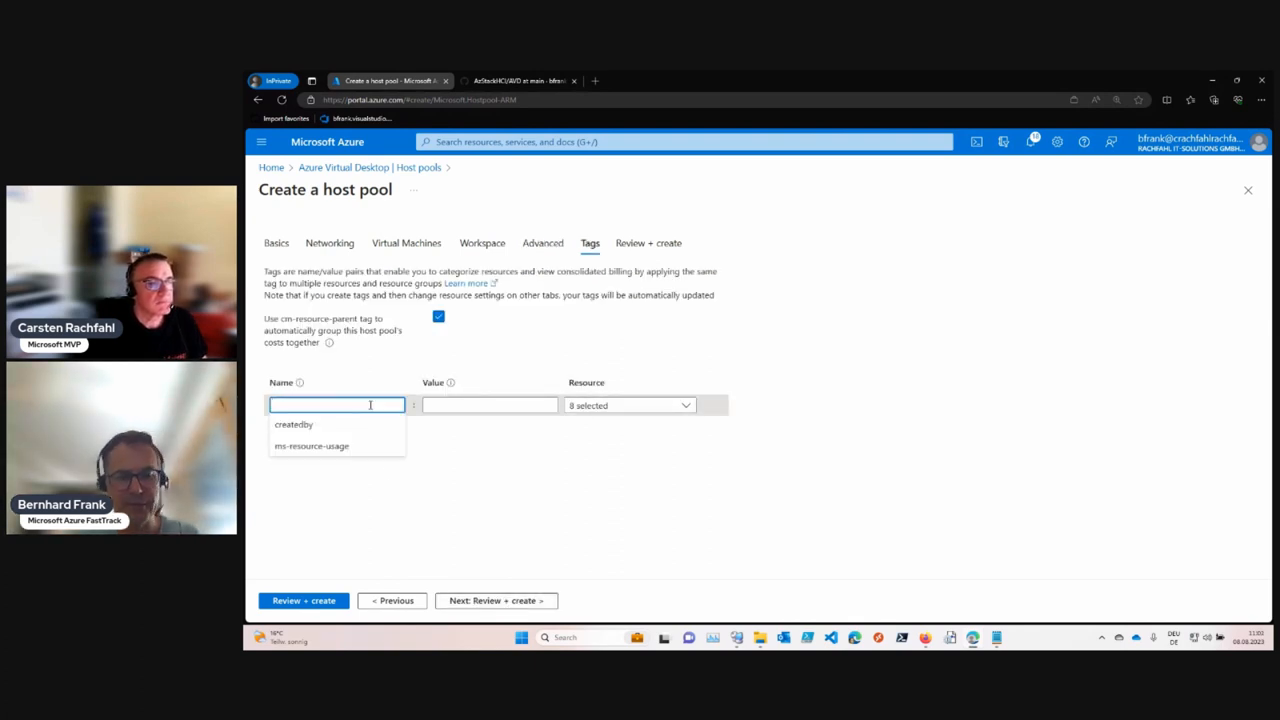
{"action": "type", "text": "b"}
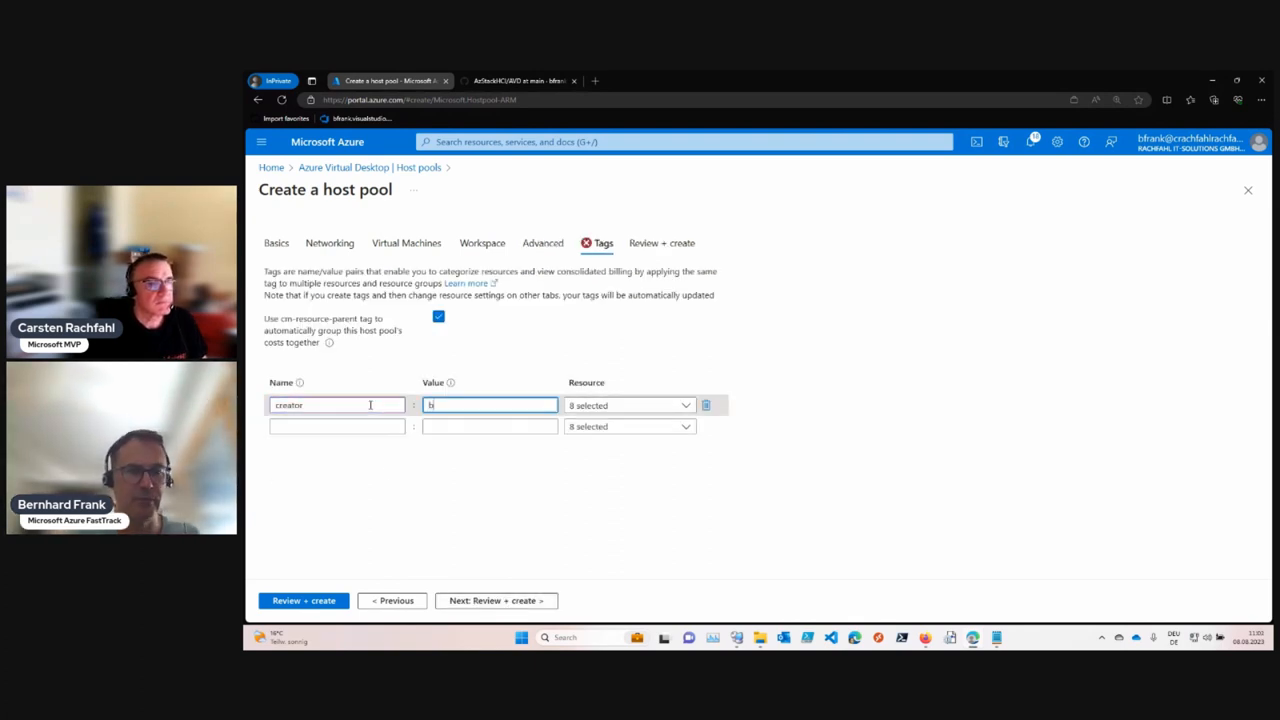
{"action": "type", "text": "frank"}
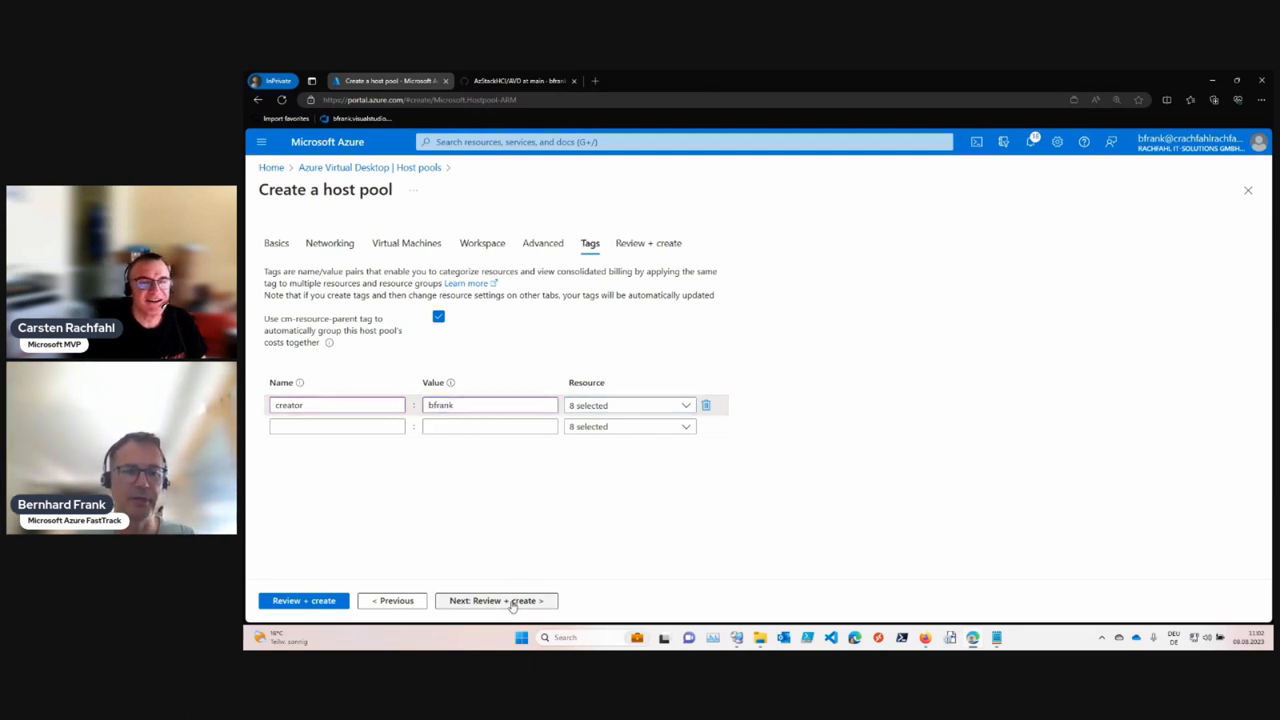
{"action": "left_click", "coordinate": [495, 600]}
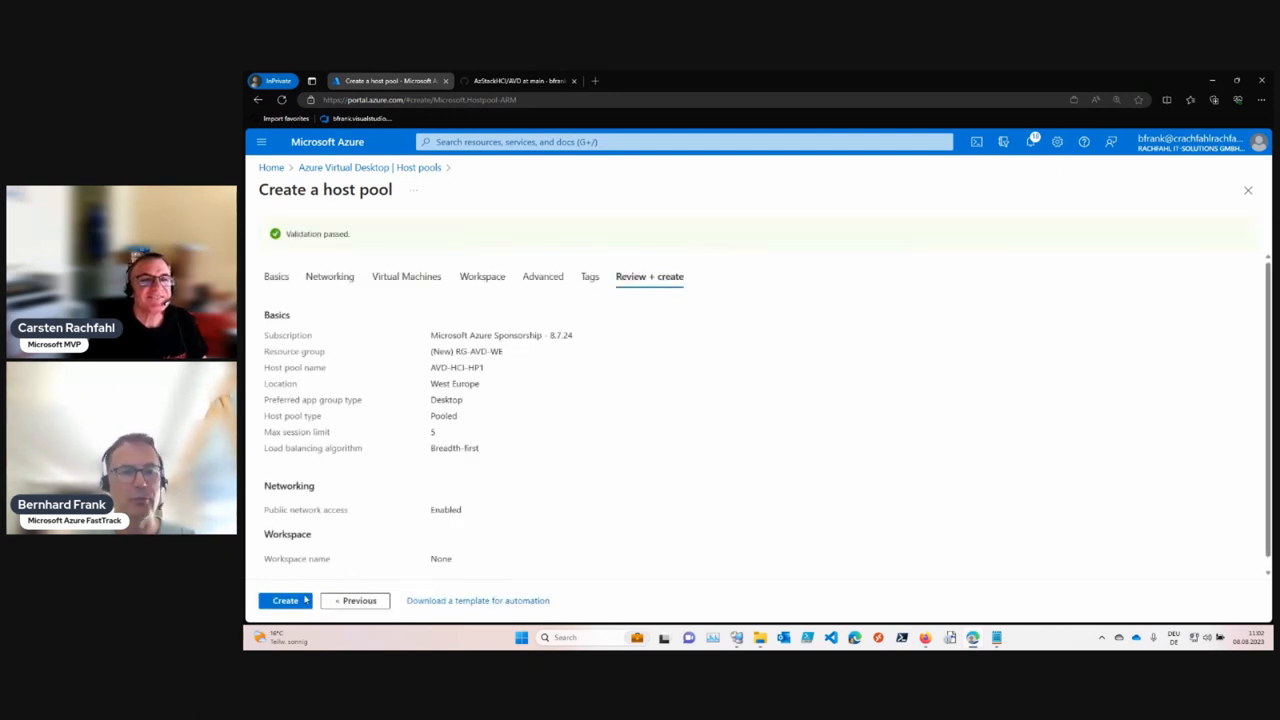
Create the host pool, submitting its deployment to resource group RG-AVD-WE
{"action": "left_click", "coordinate": [285, 600]}
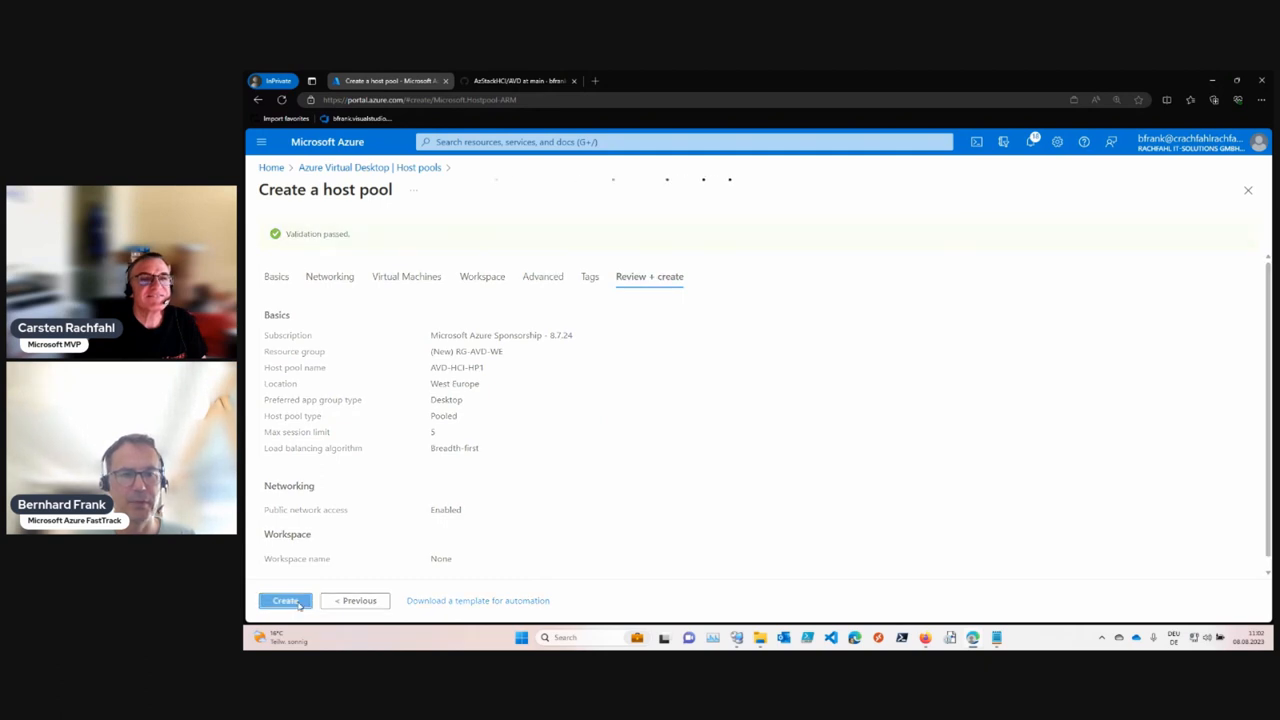
{"action": "mouse_move", "coordinate": [595, 588]}
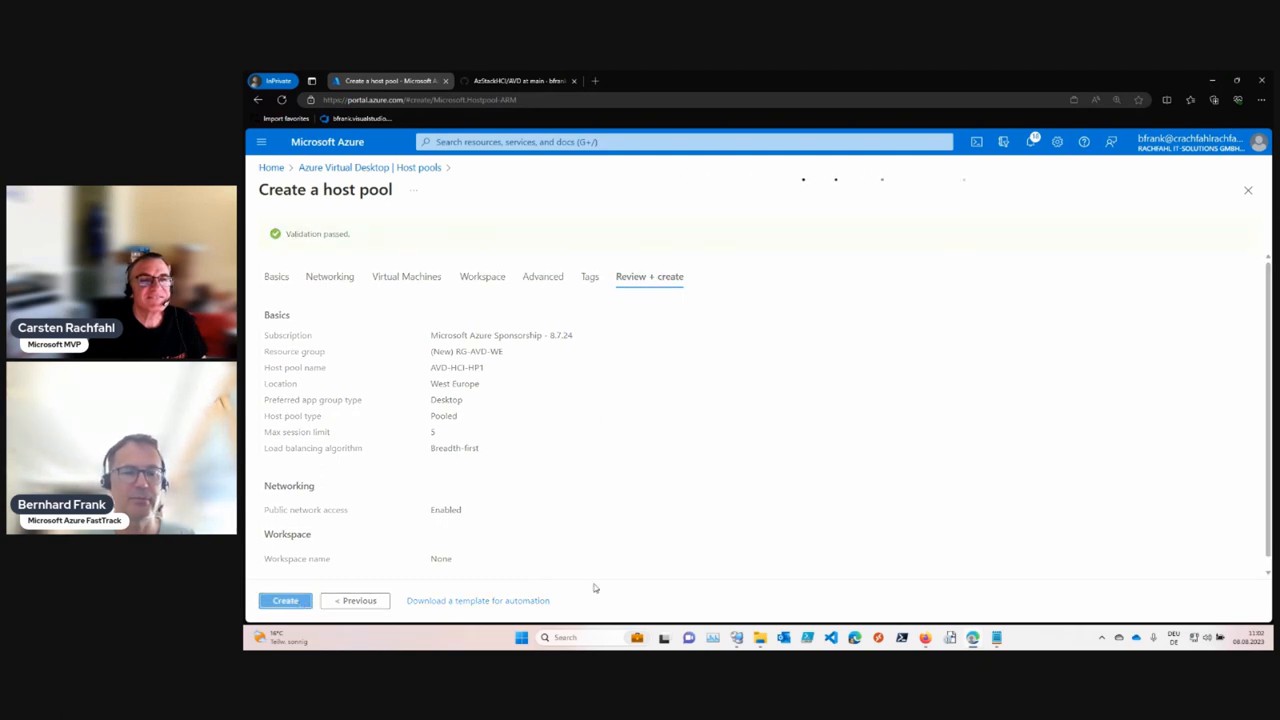
{"action": "left_click", "coordinate": [284, 600]}
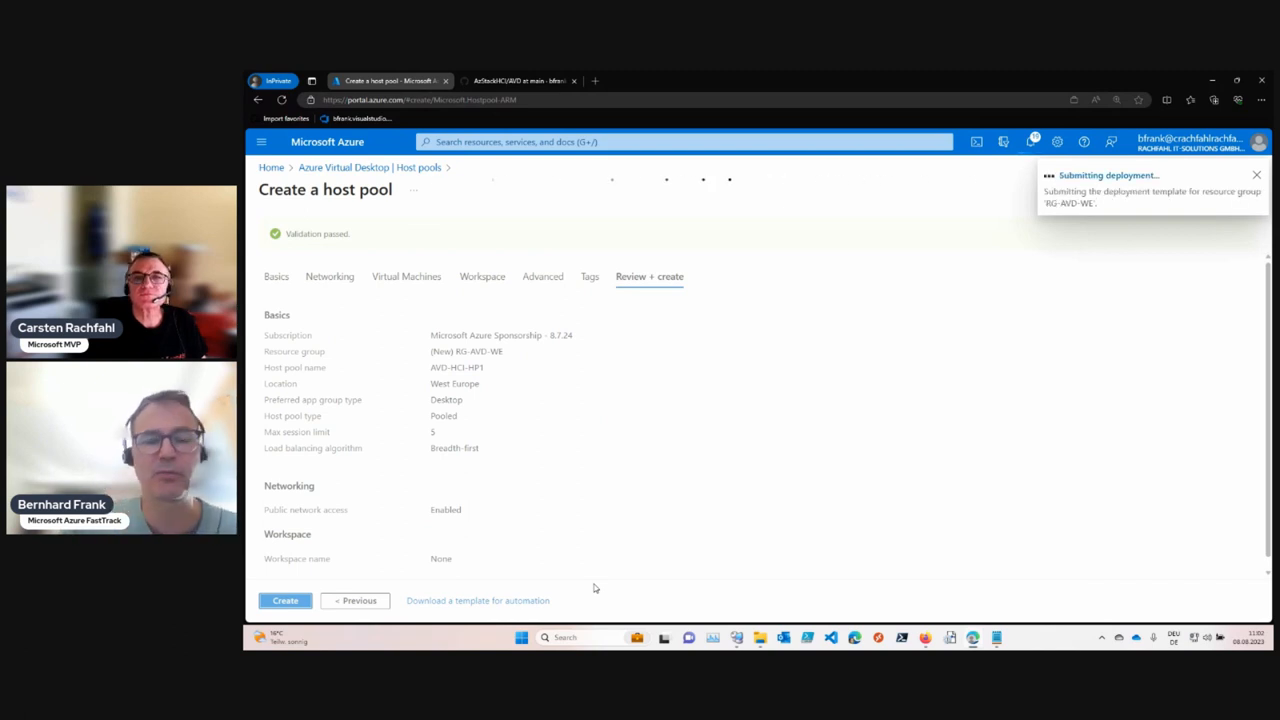
{"action": "left_click", "coordinate": [285, 600]}
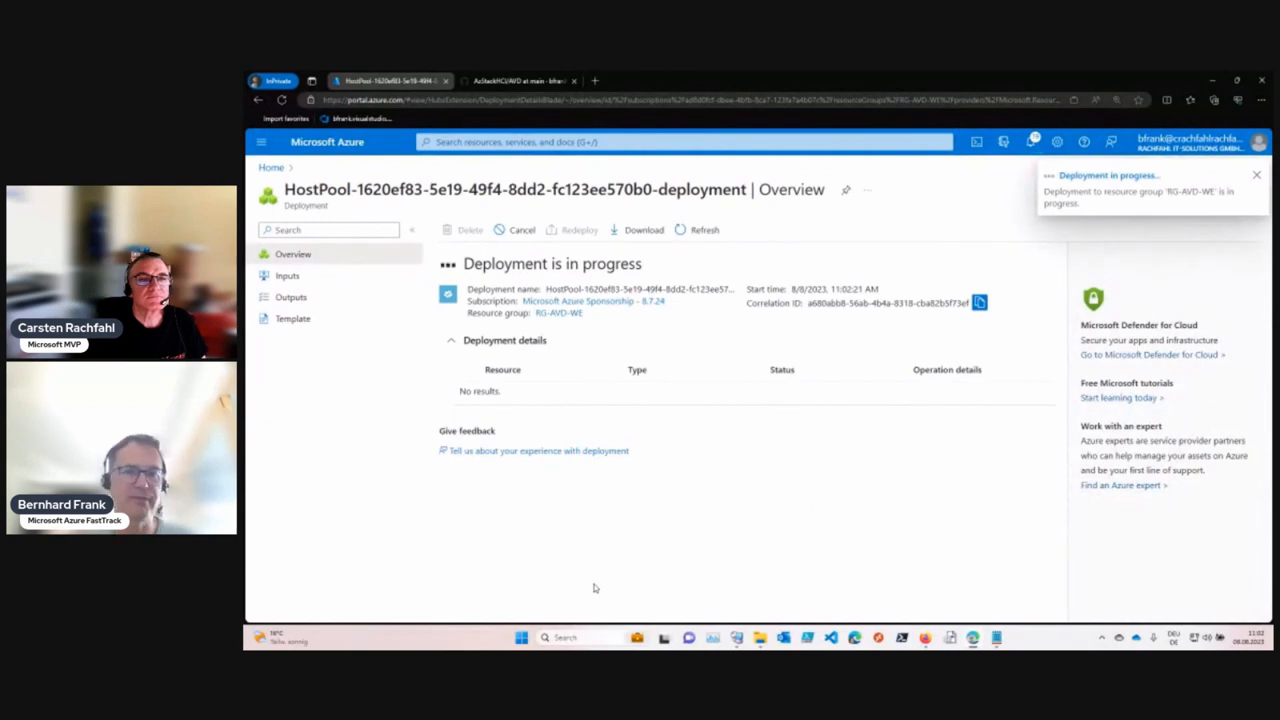
Dismiss the Deployment succeeded notice and go to the new AVD-HCI-HP1 host pool overview
{"action": "left_click", "coordinate": [1256, 175]}
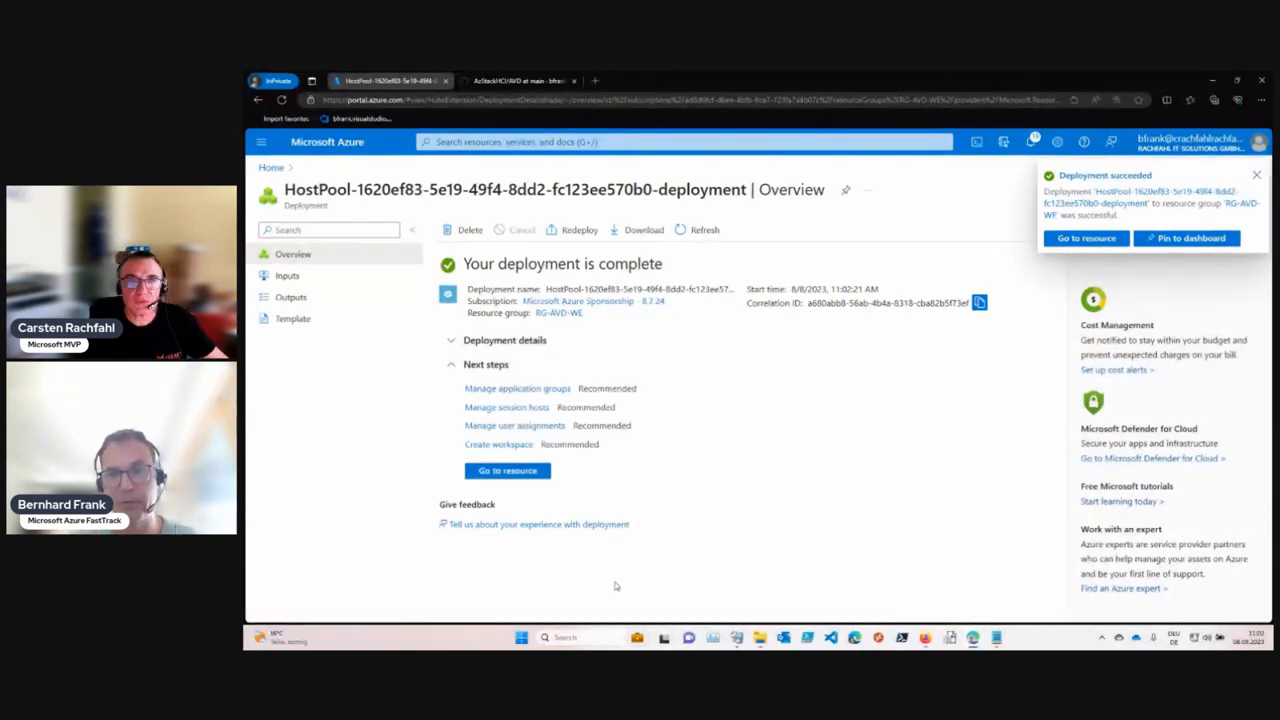
{"action": "left_click", "coordinate": [1256, 175]}
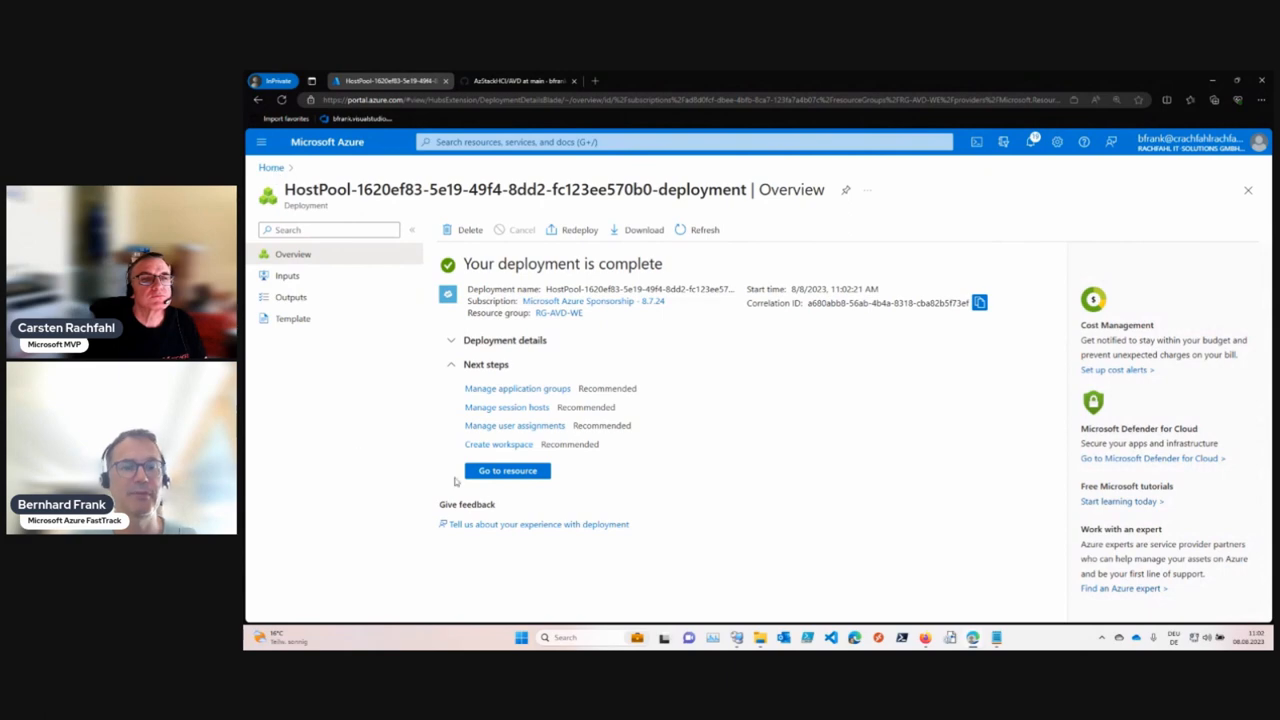
{"action": "left_click", "coordinate": [507, 470]}
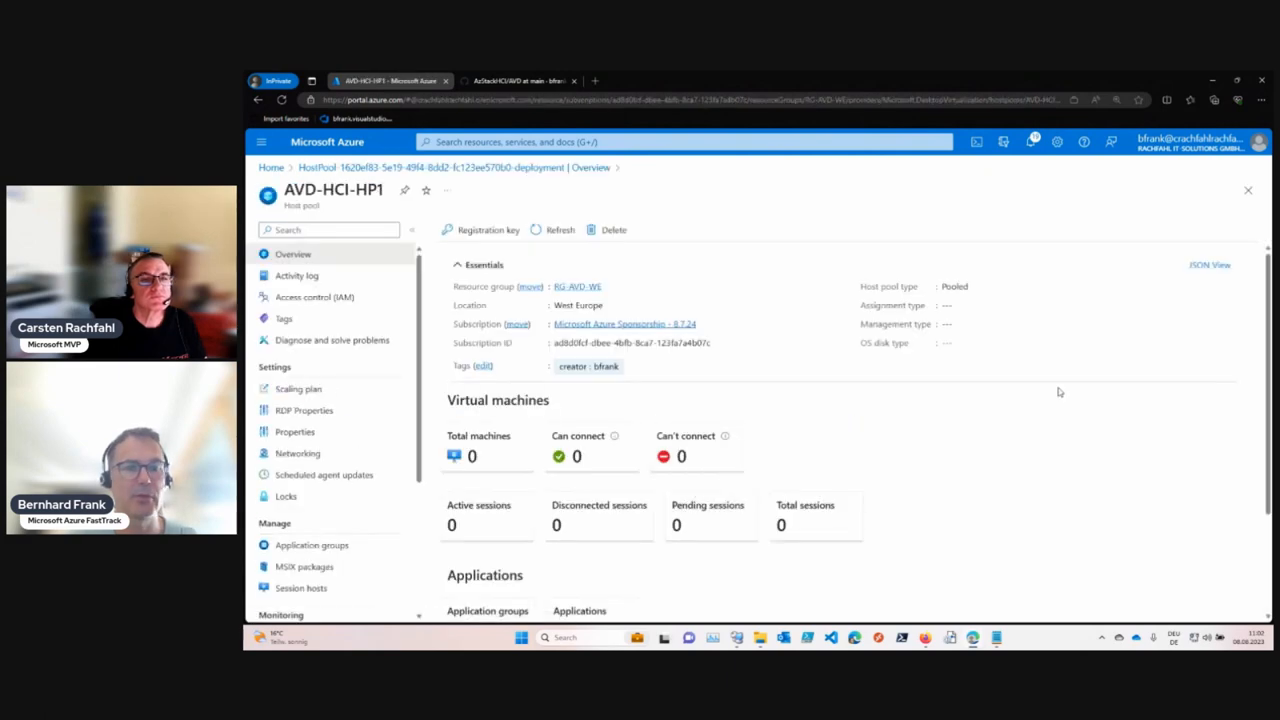